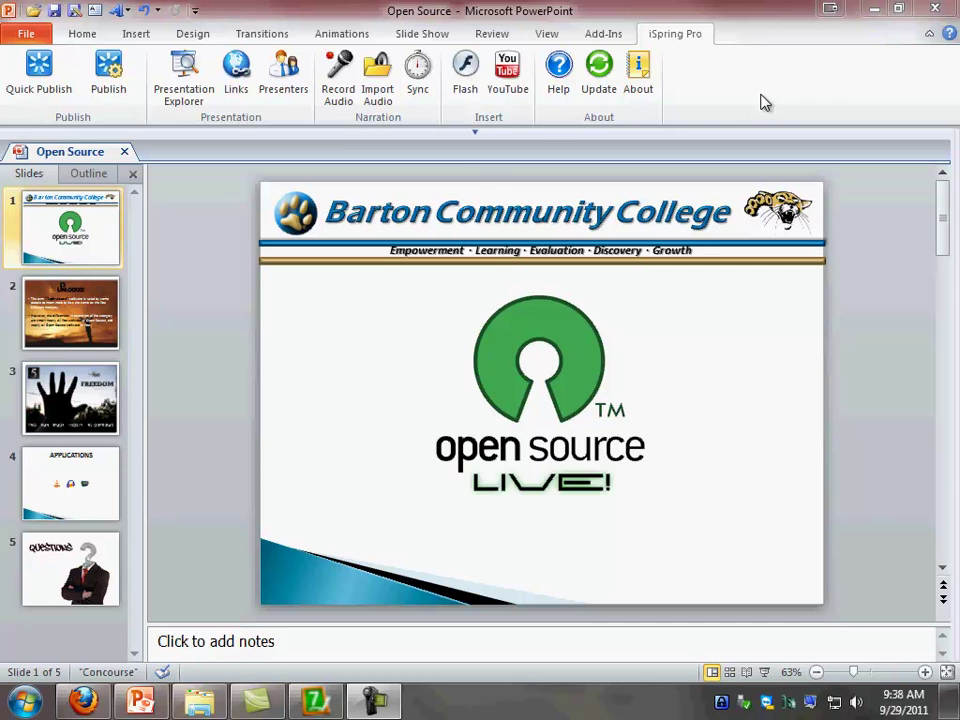
mouse_move(116, 96)
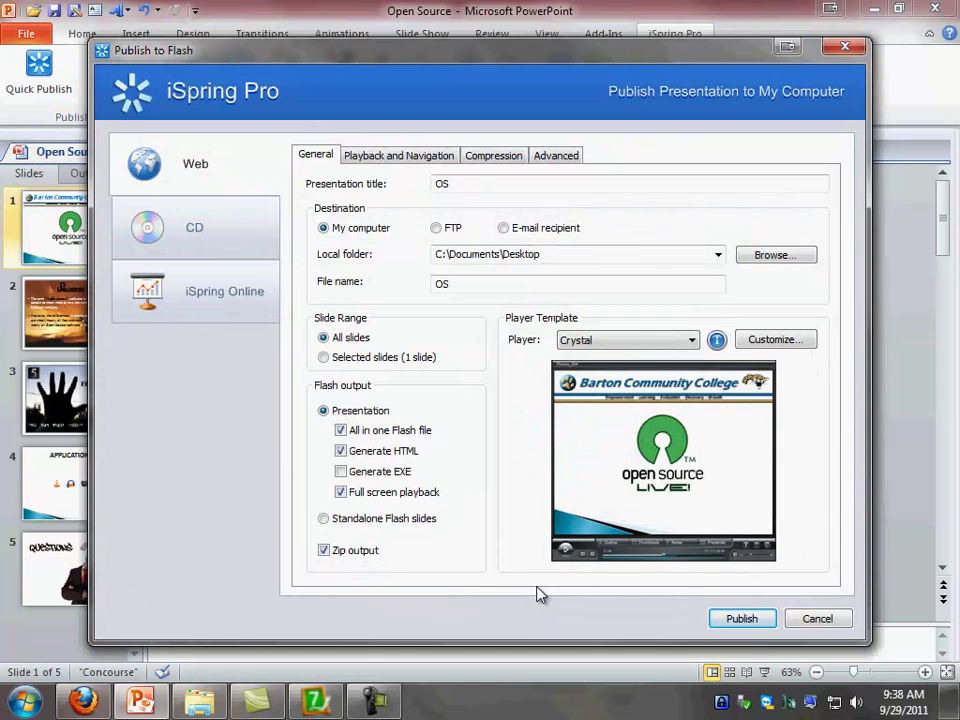
mouse_move(472, 398)
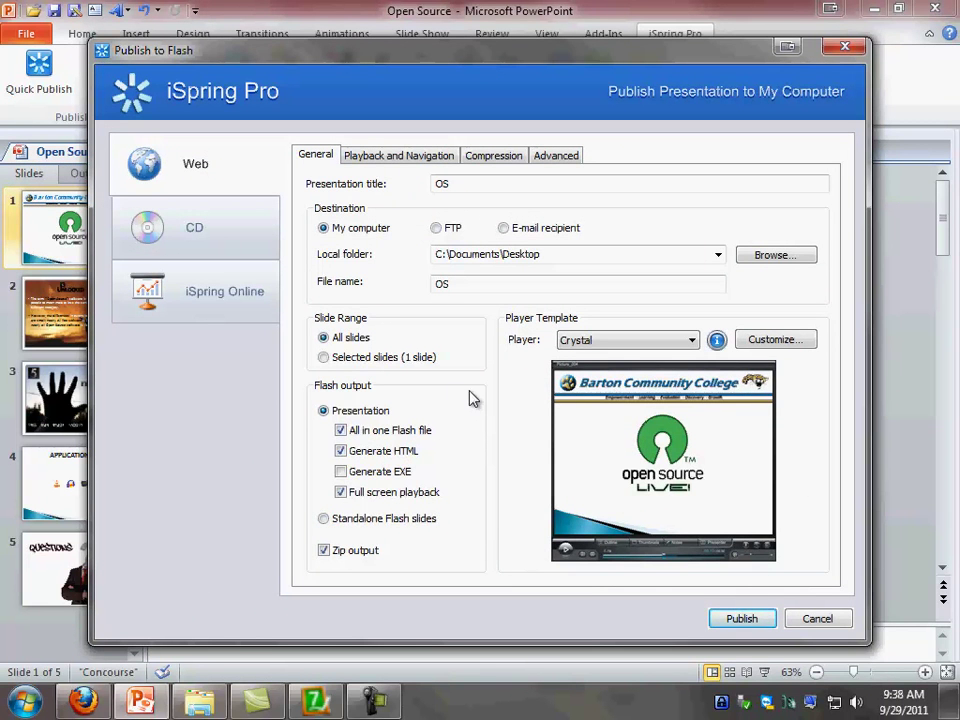
mouse_move(338, 402)
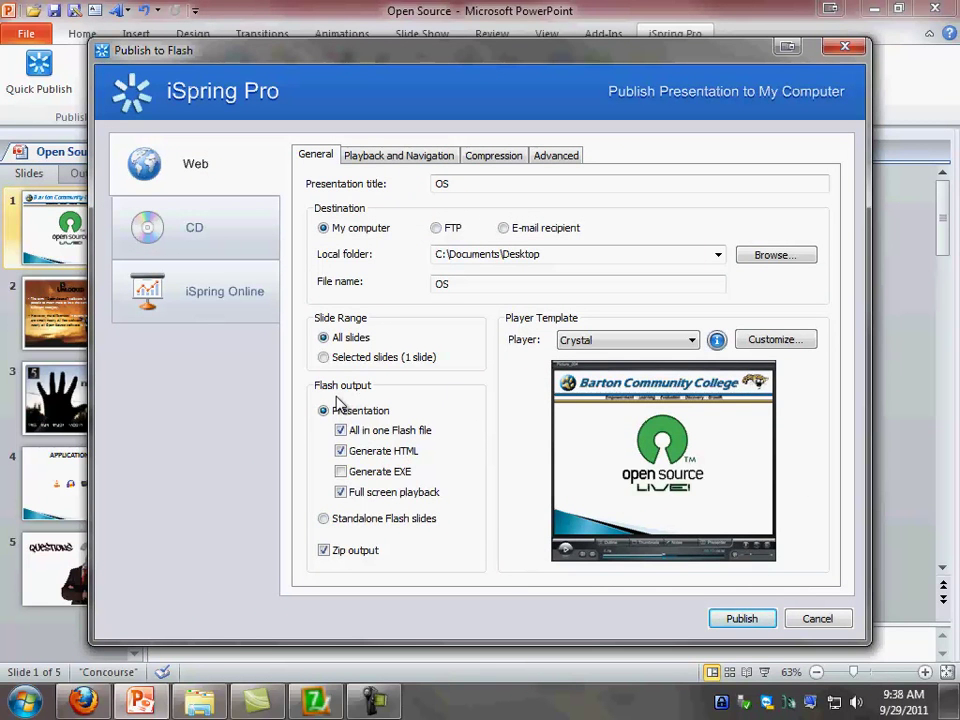
Turn off Generate HTML and Zip output in the Flash output options.
click(340, 430)
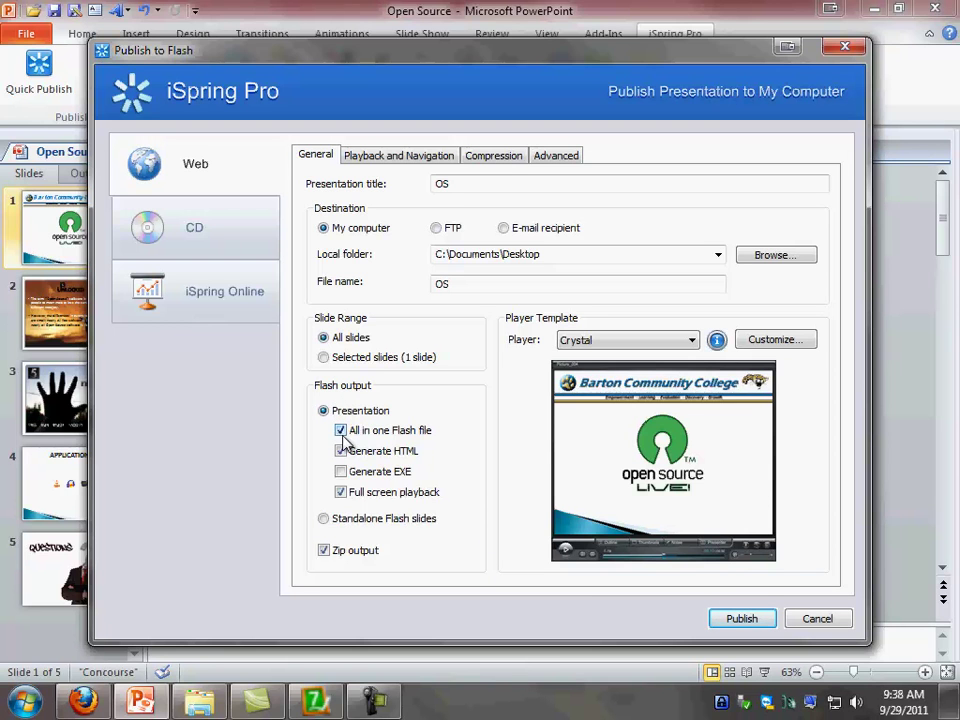
click(340, 450)
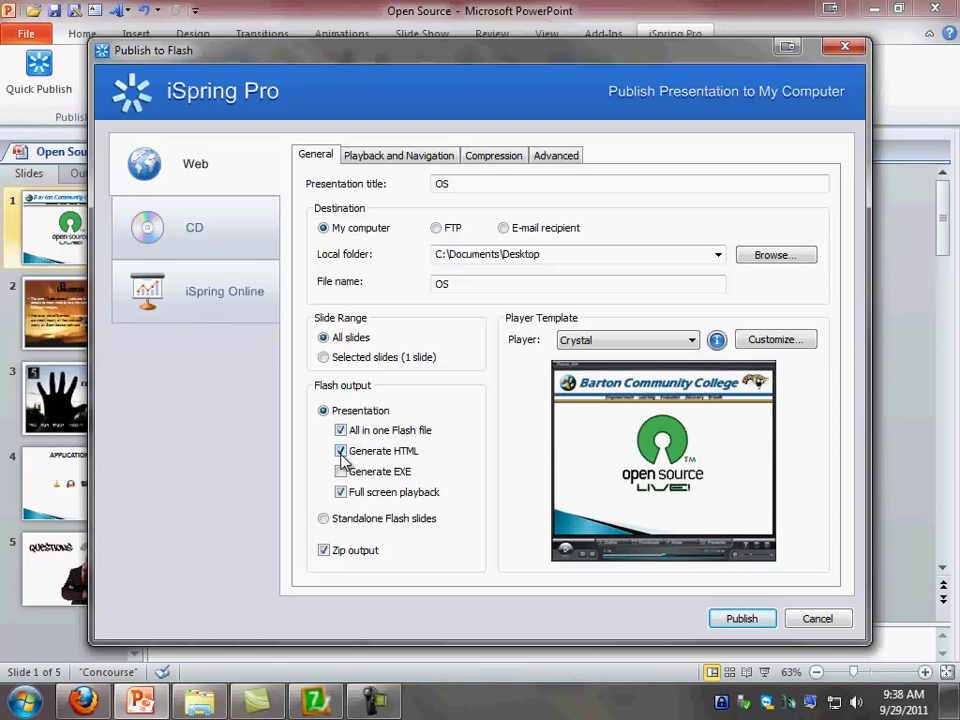
click(340, 452)
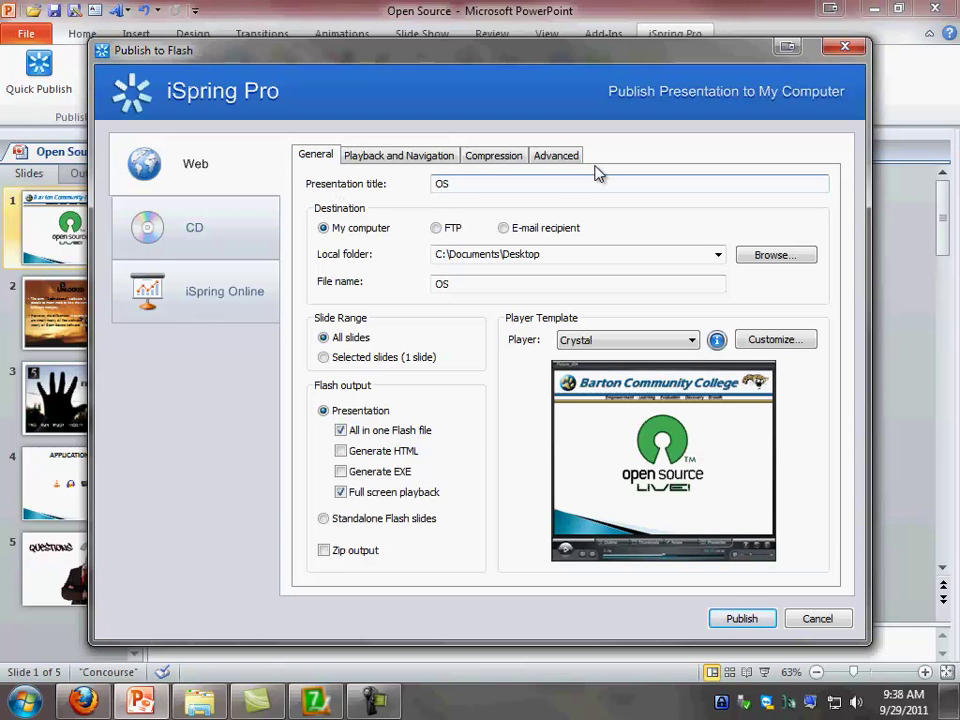
Enter 'Open Source Live!' as the presentation title.
text(Open Source)
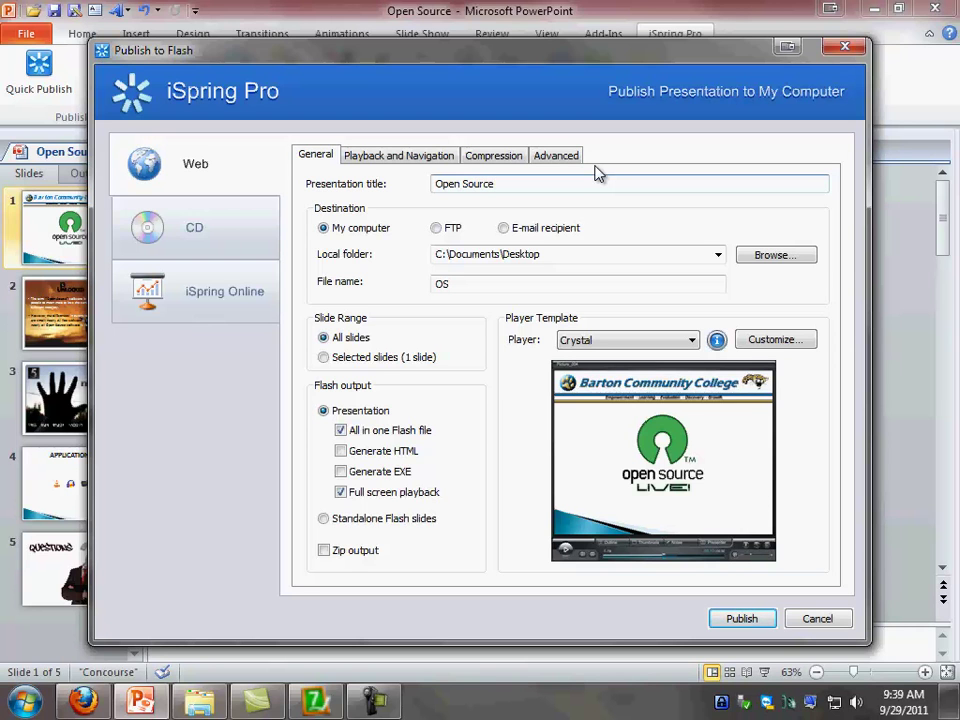
text(Live!)
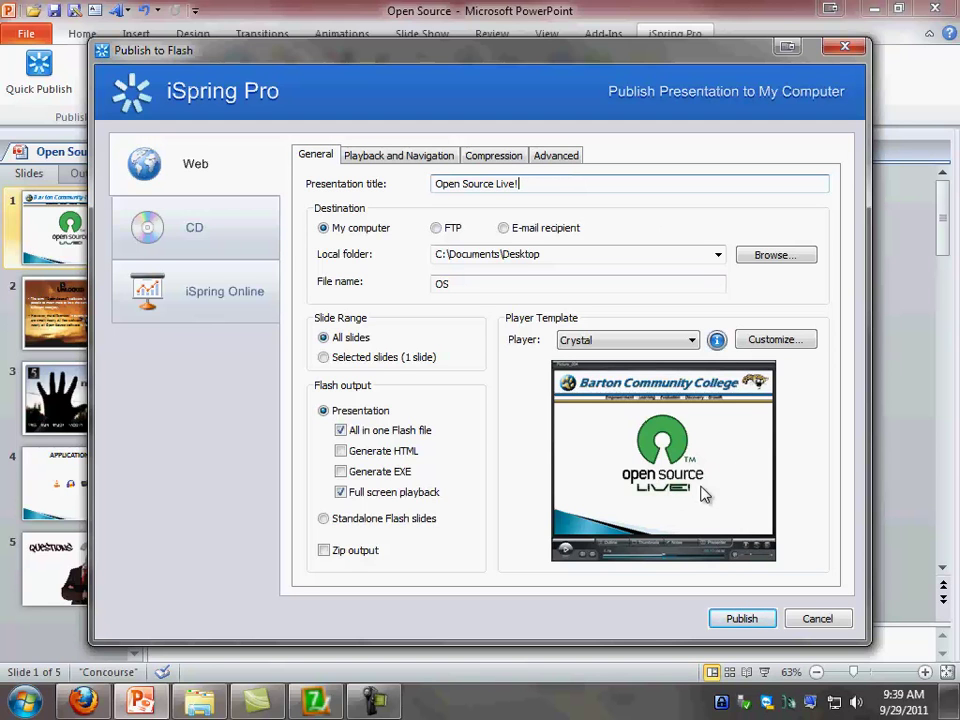
mouse_move(776, 340)
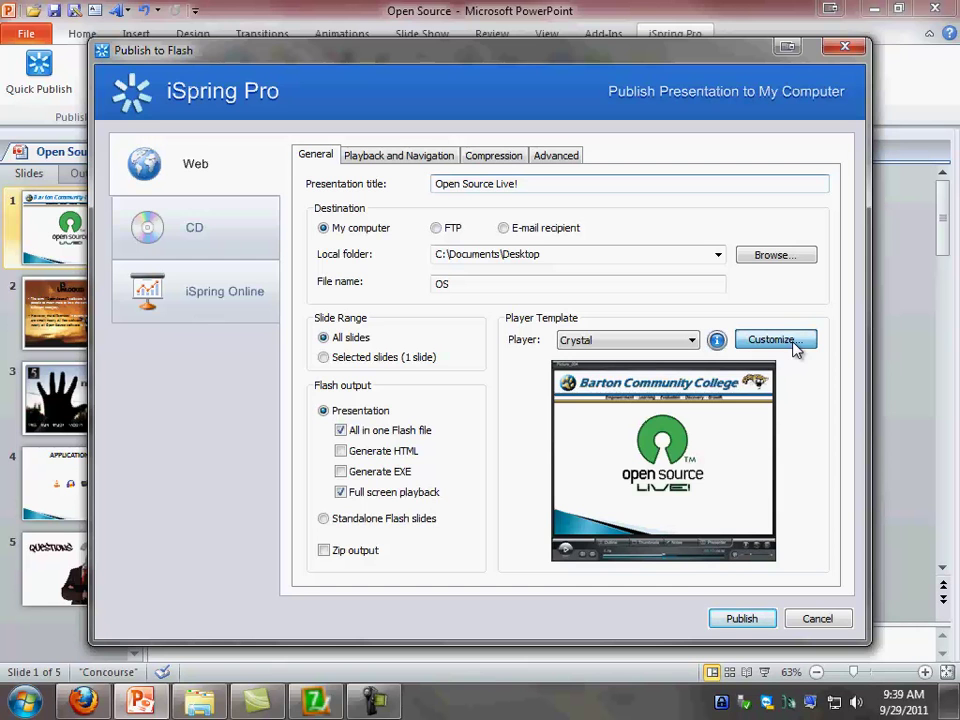
Customize the Crystal player to hide the Notes panel and confirm with OK.
click(776, 340)
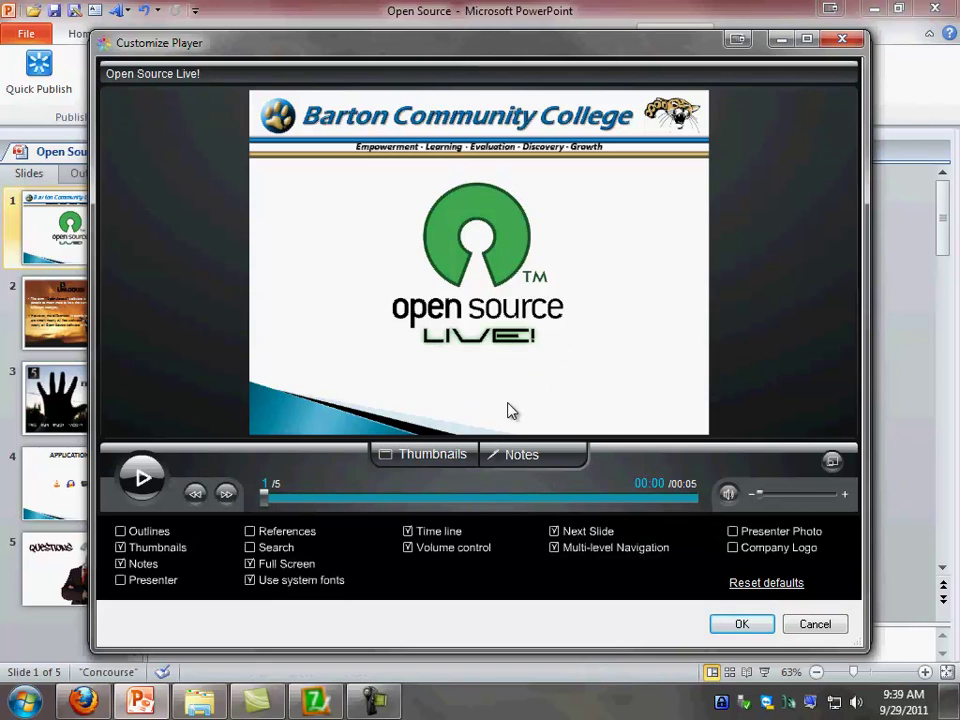
mouse_move(644, 444)
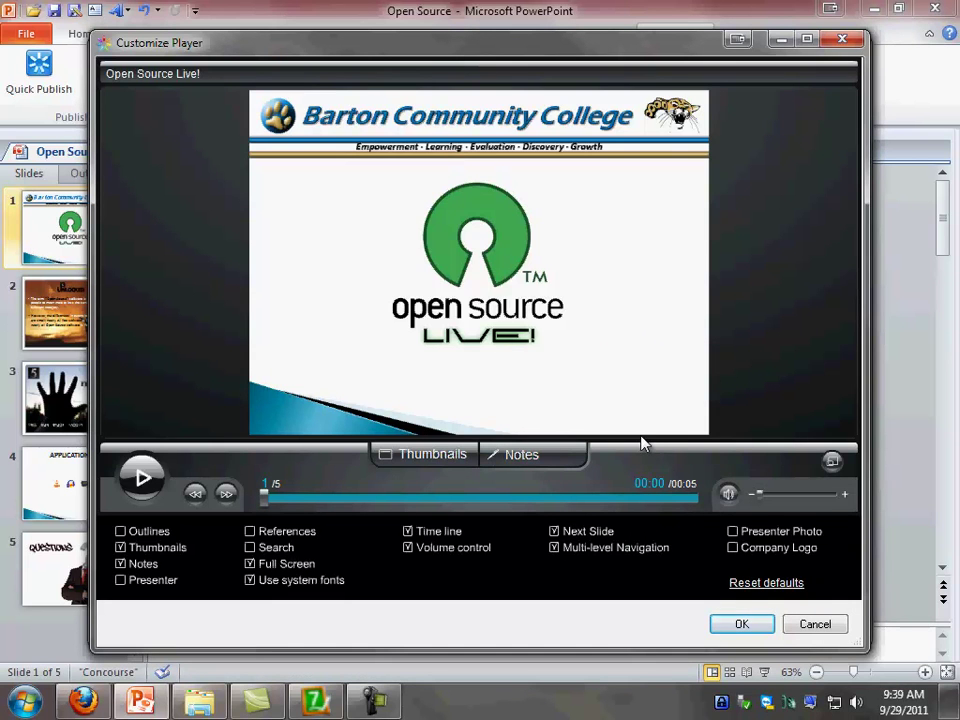
mouse_move(378, 556)
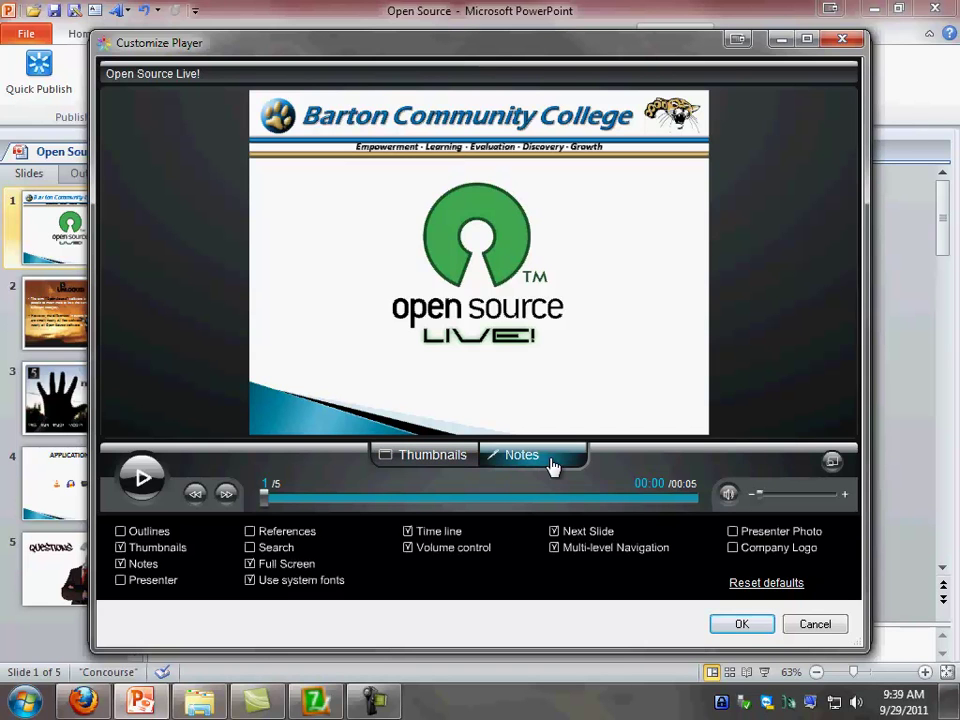
mouse_move(530, 438)
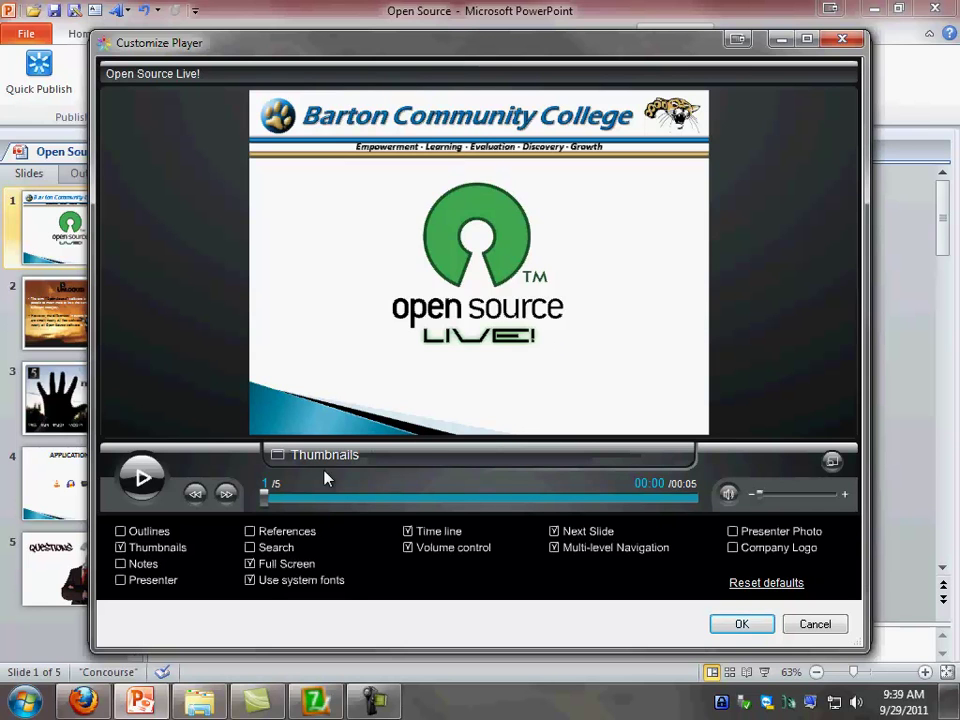
mouse_move(336, 552)
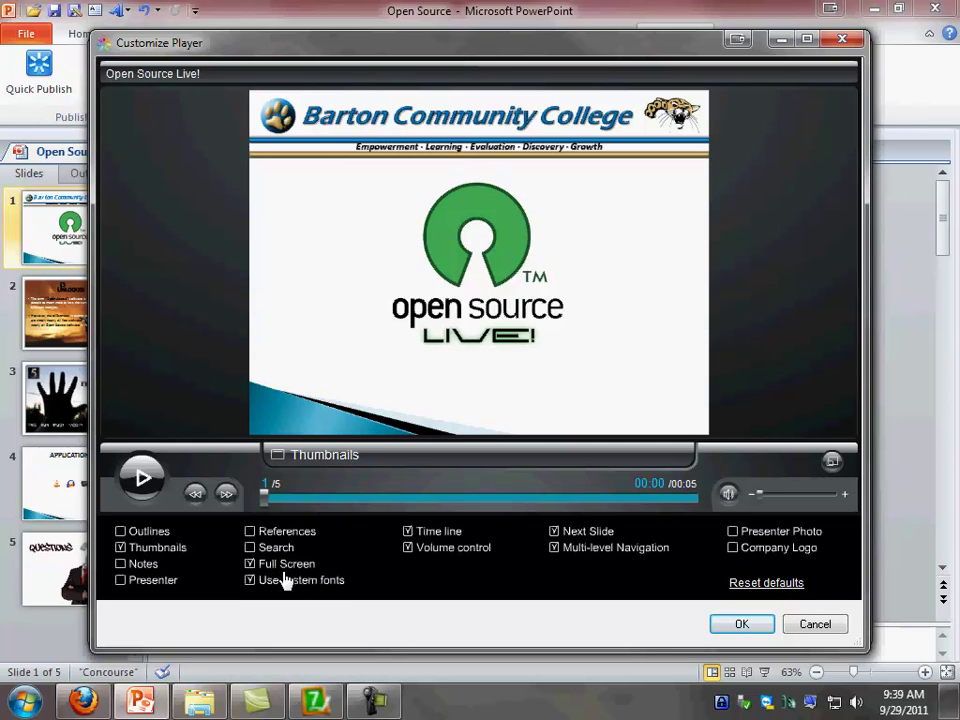
mouse_move(288, 596)
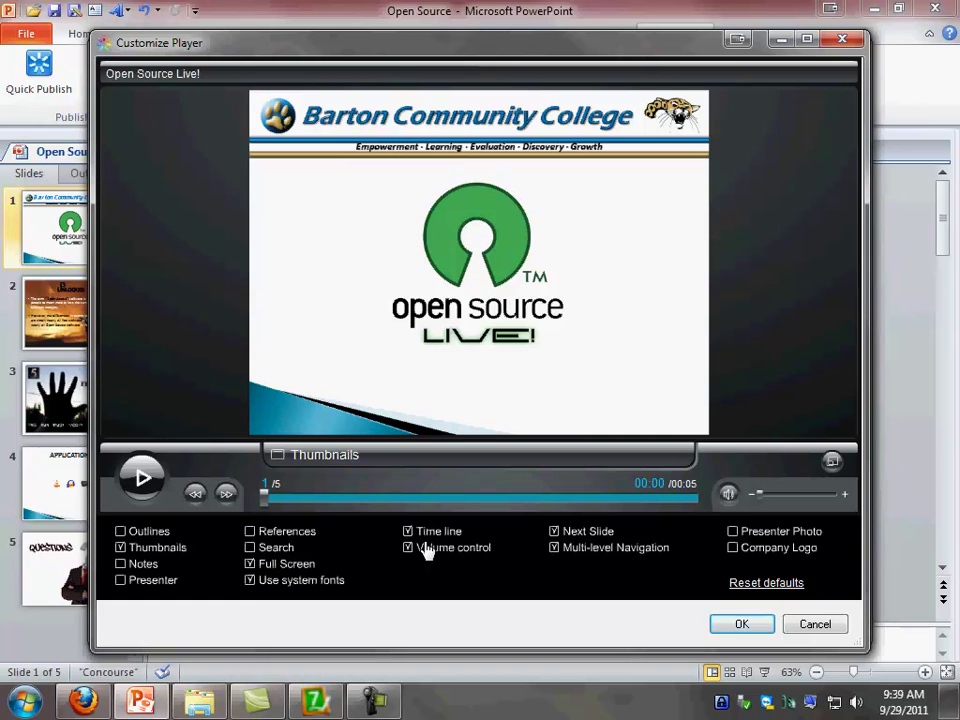
click(408, 548)
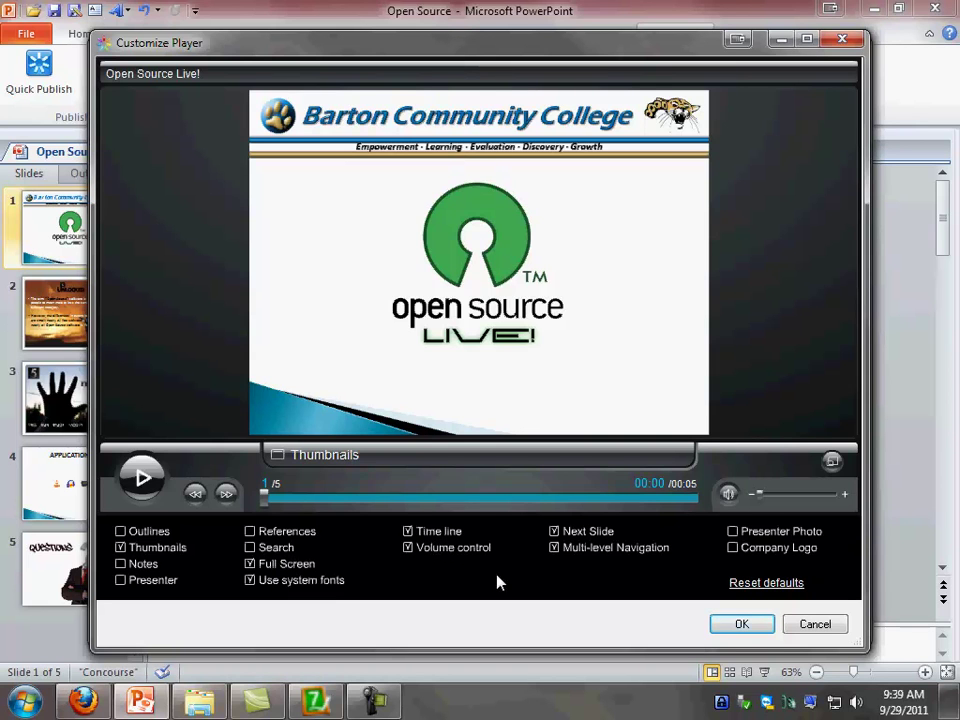
mouse_move(570, 556)
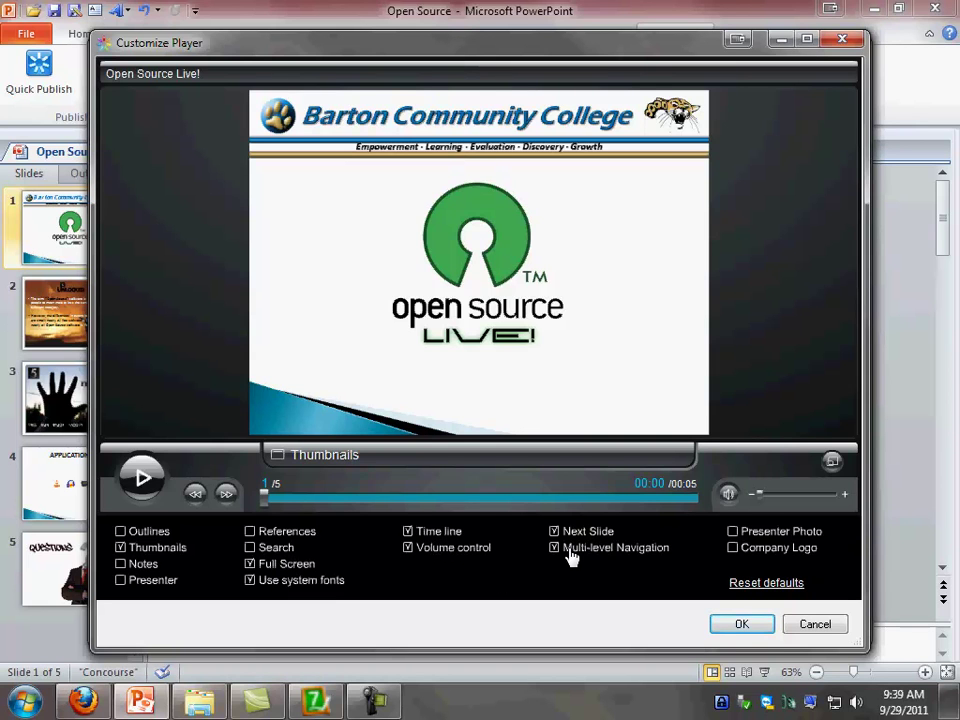
mouse_move(624, 560)
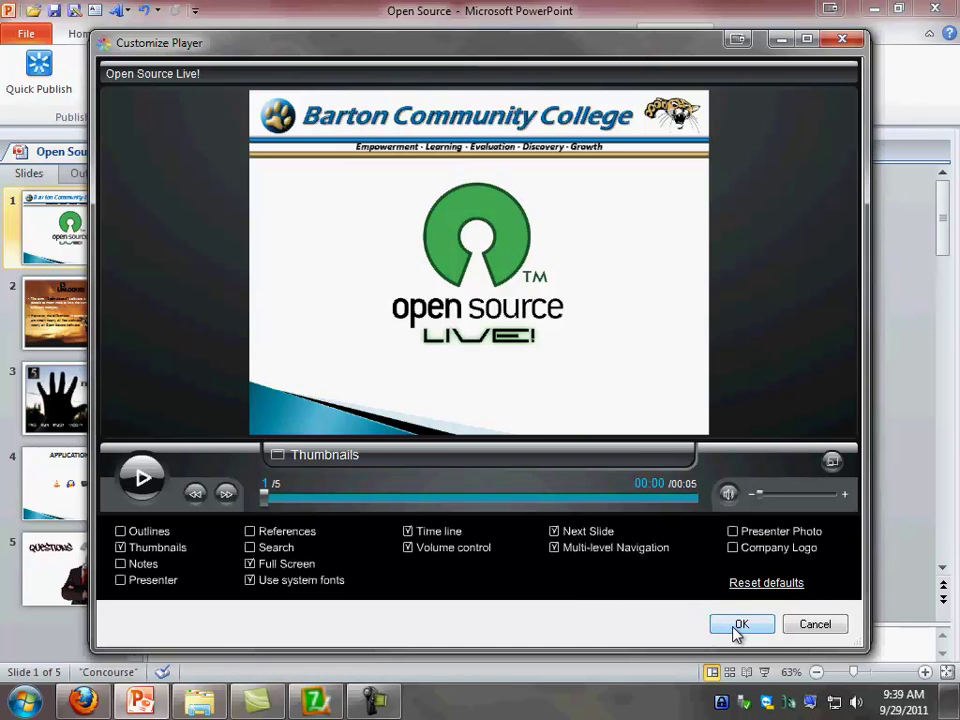
click(740, 624)
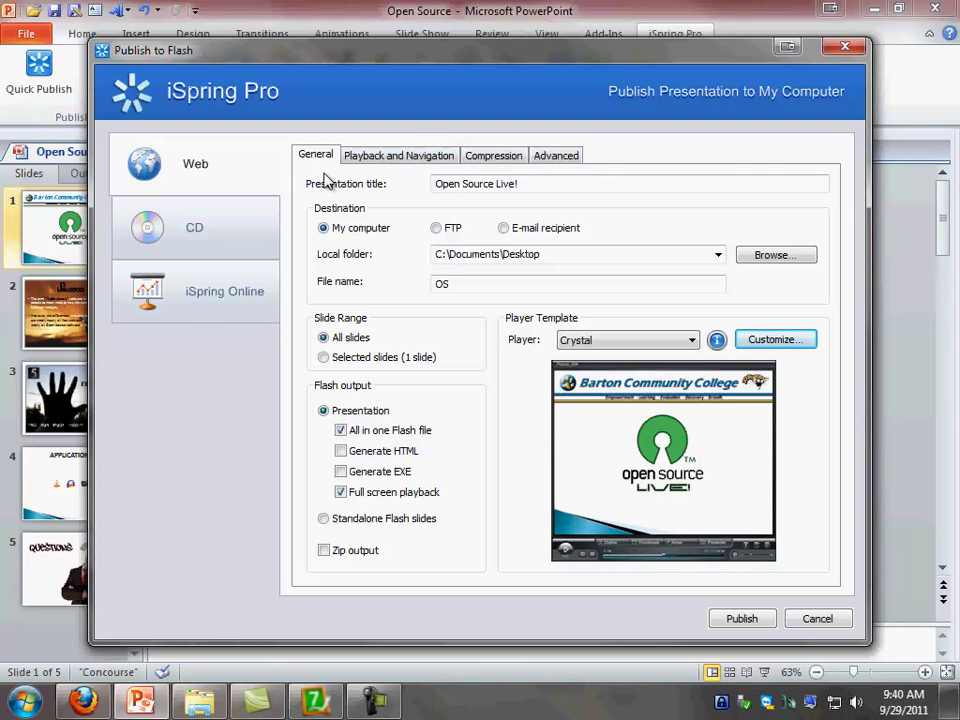
mouse_move(398, 156)
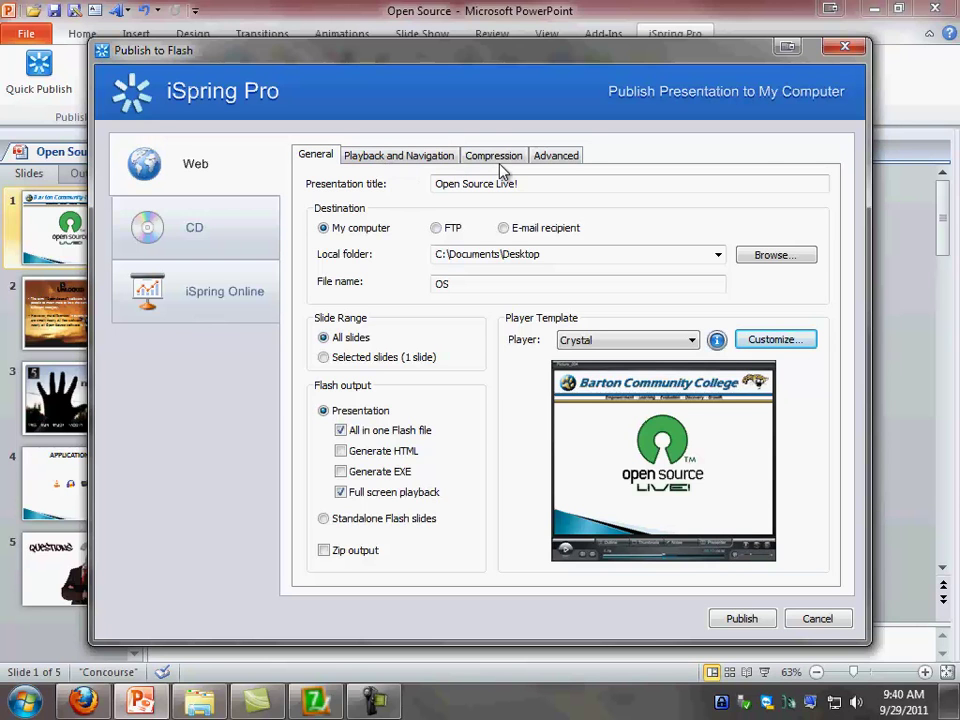
mouse_move(572, 172)
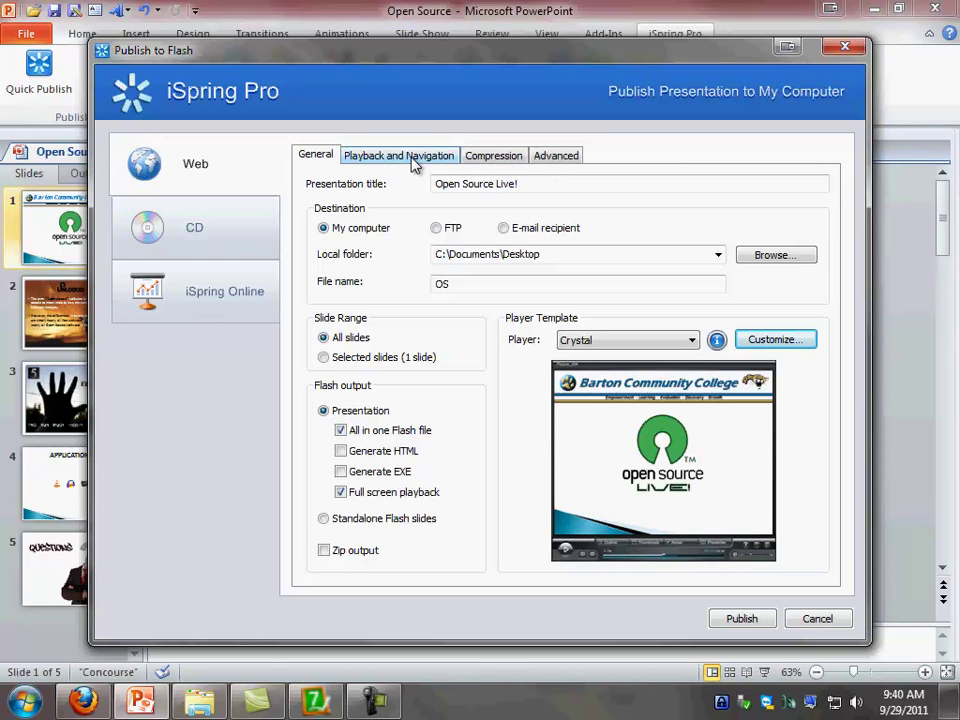
Review the Playback and Navigation options, leaving looping off and navigation enabled.
click(398, 156)
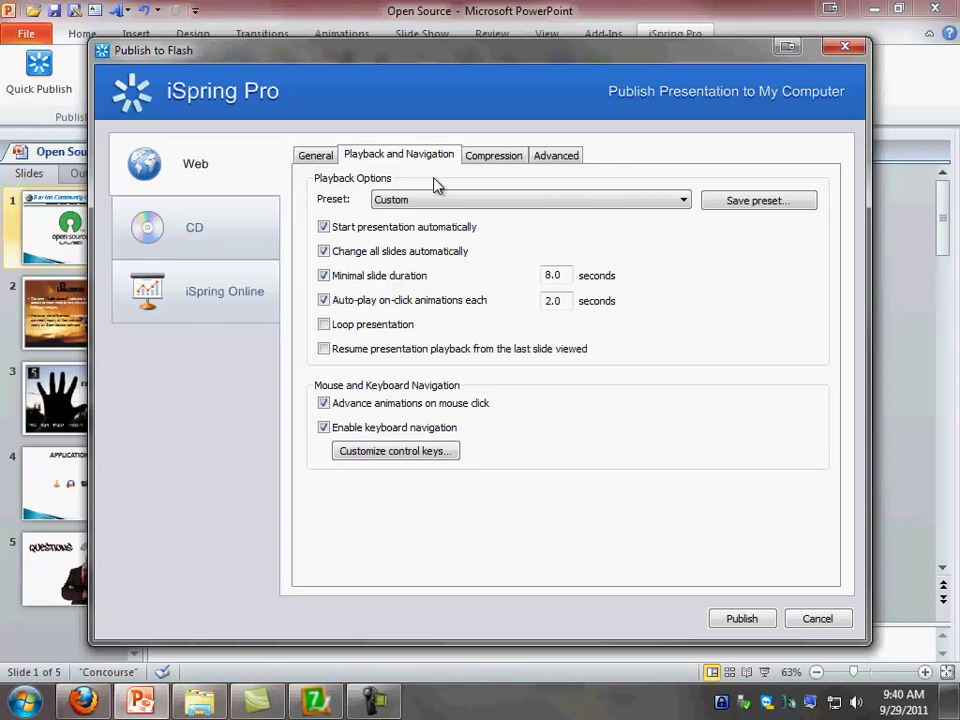
mouse_move(336, 244)
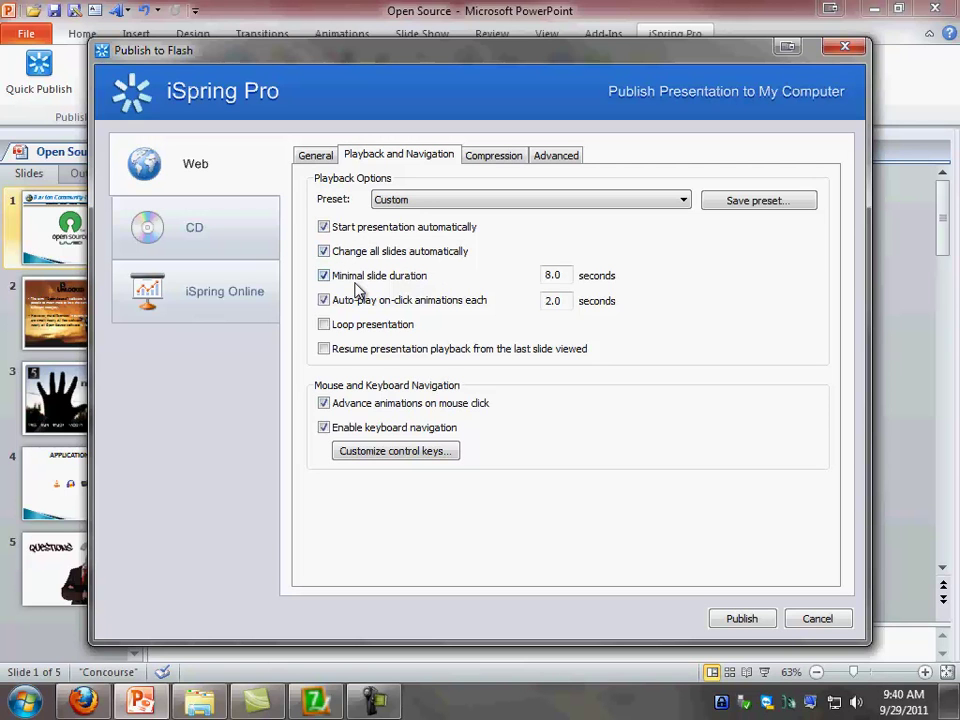
mouse_move(538, 292)
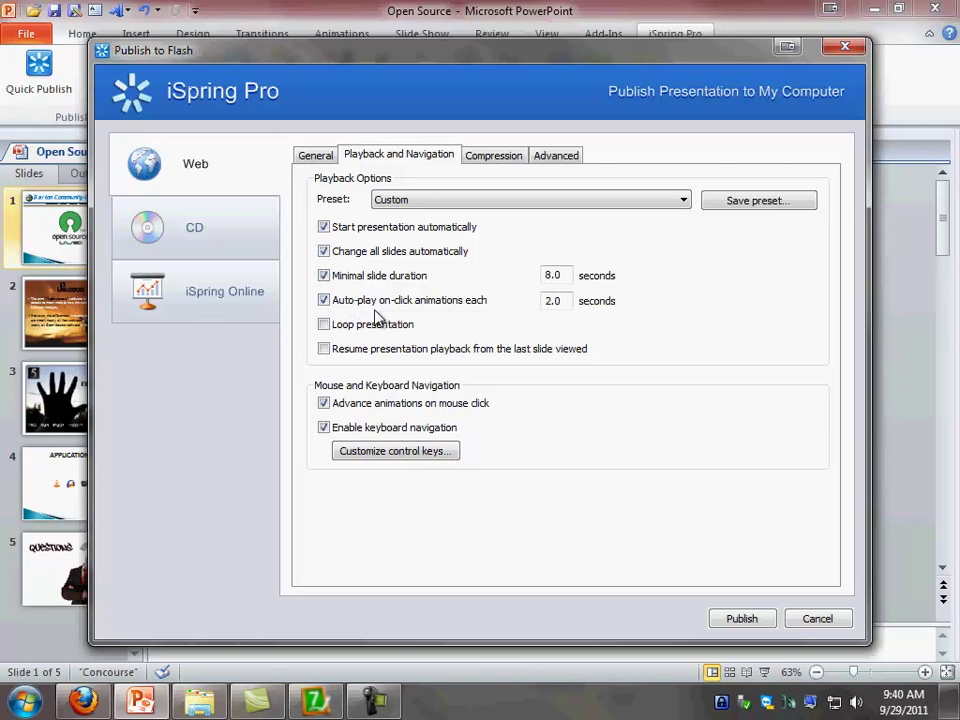
mouse_move(488, 312)
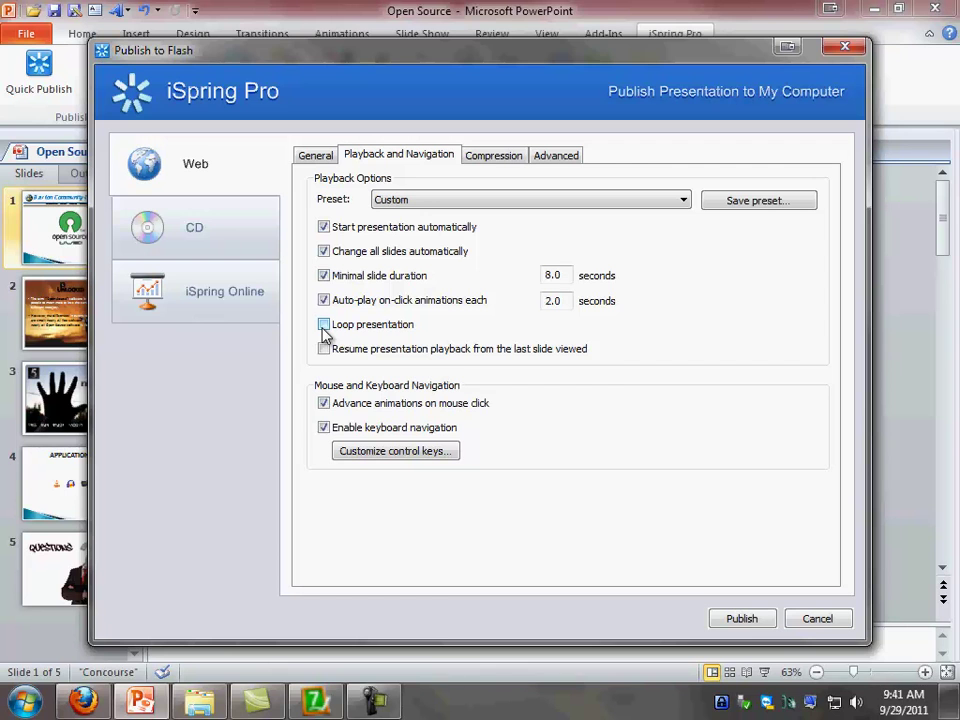
click(324, 324)
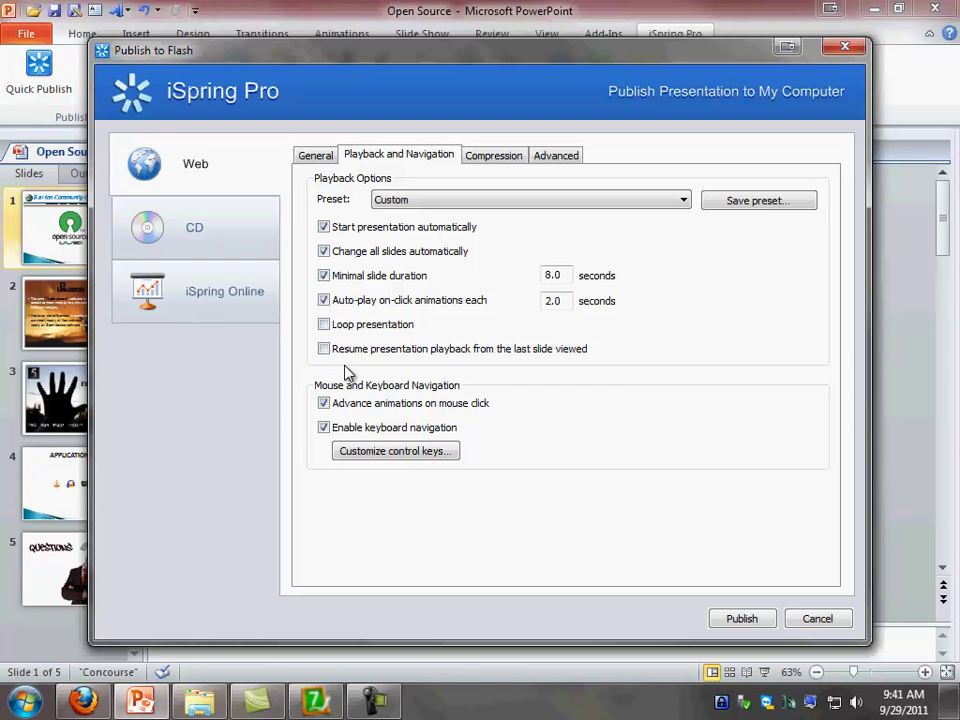
mouse_move(478, 368)
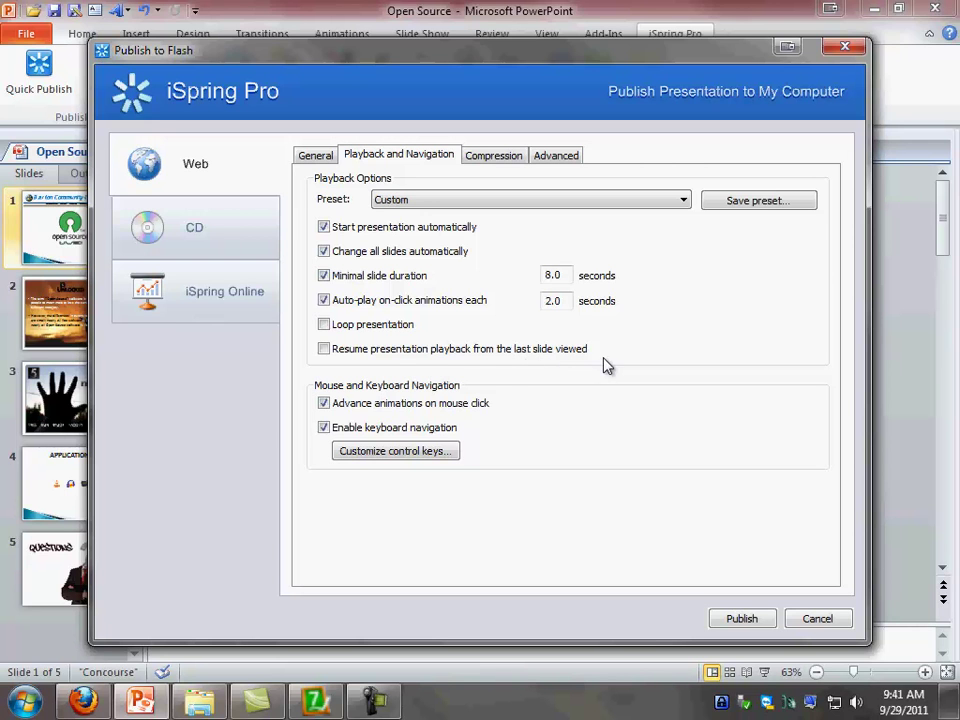
mouse_move(380, 370)
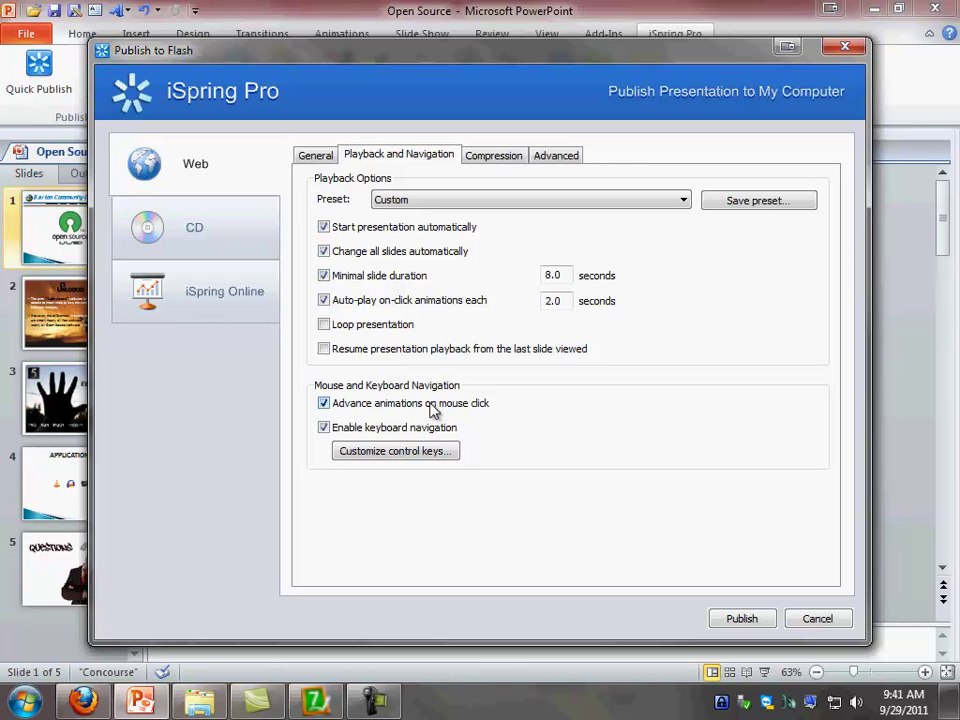
mouse_move(318, 442)
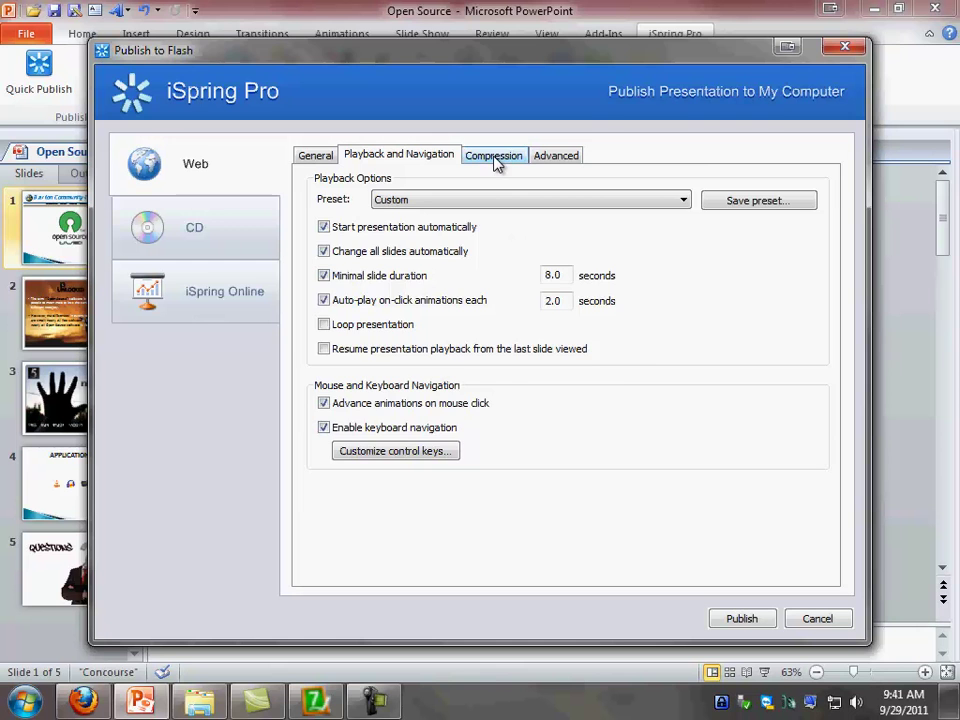
click(492, 156)
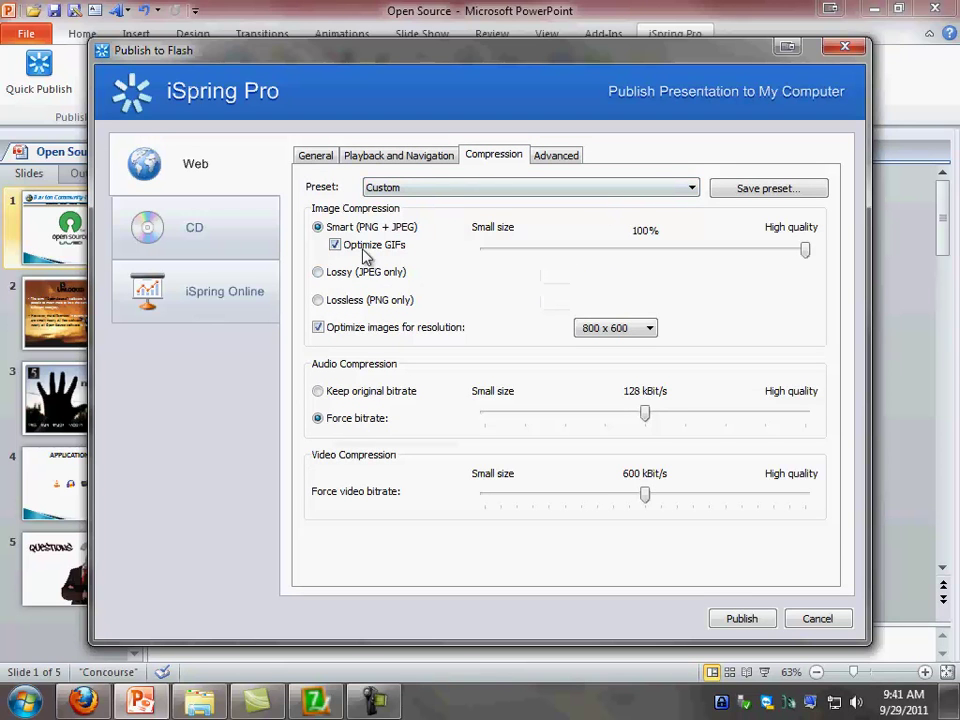
mouse_move(478, 260)
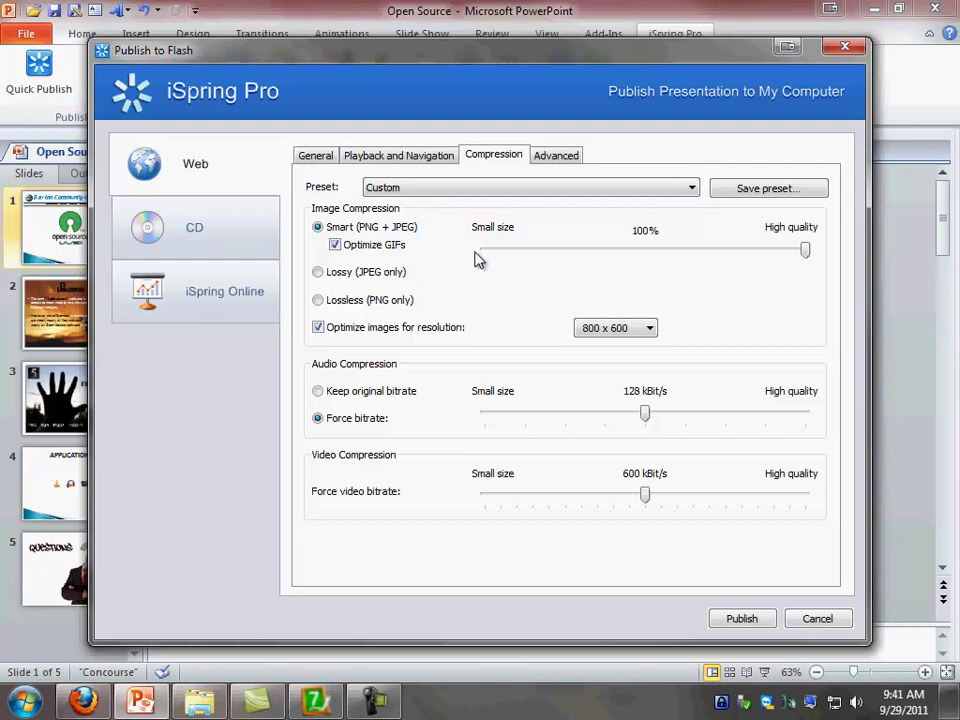
mouse_move(628, 276)
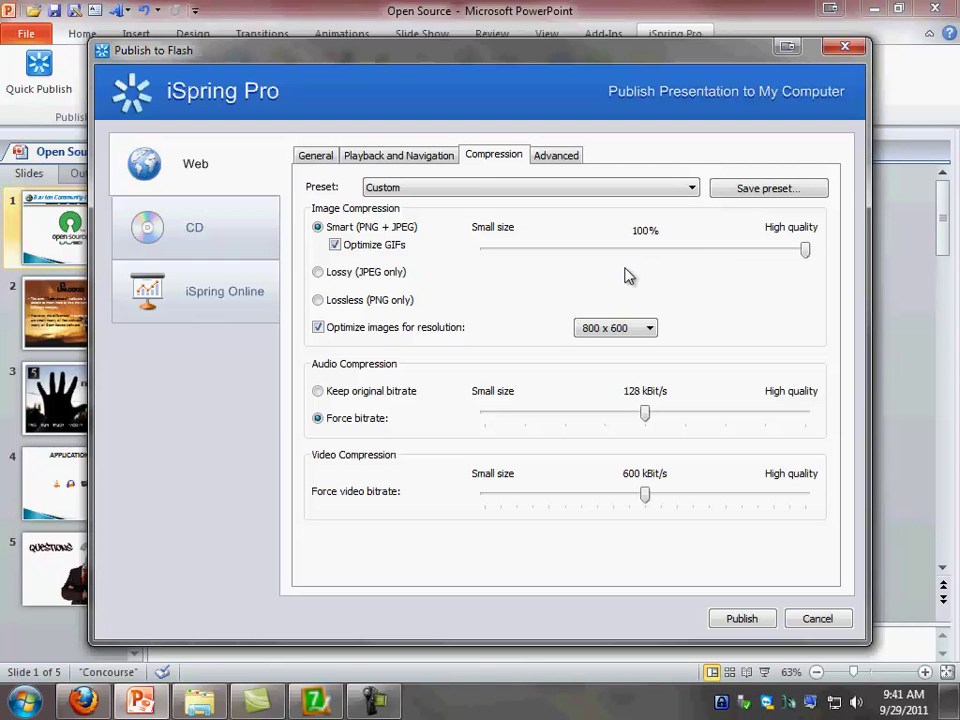
mouse_move(766, 260)
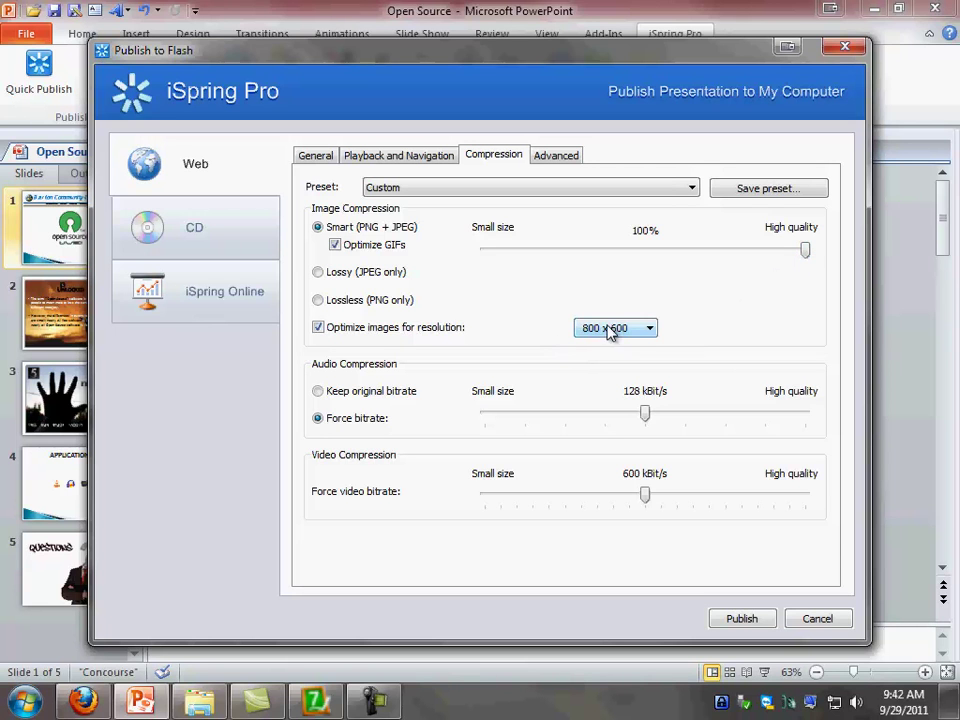
mouse_move(616, 348)
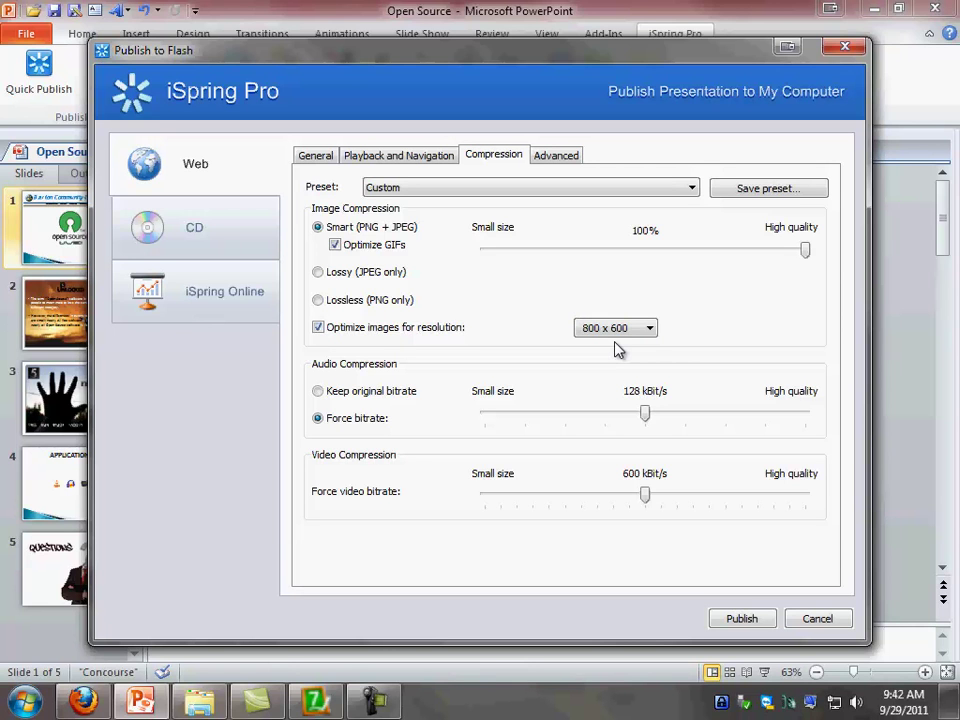
mouse_move(384, 390)
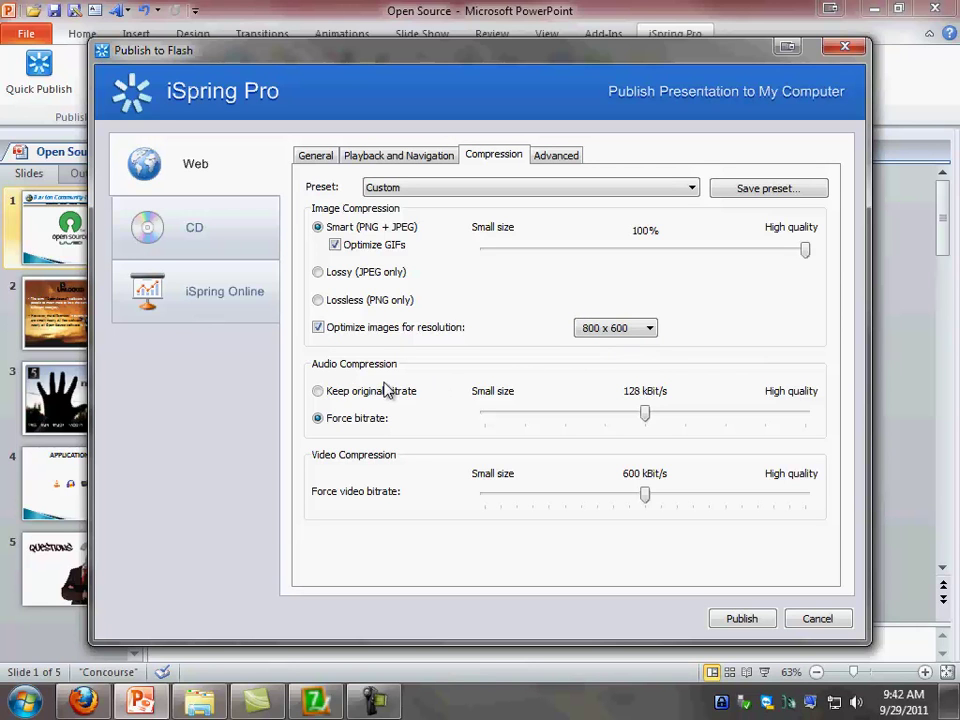
mouse_move(628, 418)
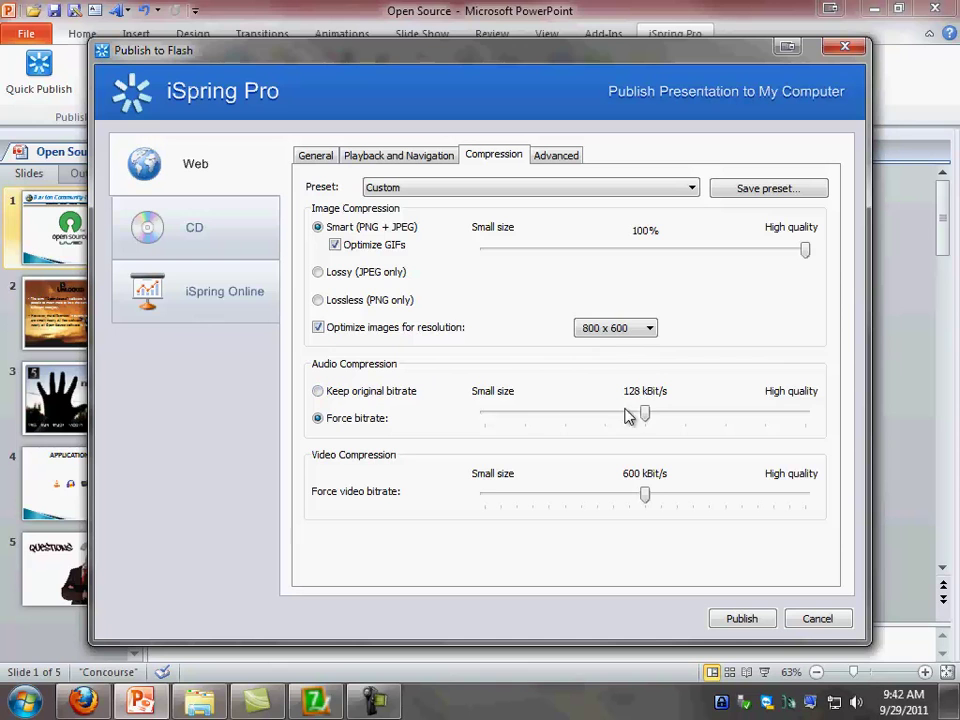
mouse_move(664, 410)
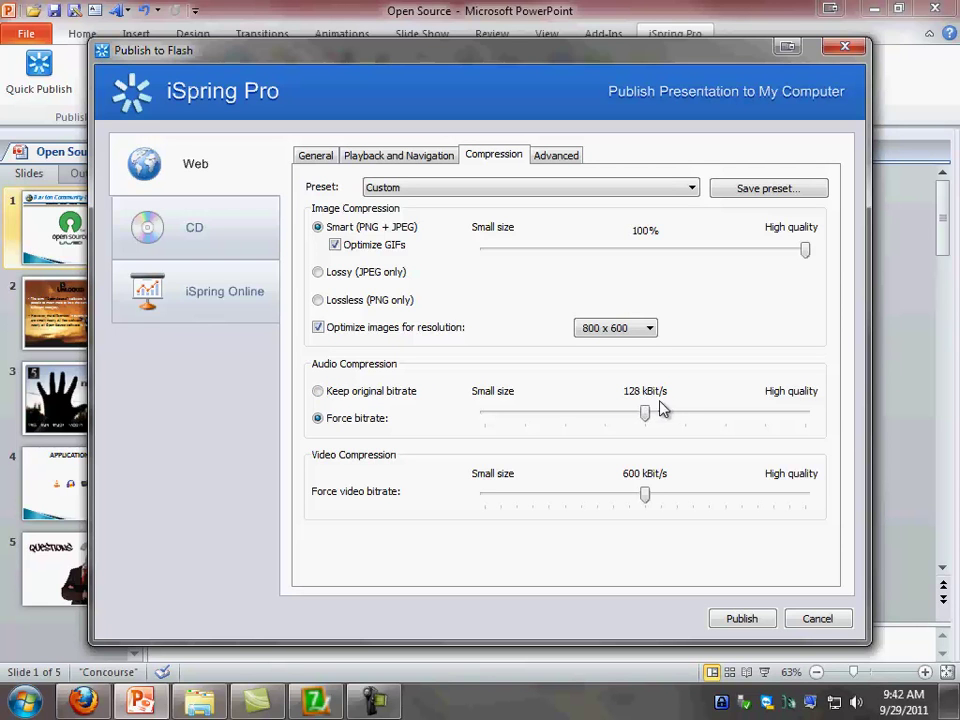
mouse_move(672, 410)
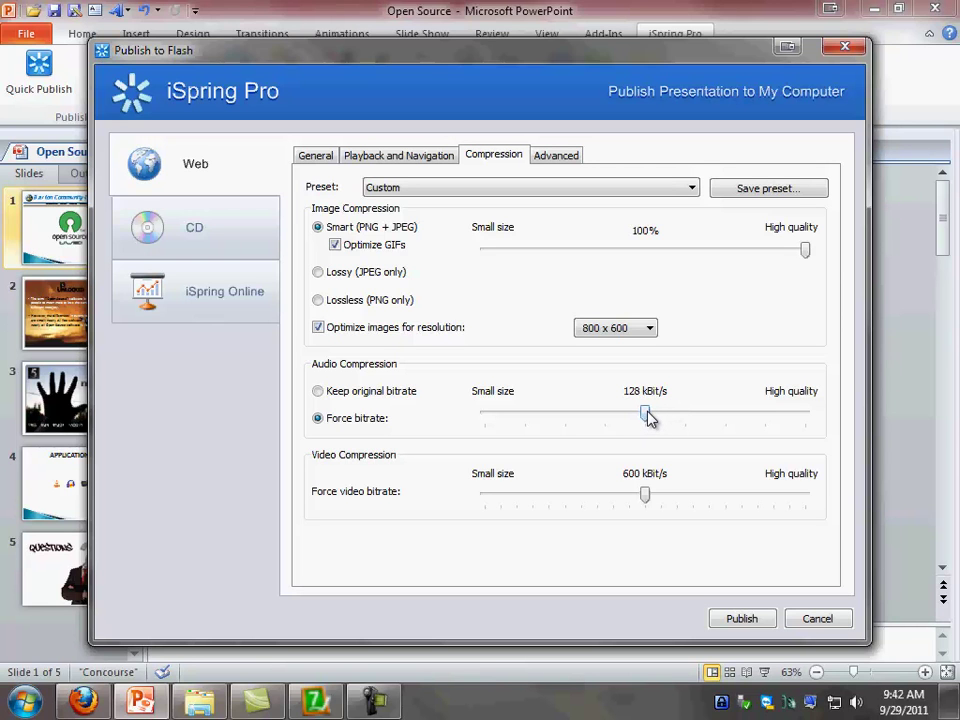
mouse_move(344, 478)
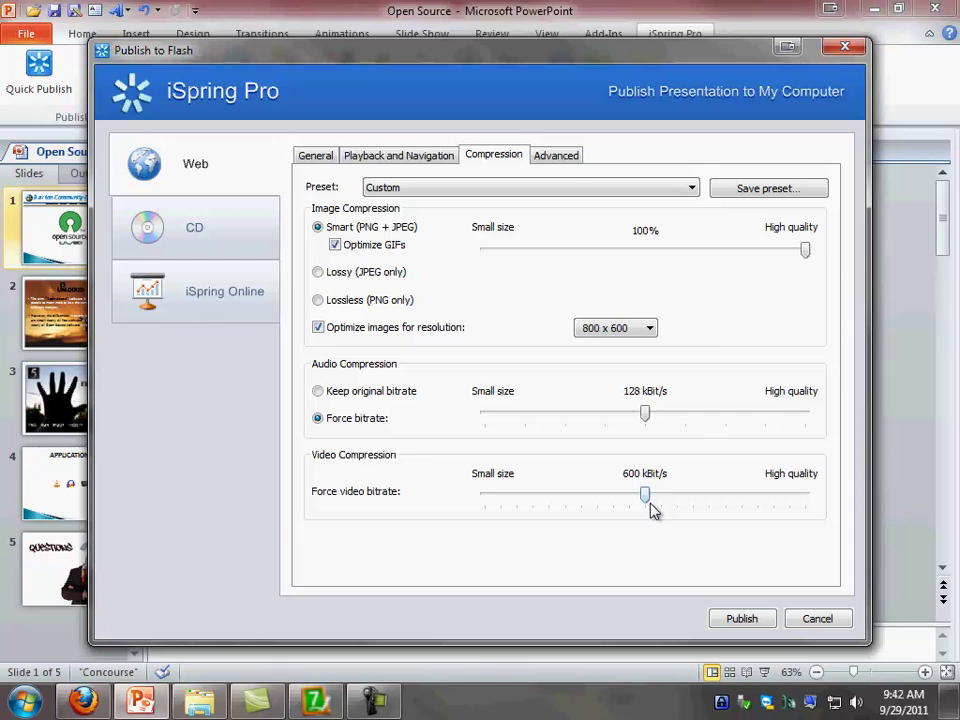
mouse_move(556, 156)
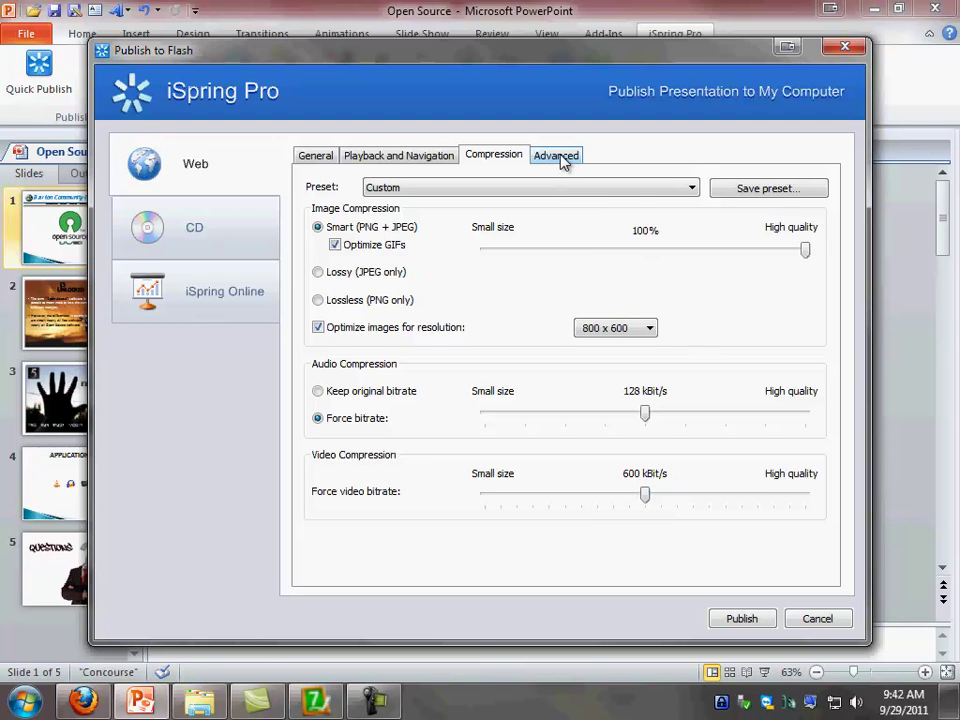
In the Advanced settings, keep the Flash version at Flash 10.
click(556, 154)
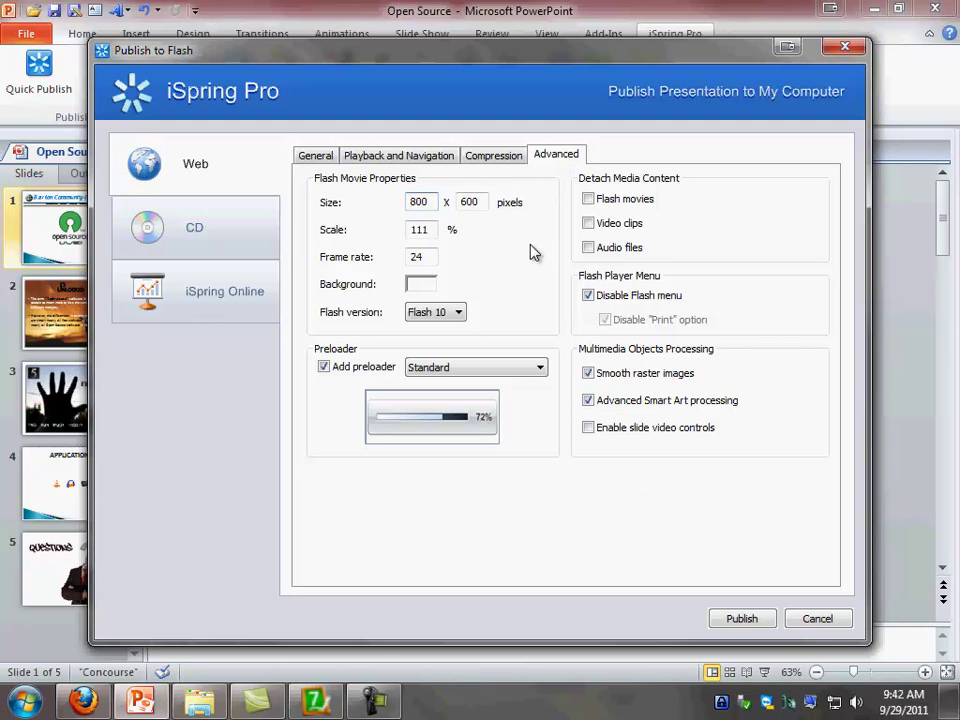
mouse_move(404, 222)
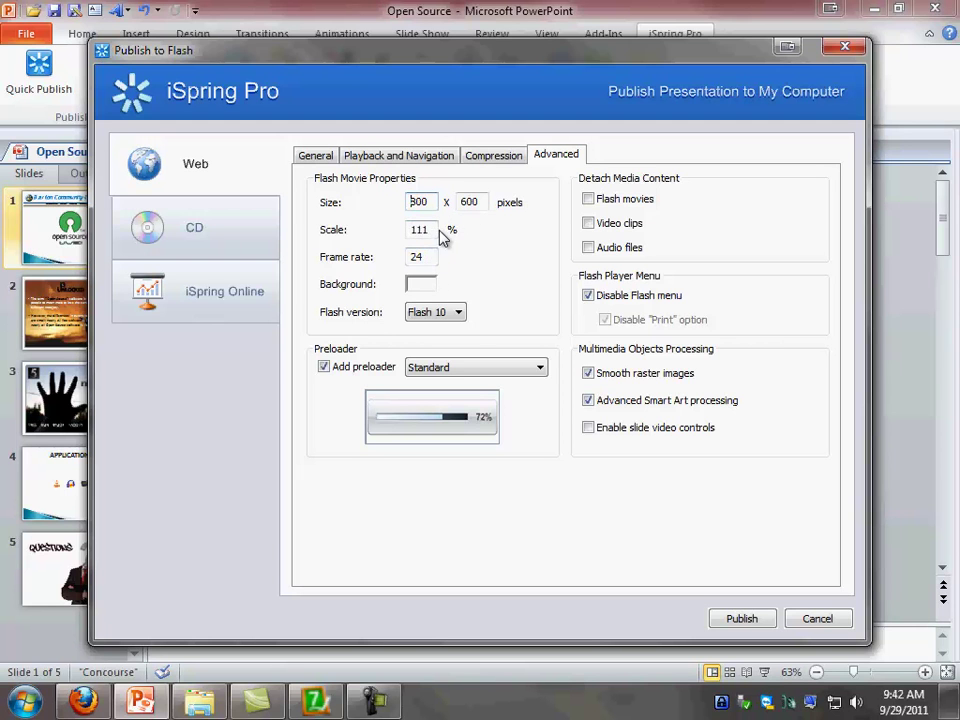
mouse_move(438, 268)
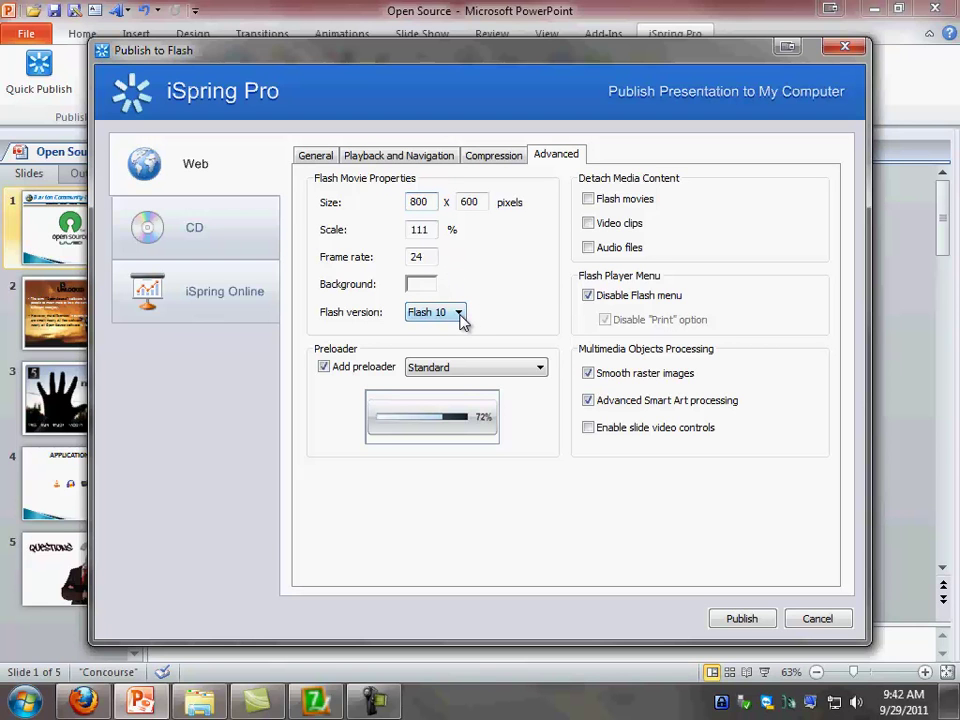
click(460, 312)
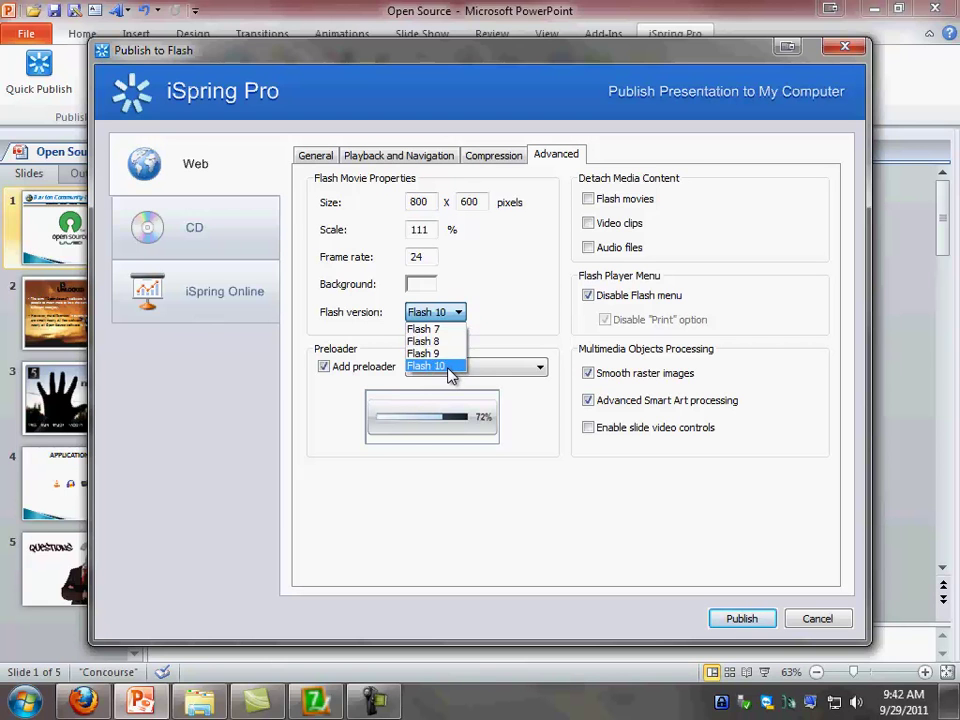
click(432, 366)
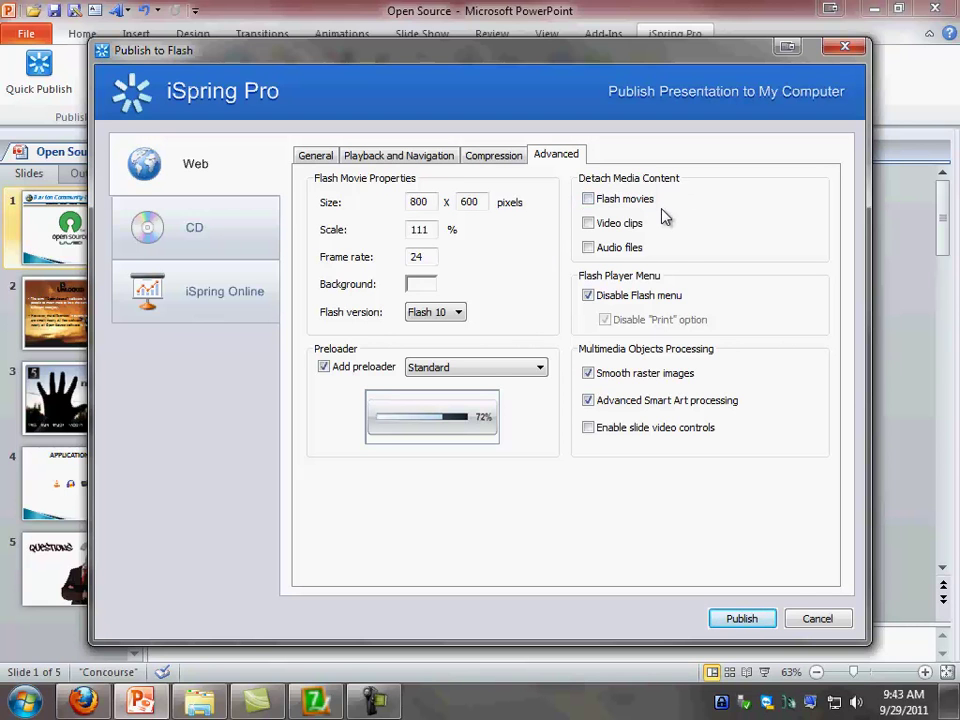
mouse_move(668, 200)
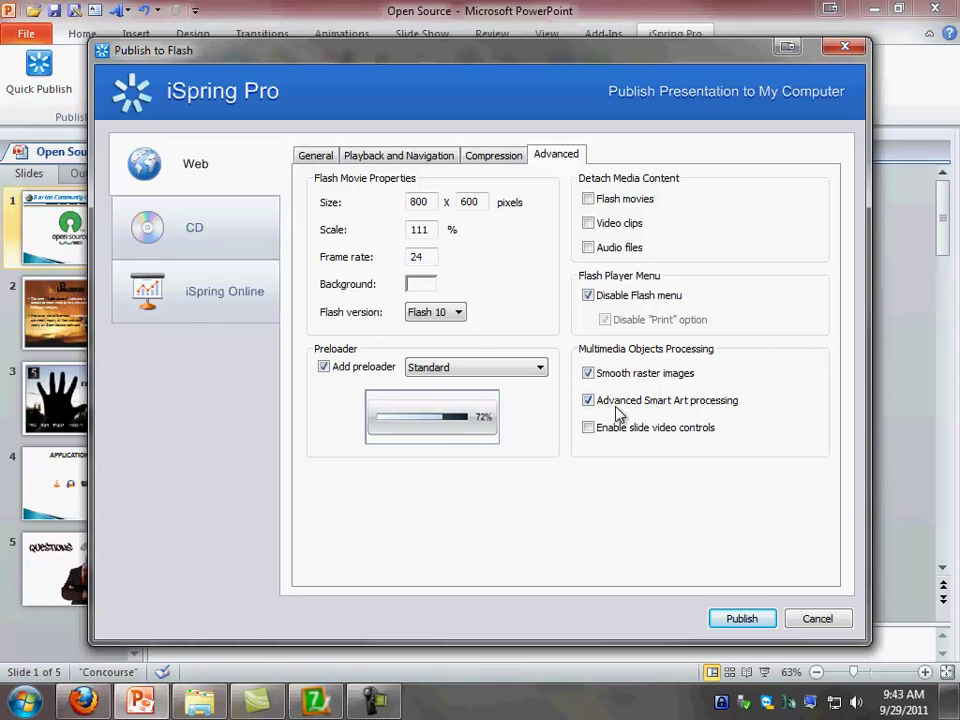
mouse_move(758, 418)
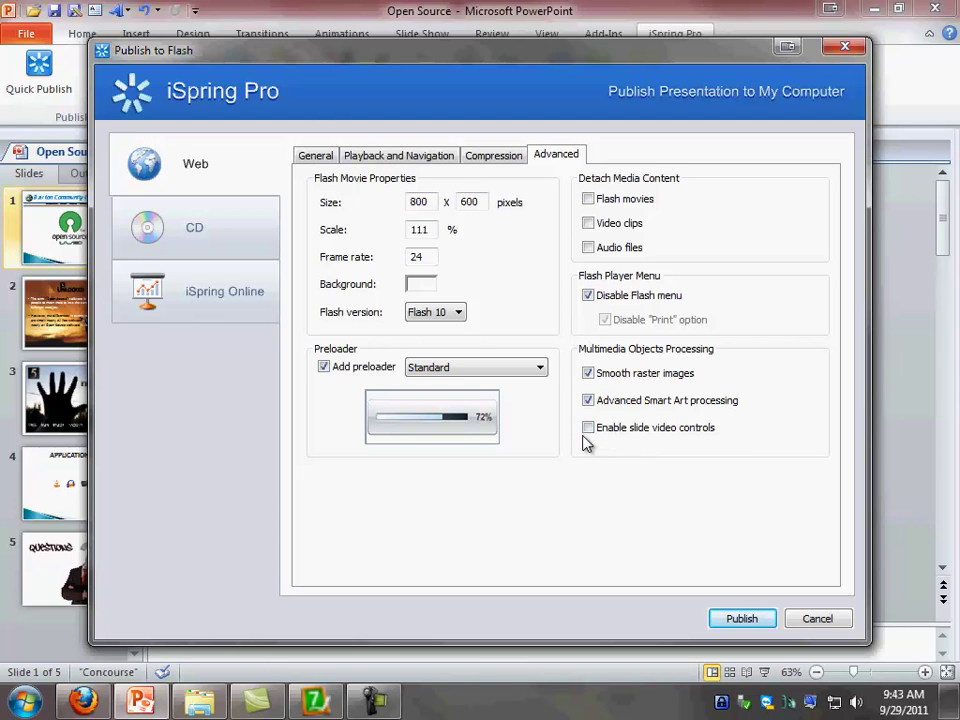
mouse_move(738, 468)
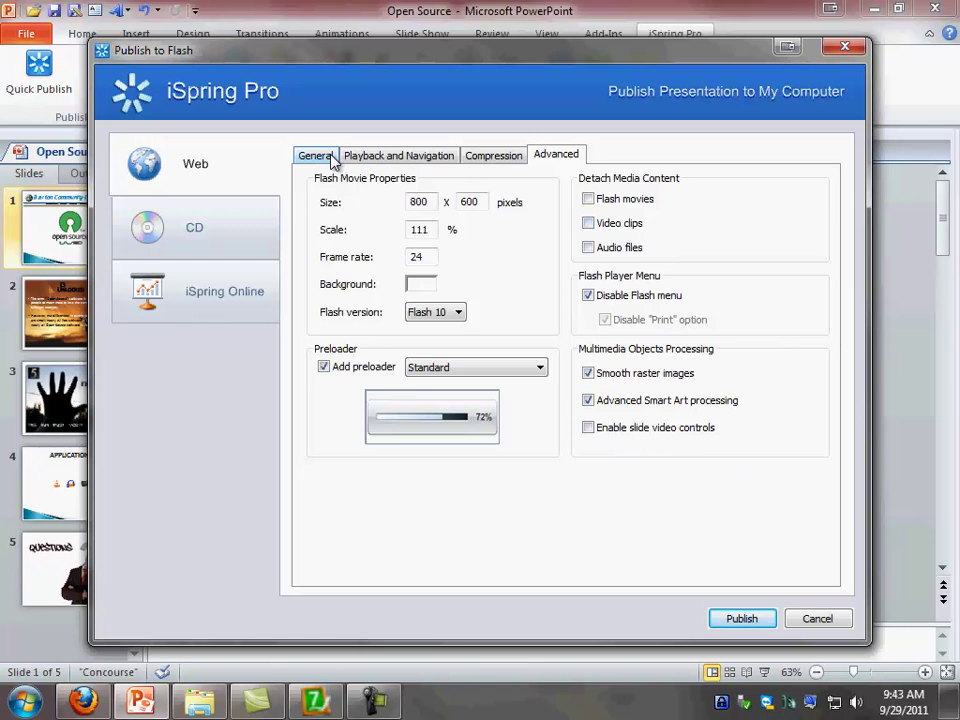
Return to the General settings and publish the presentation to Flash as OS.
click(492, 156)
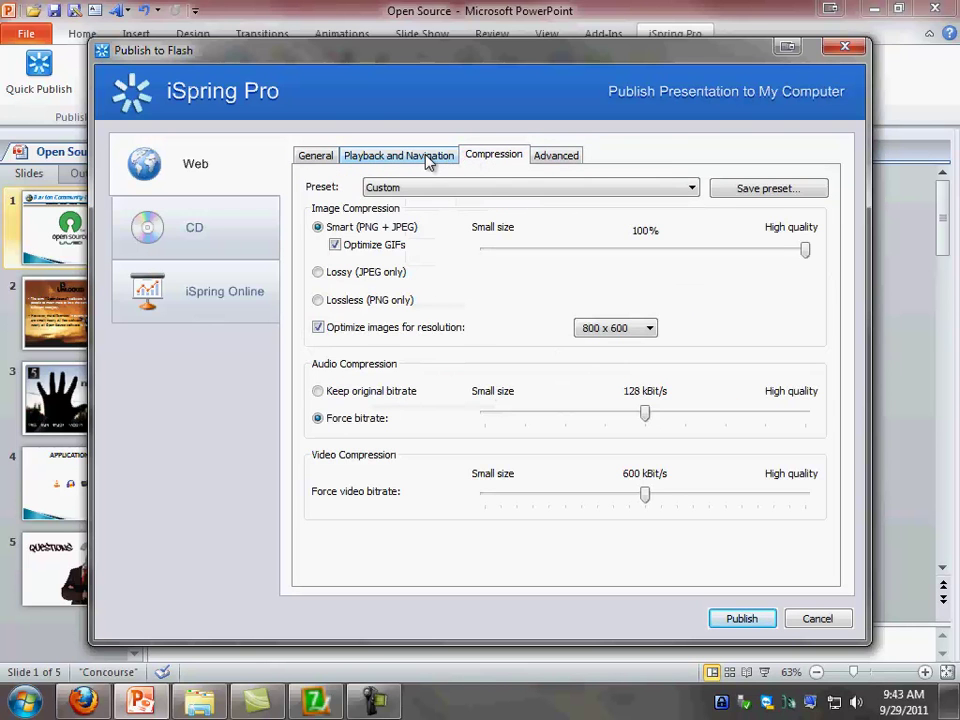
click(316, 156)
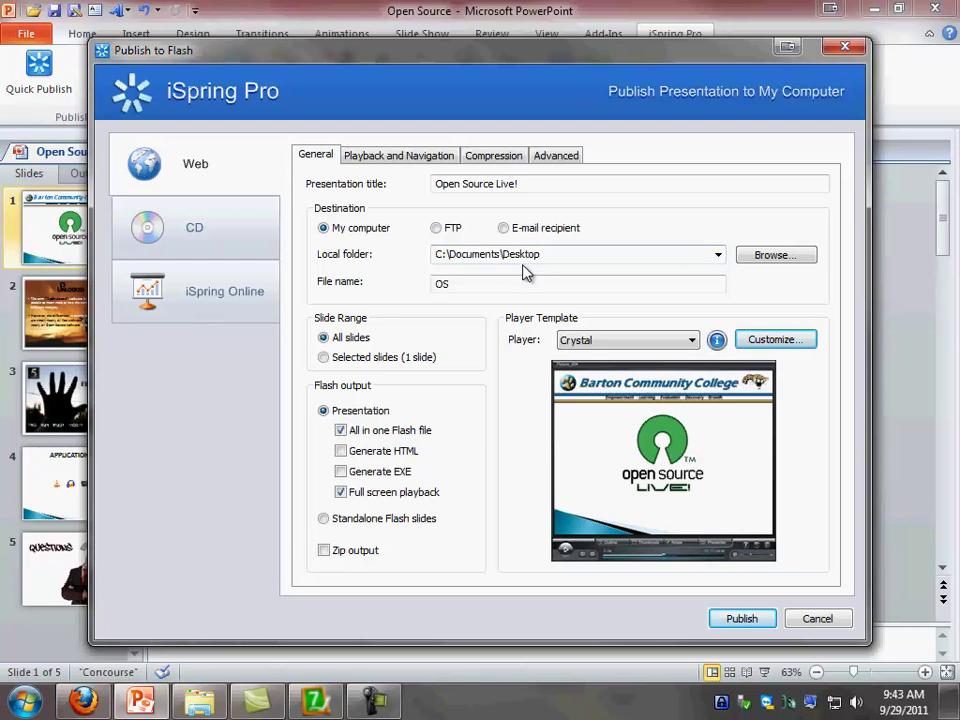
mouse_move(530, 532)
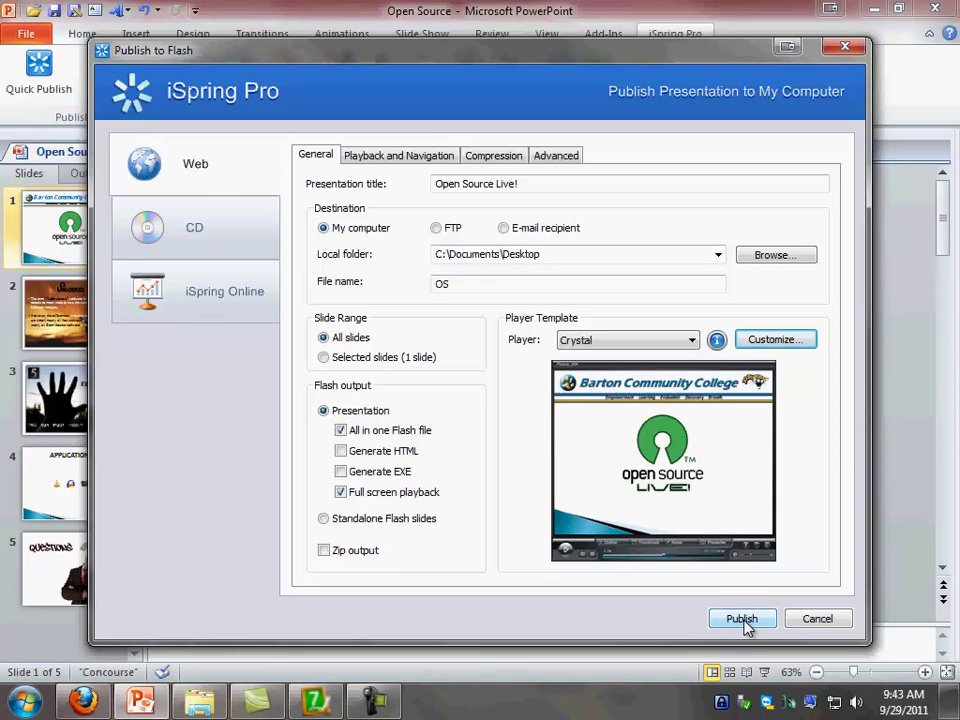
click(742, 618)
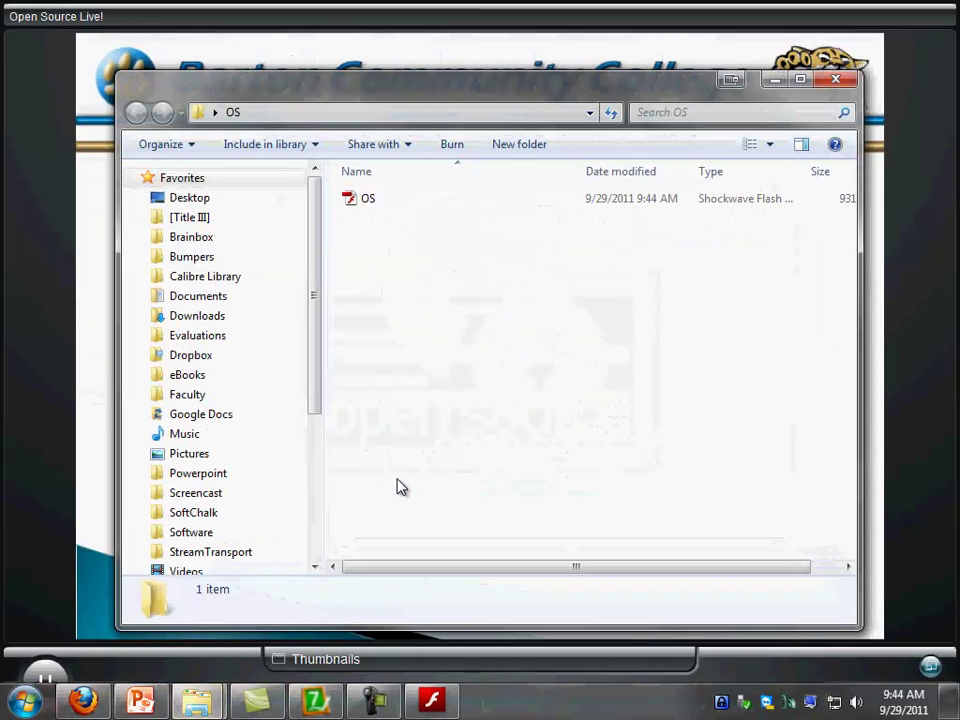
Close the Explorer window so the published OS presentation plays in the Flash player.
click(368, 198)
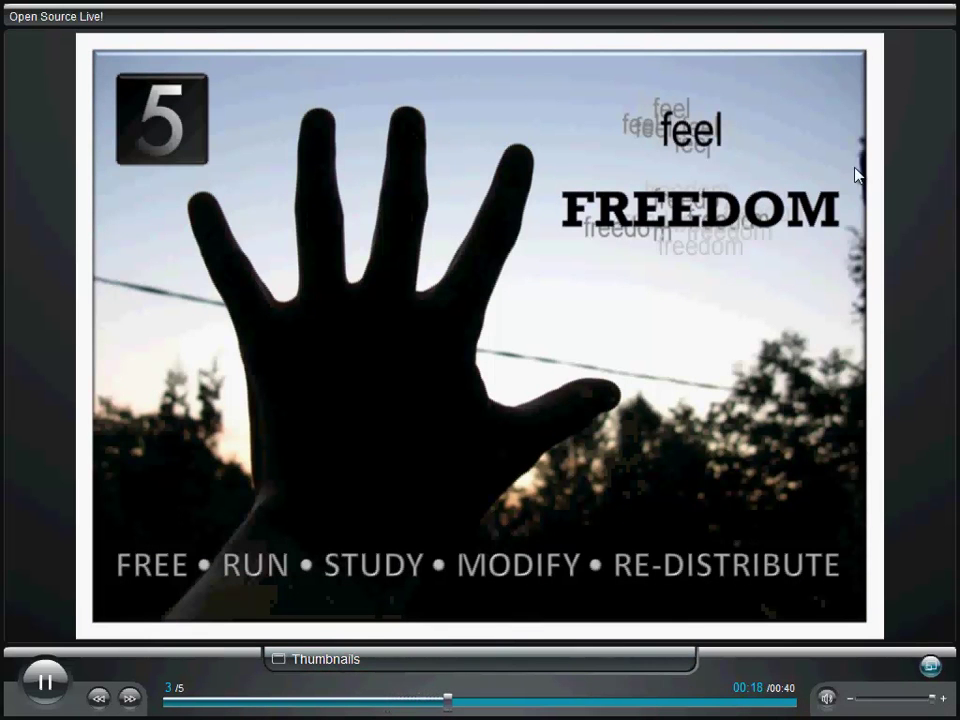
mouse_move(920, 24)
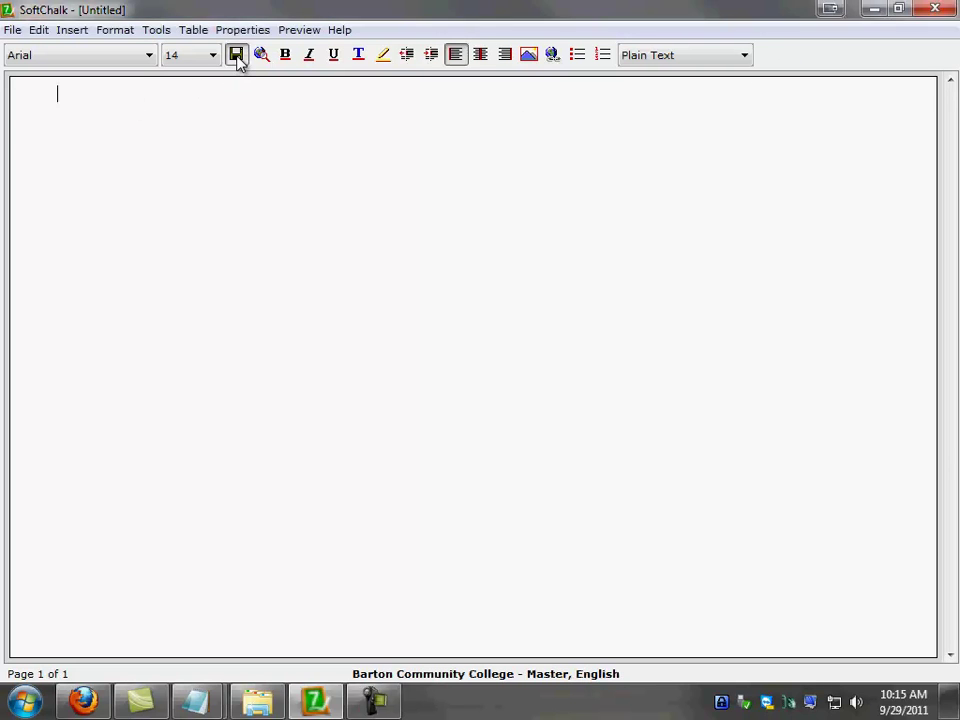
Save the new lesson as OS inside the OS folder on the Desktop.
click(236, 54)
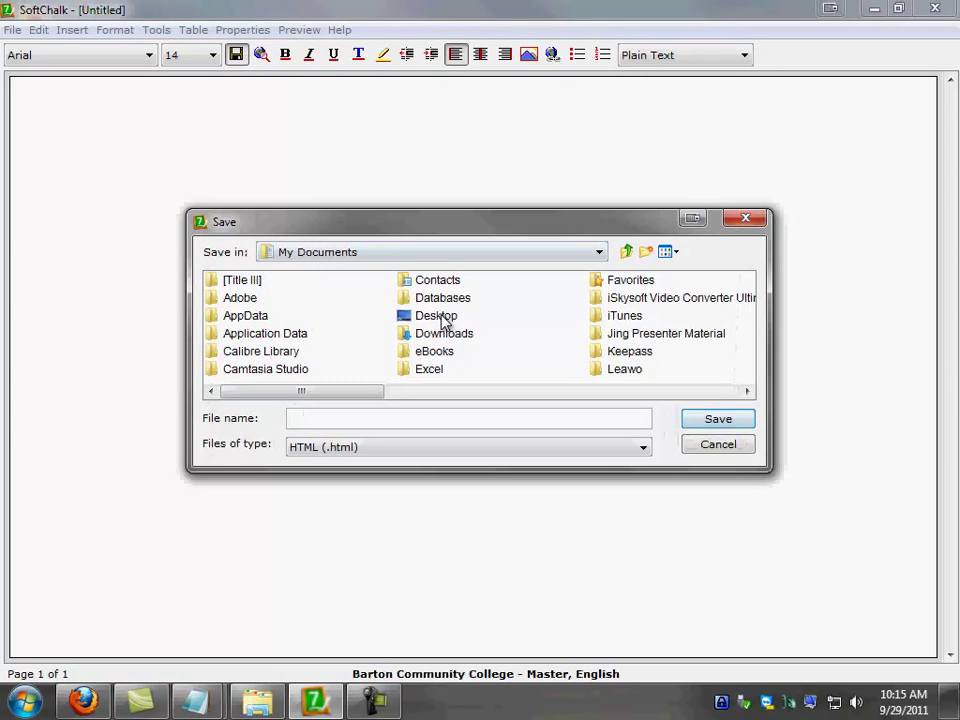
double_click(436, 316)
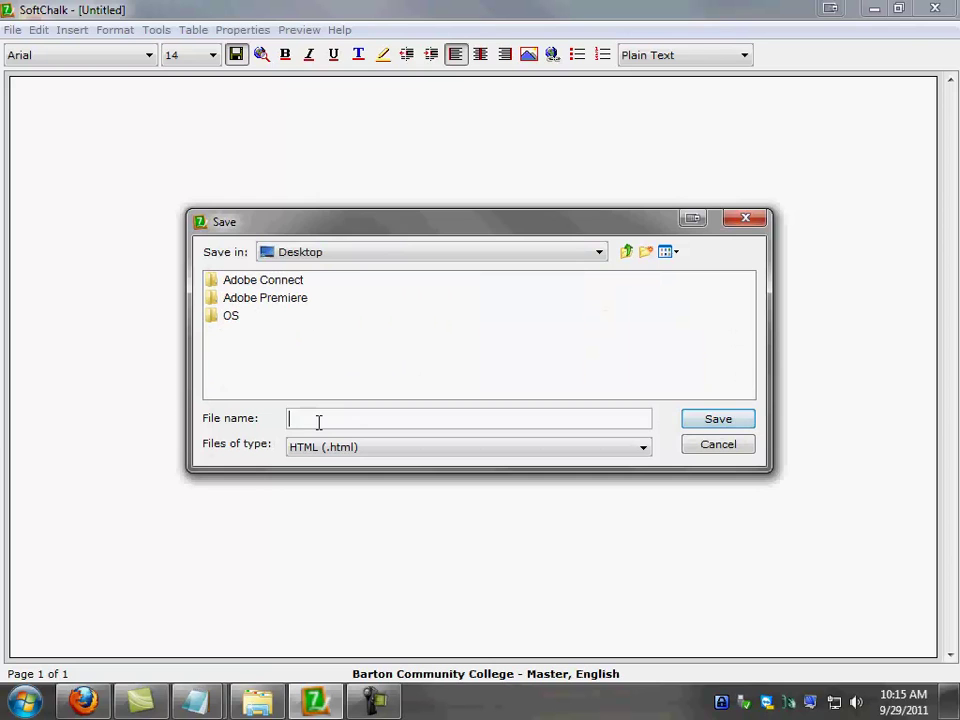
text(OS)
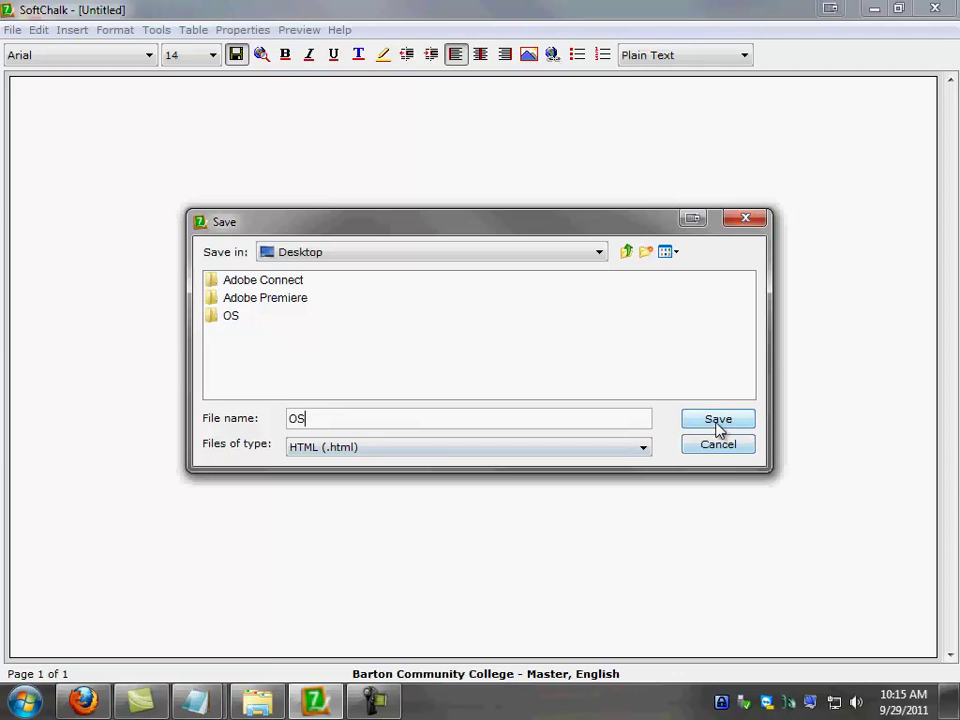
double_click(232, 316)
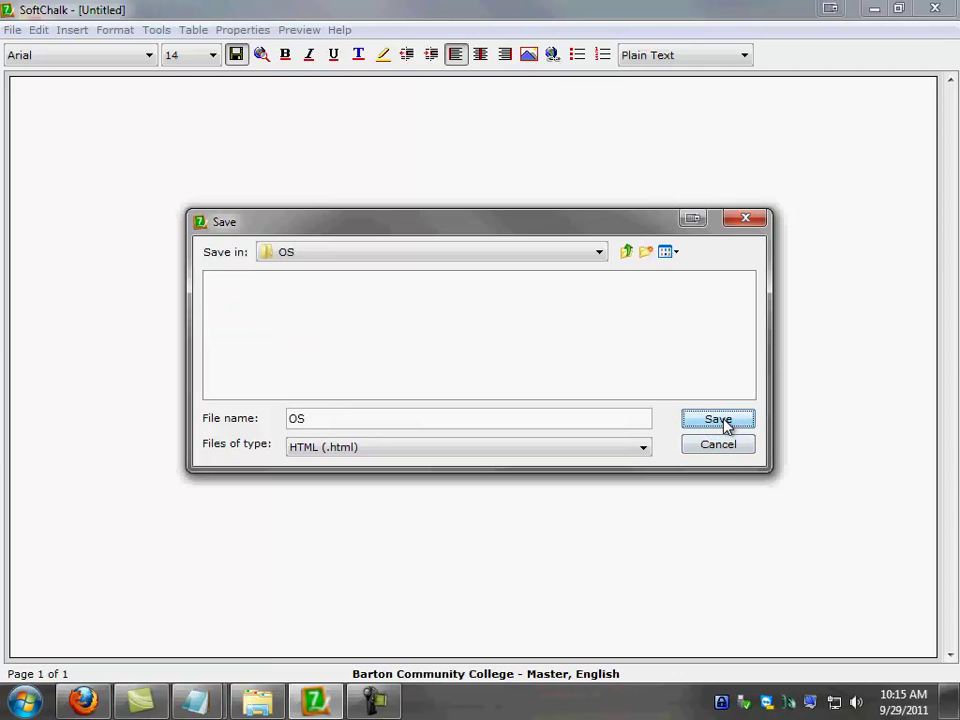
click(718, 418)
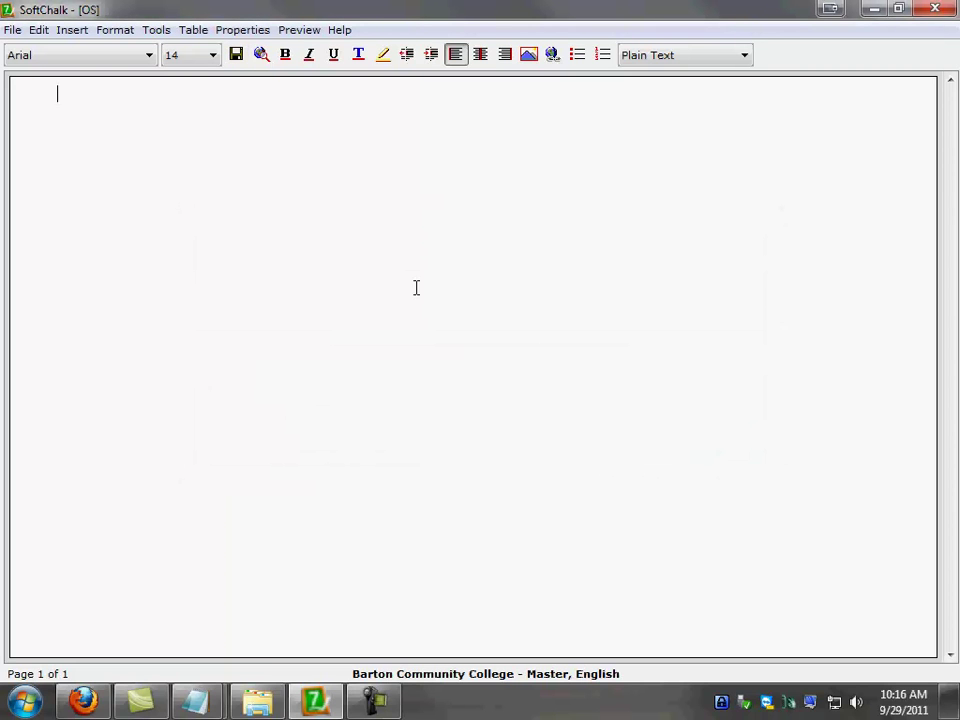
mouse_move(200, 228)
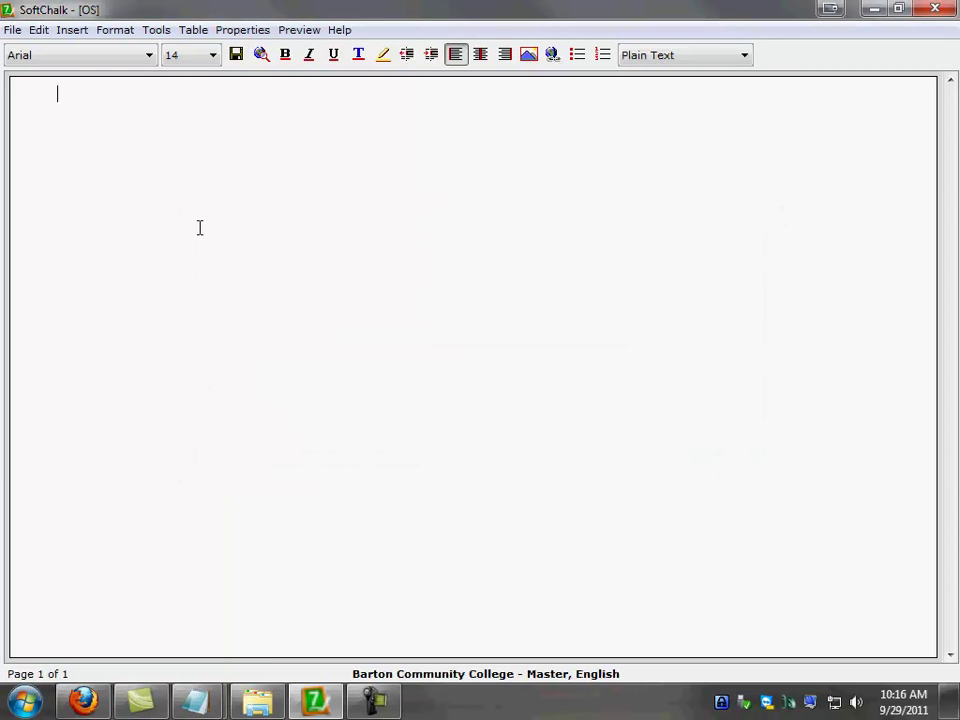
Set the lesson title 'Open Source Live!', Attribution license and arrow navigation, and apply.
click(242, 30)
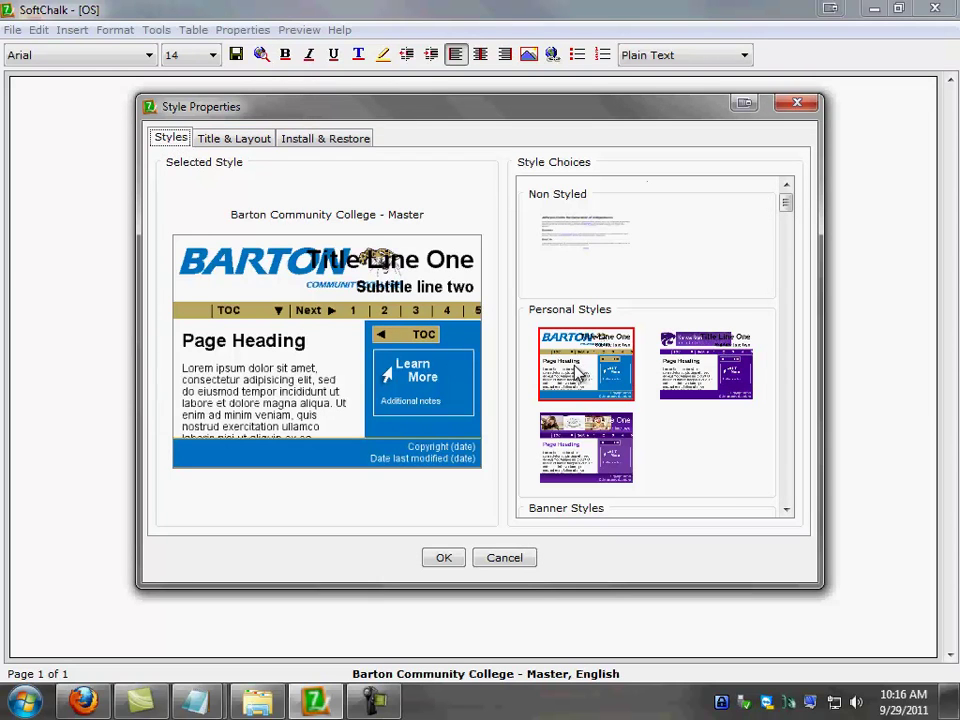
mouse_move(222, 152)
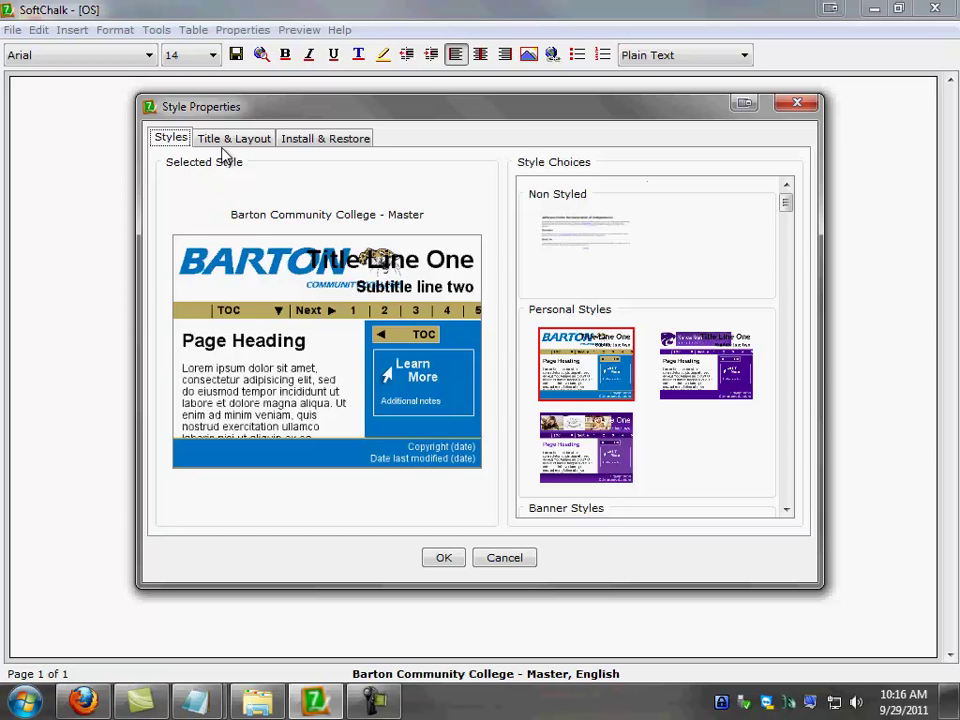
click(232, 138)
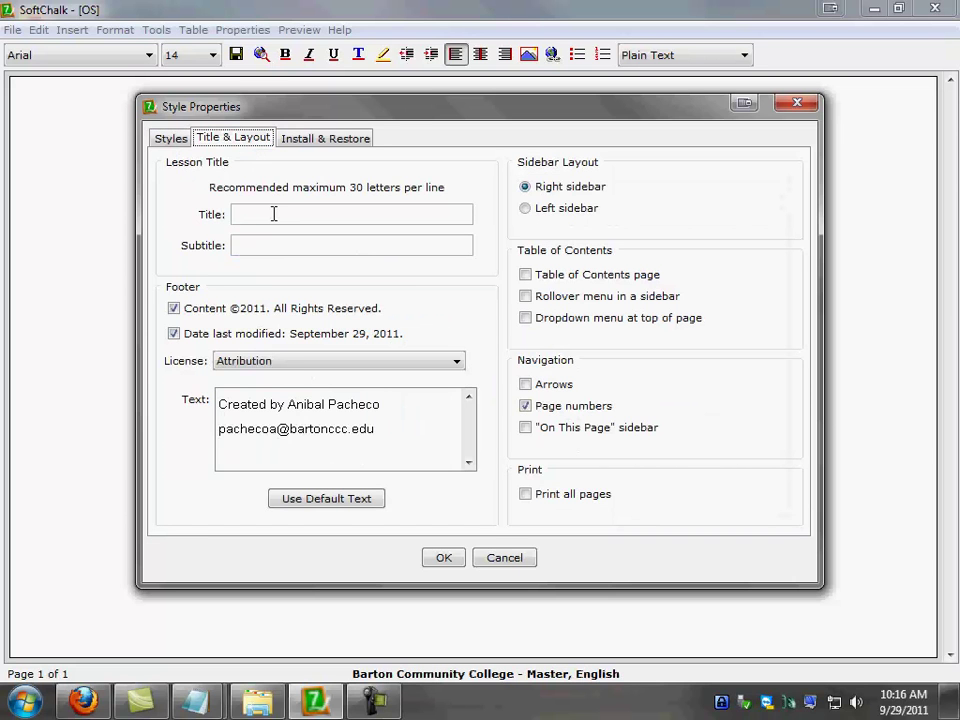
text(Open Source Live!)
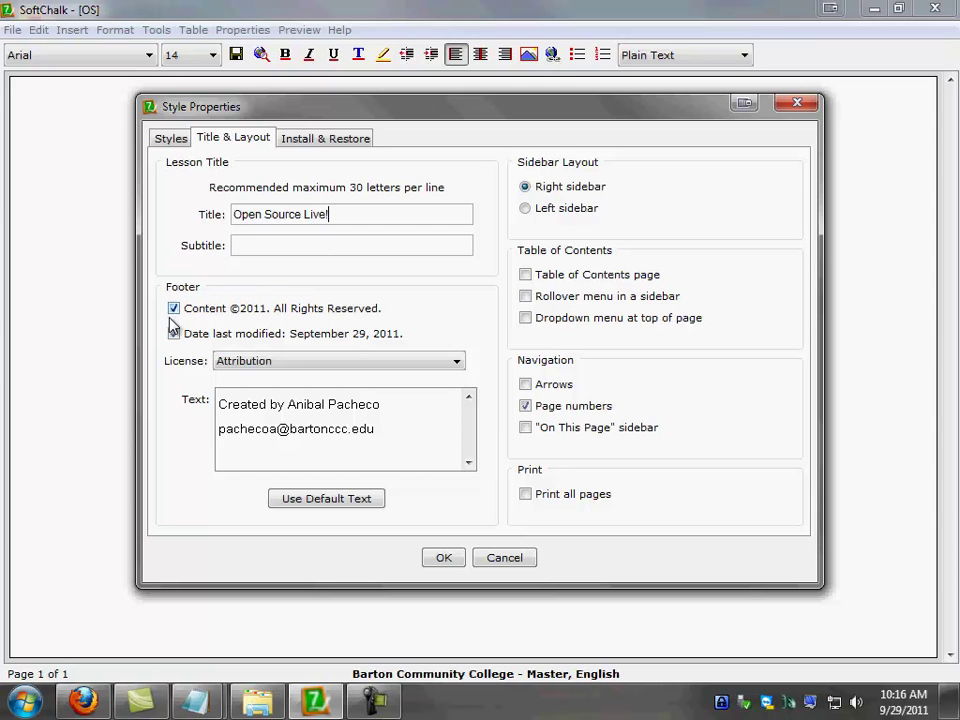
click(174, 332)
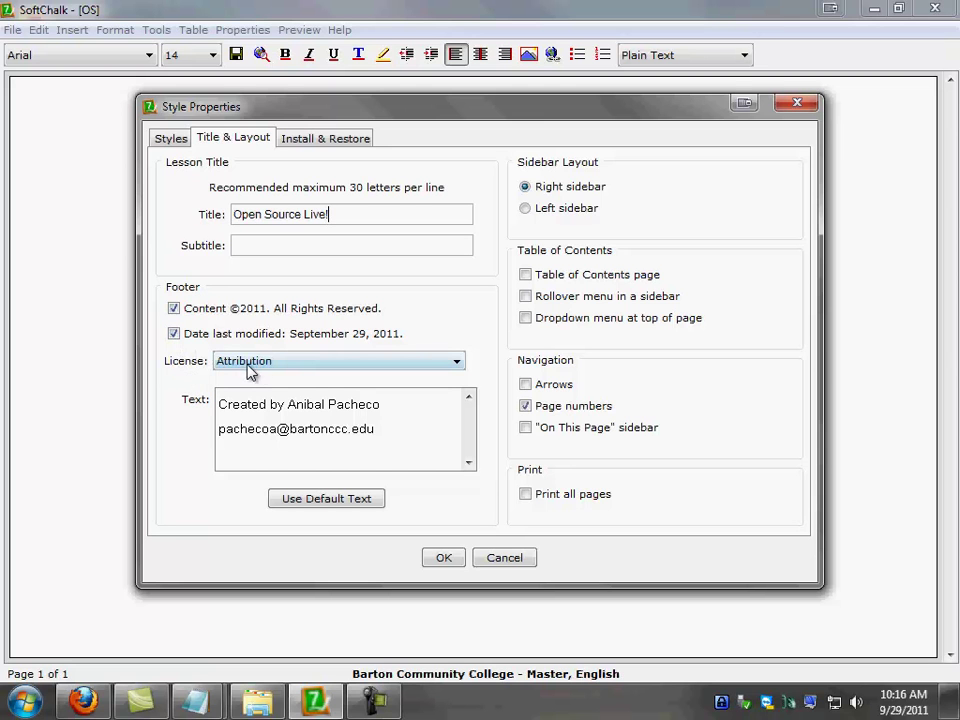
mouse_move(278, 368)
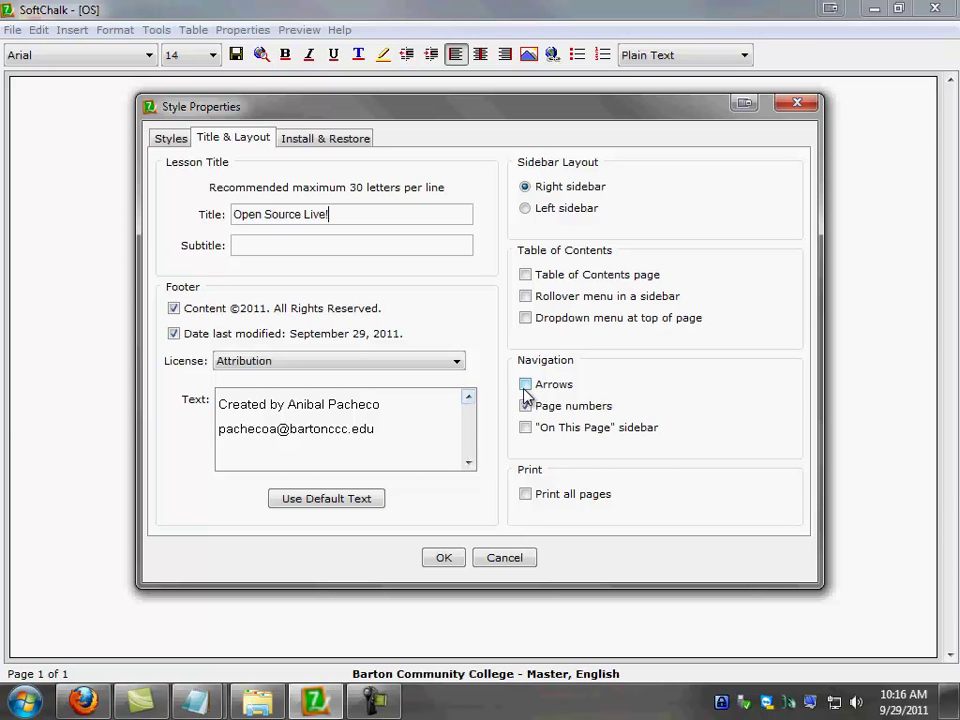
click(524, 384)
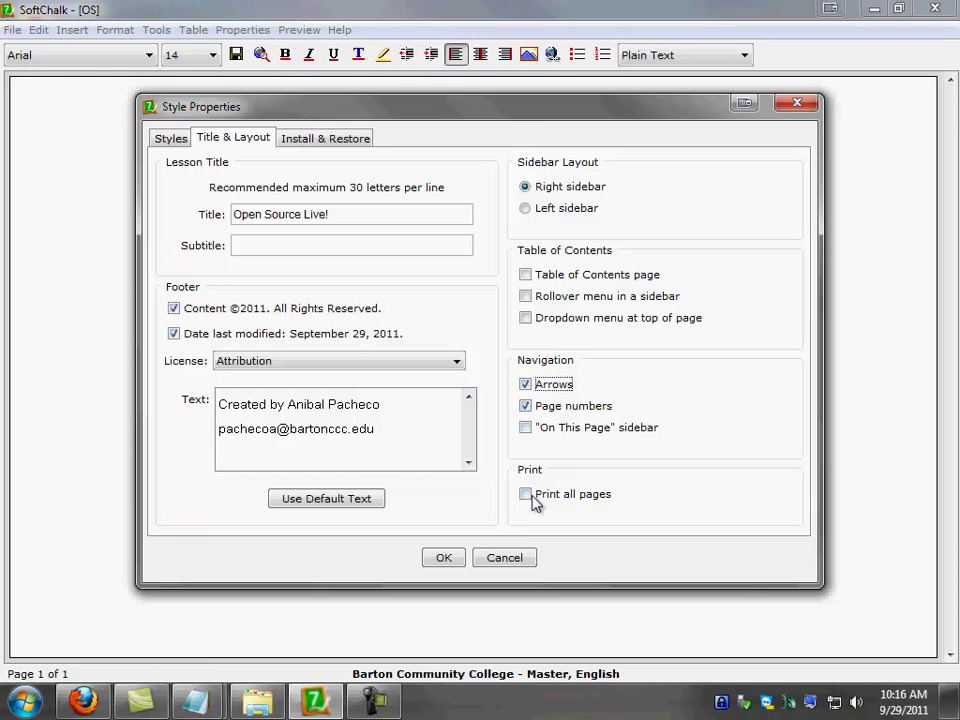
mouse_move(536, 512)
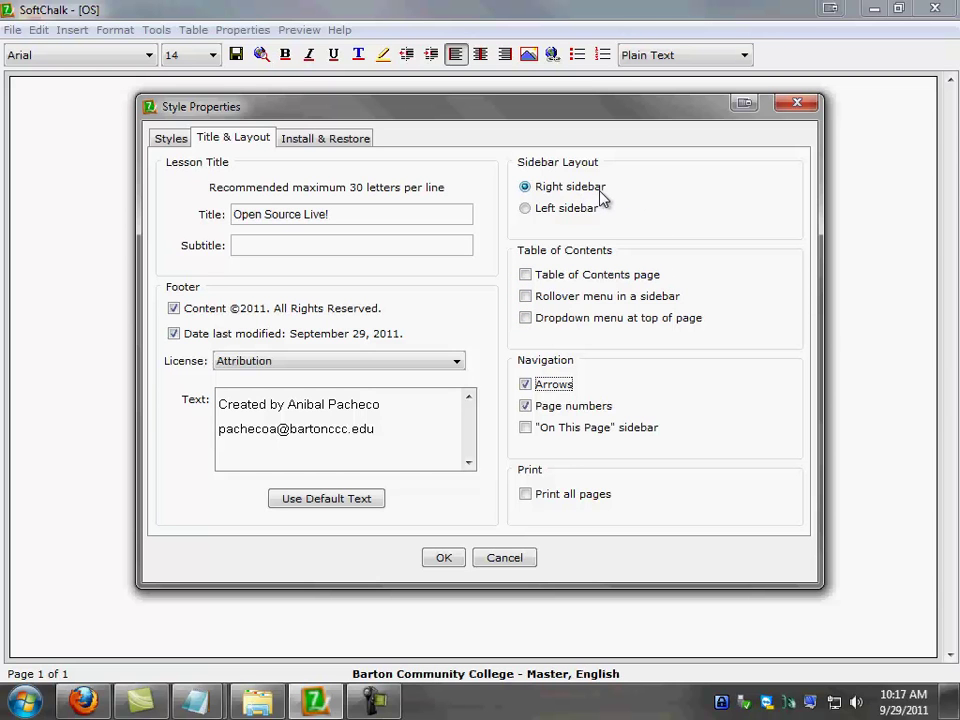
mouse_move(602, 198)
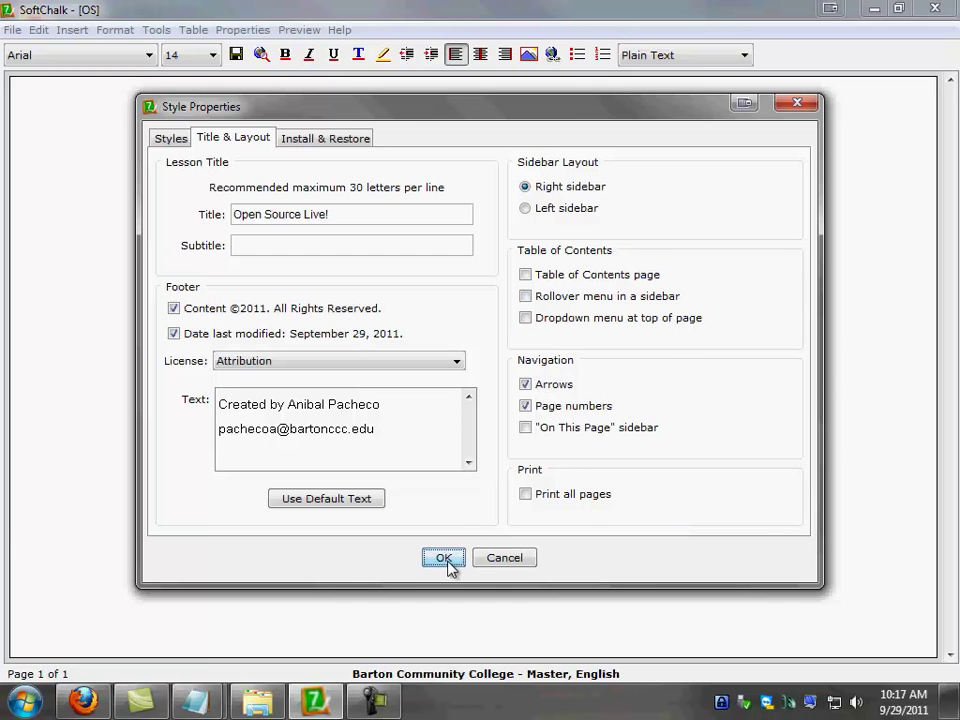
click(444, 558)
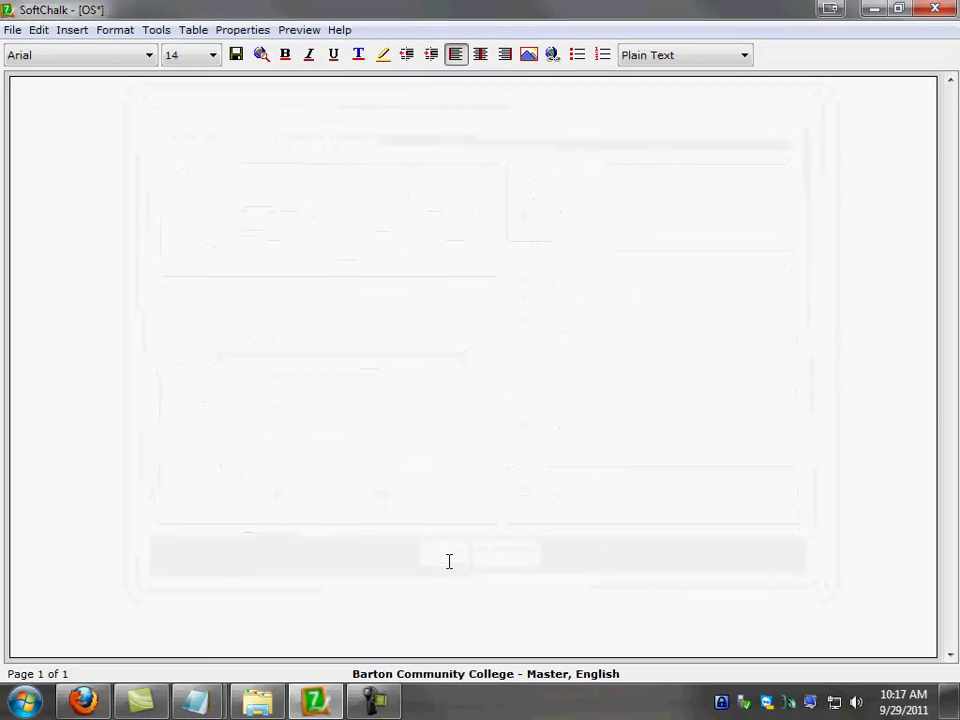
mouse_move(78, 96)
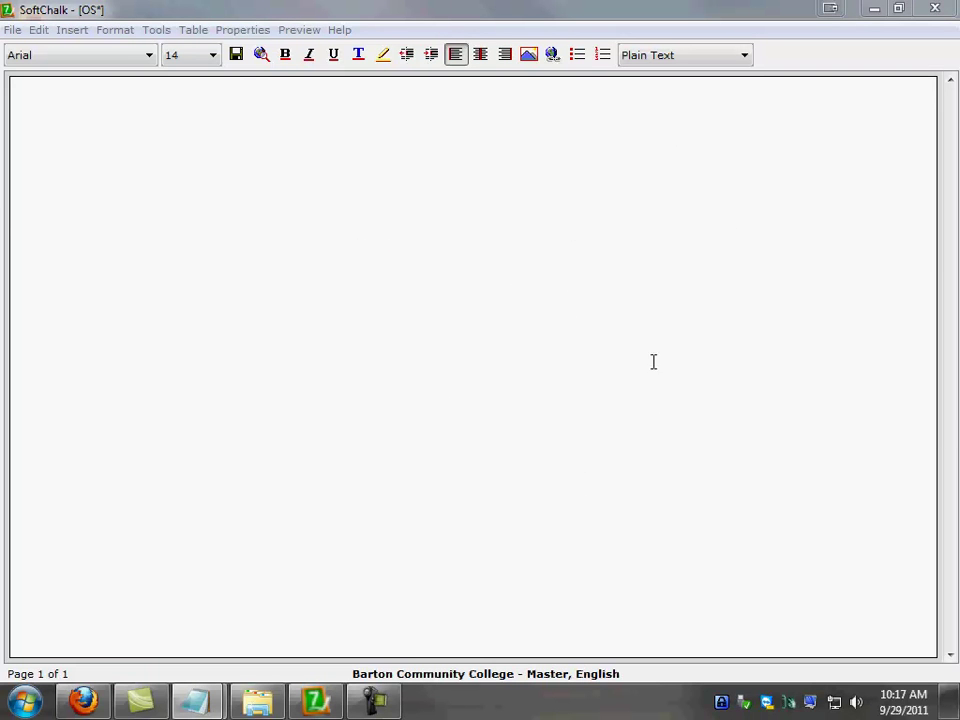
Paste the copied introduction paragraph onto the empty lesson page.
right_click(56, 96)
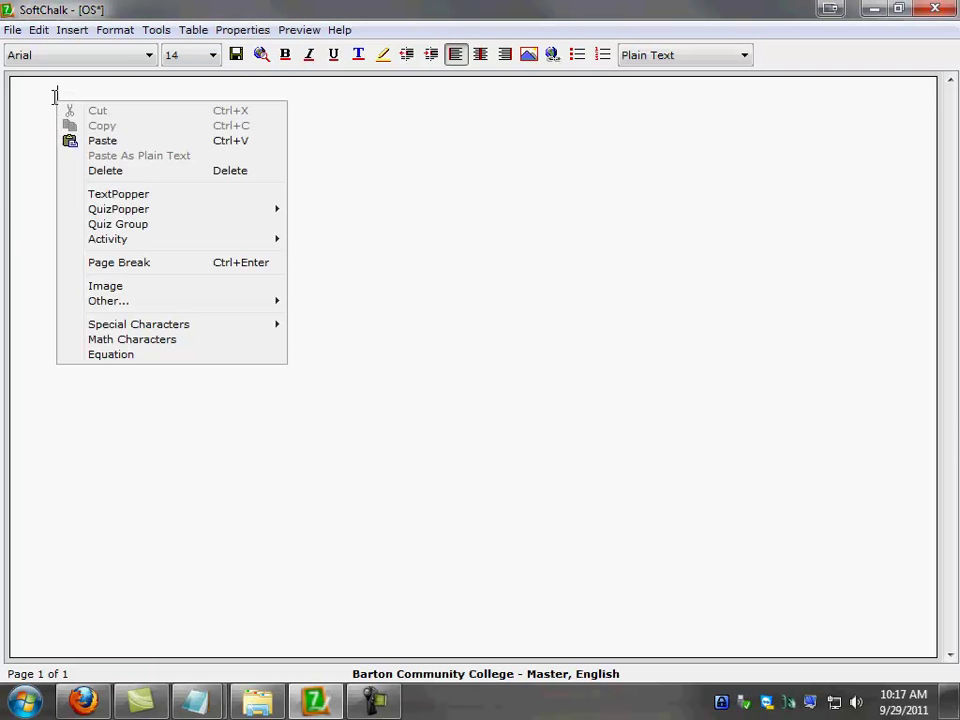
click(102, 140)
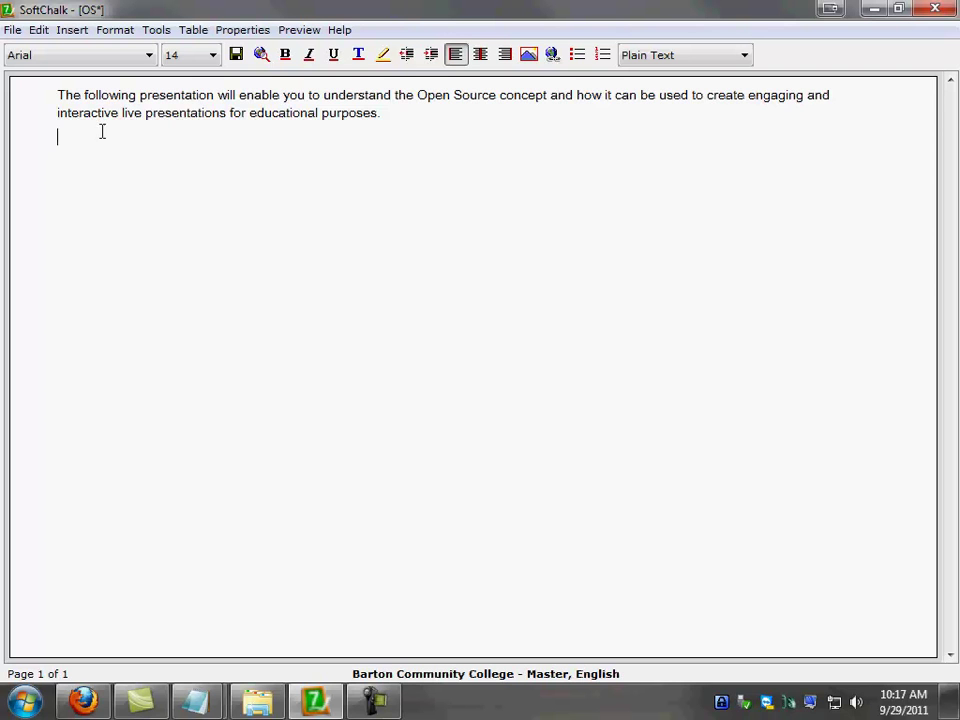
Start a Flash media insert and select the OS.swf presentation file.
click(72, 30)
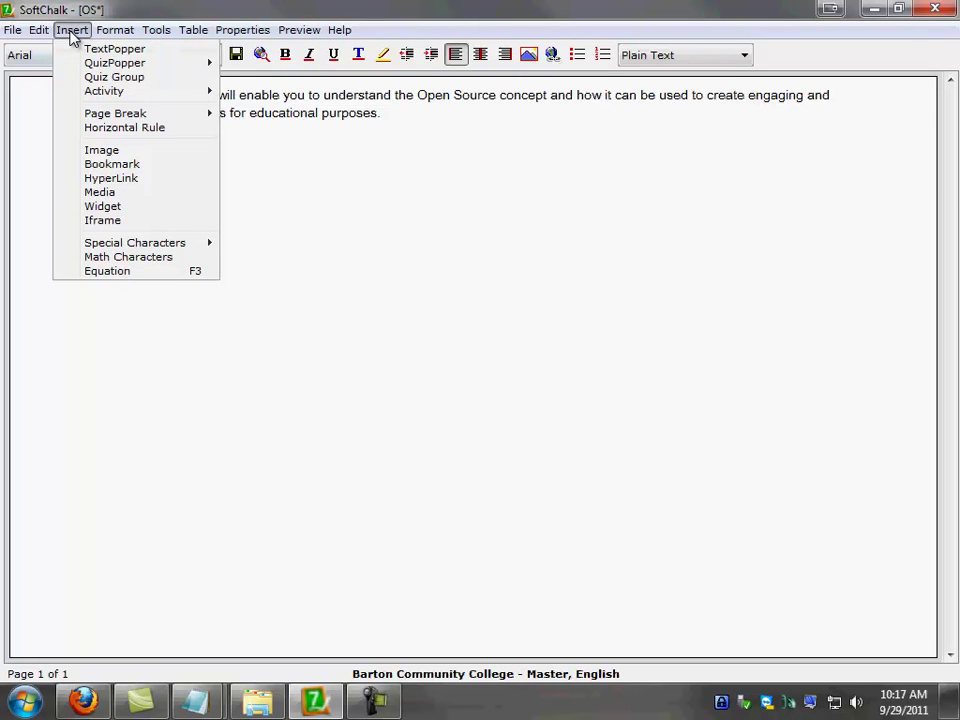
mouse_move(100, 192)
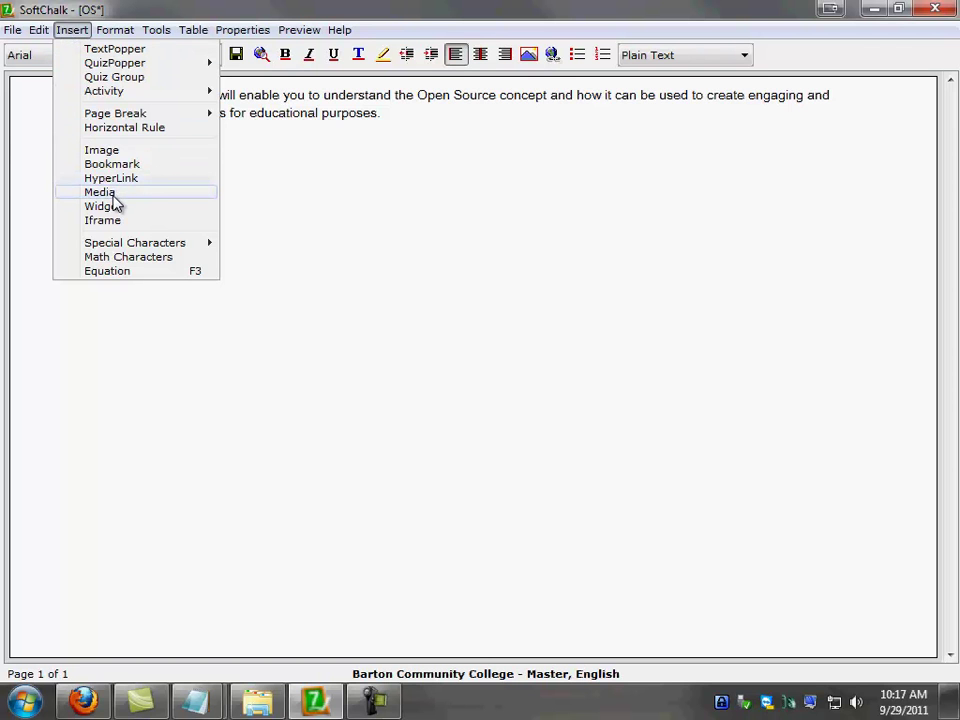
click(100, 192)
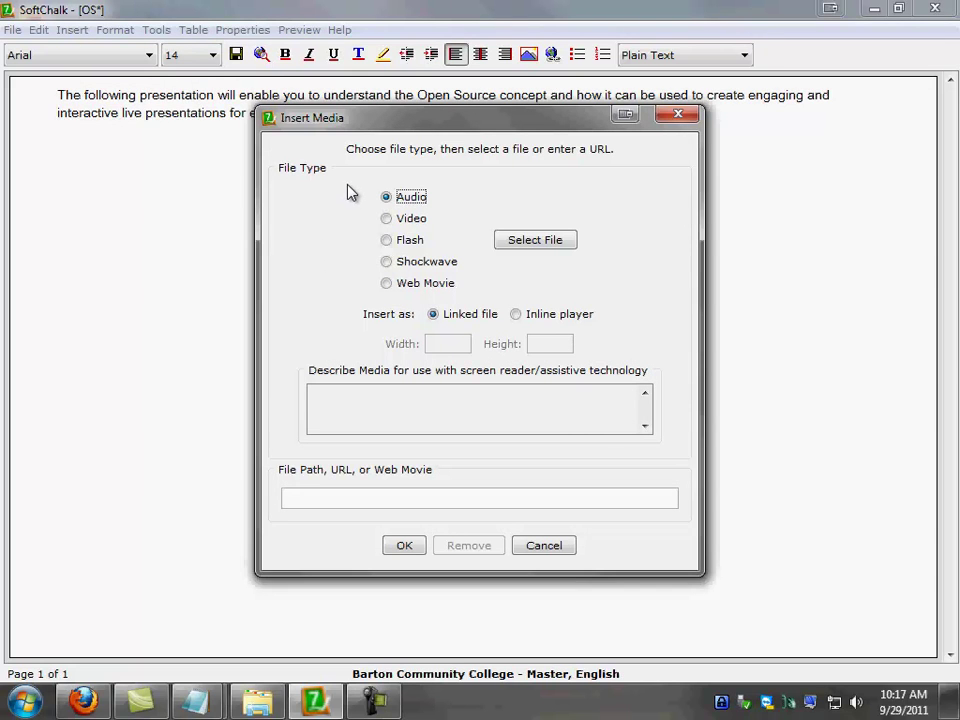
click(386, 240)
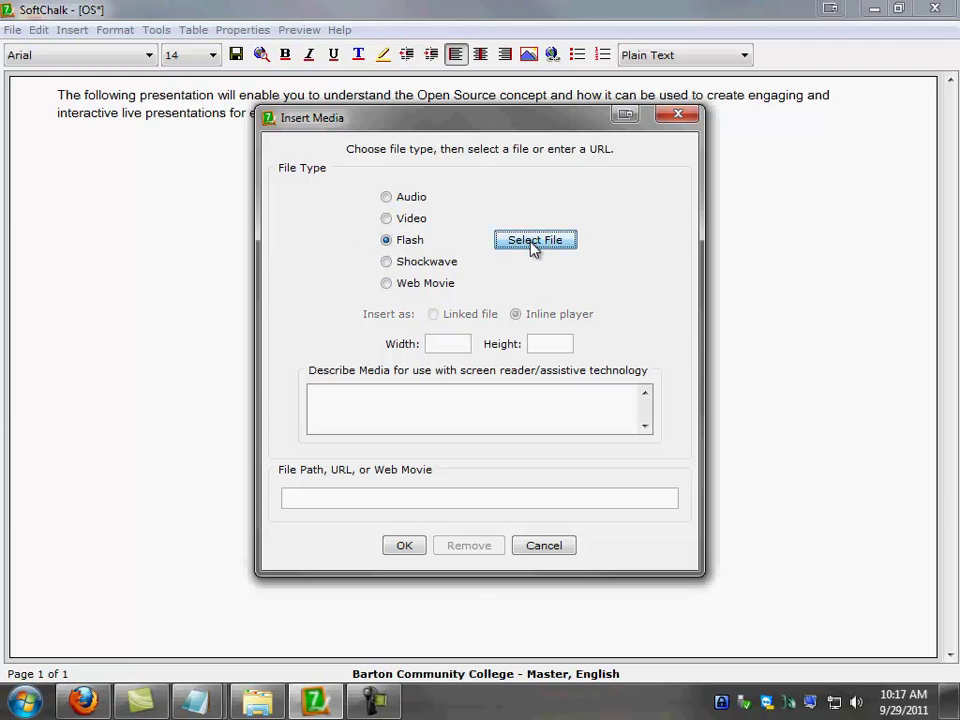
click(536, 240)
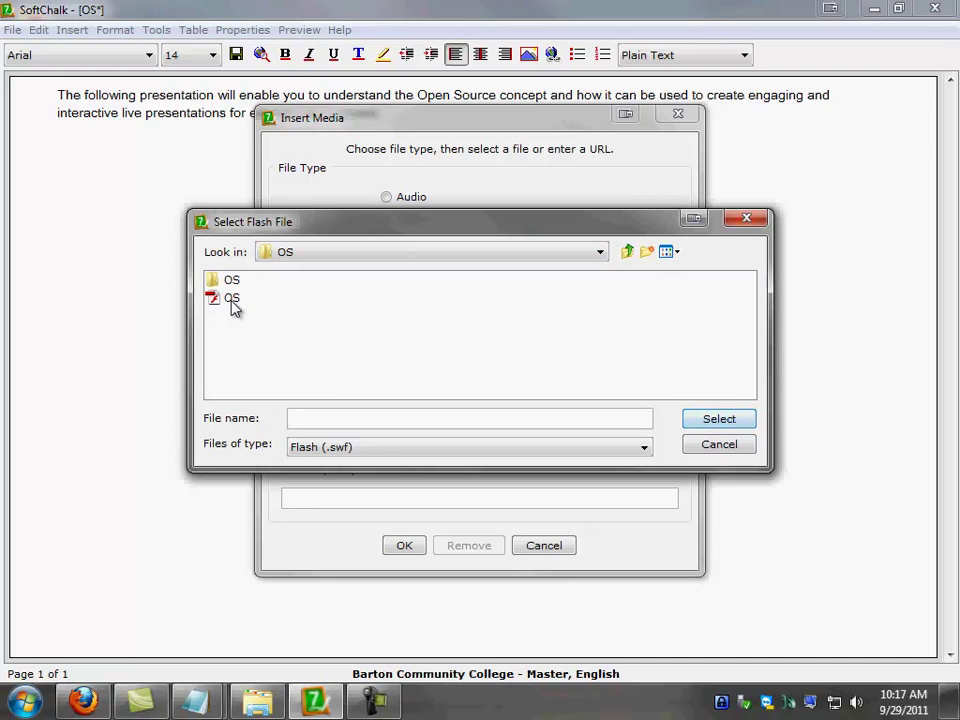
click(232, 298)
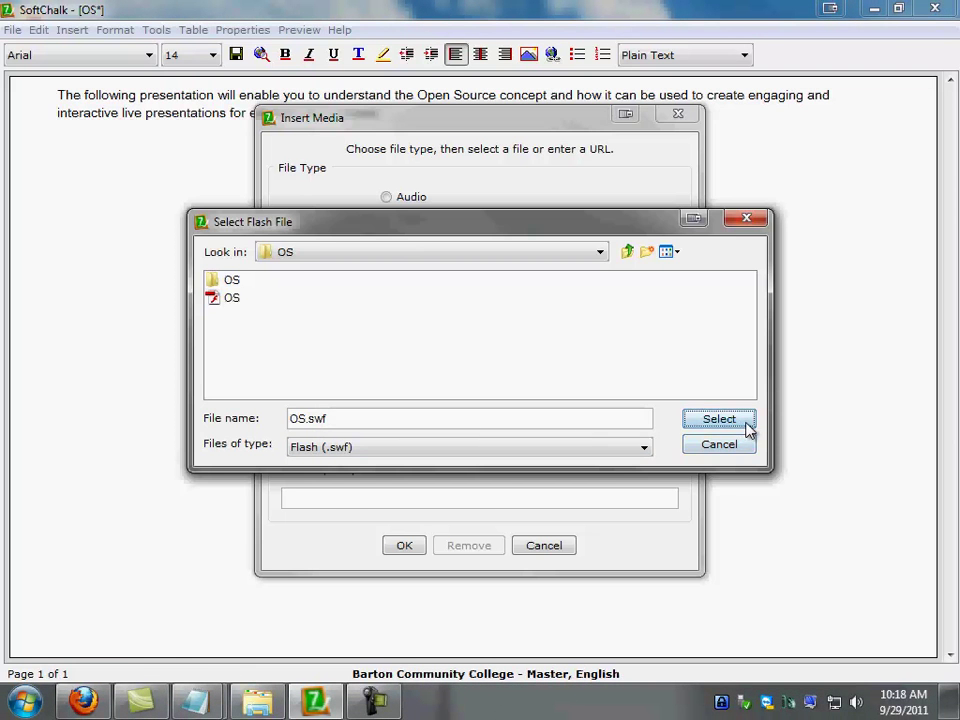
click(718, 418)
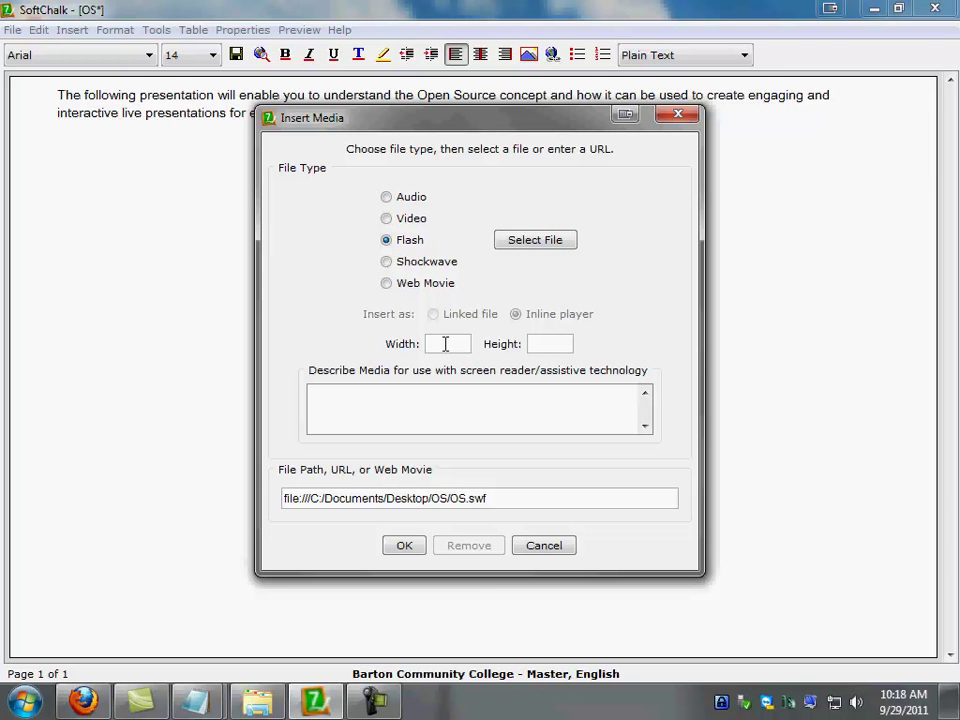
Size the Flash movie 800 by 600, paste its screen-reader description, and insert it.
text(800)
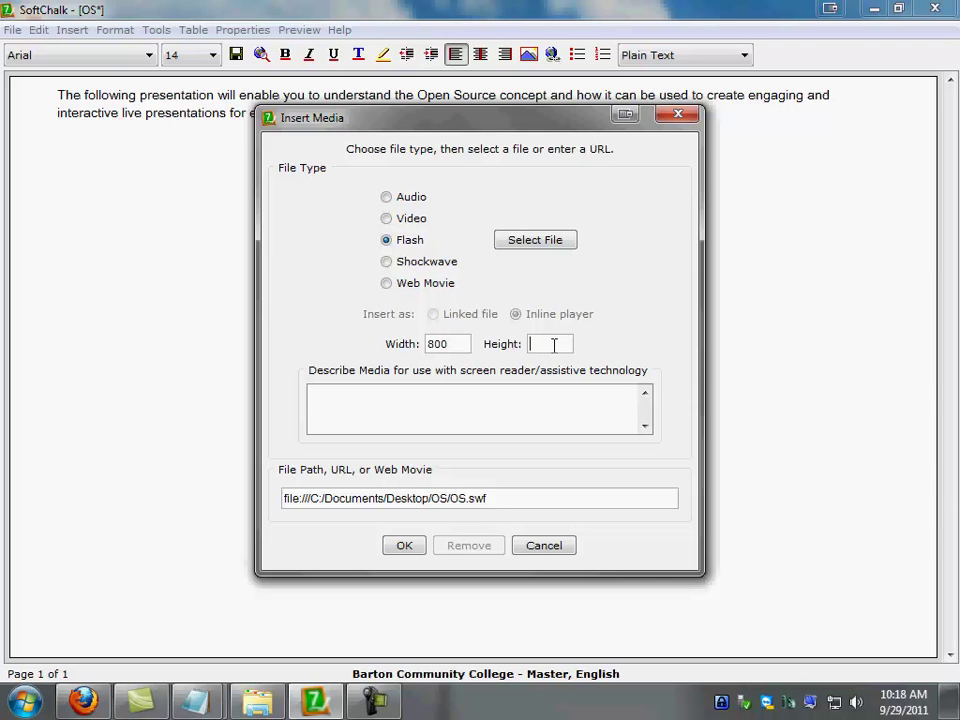
text(600)
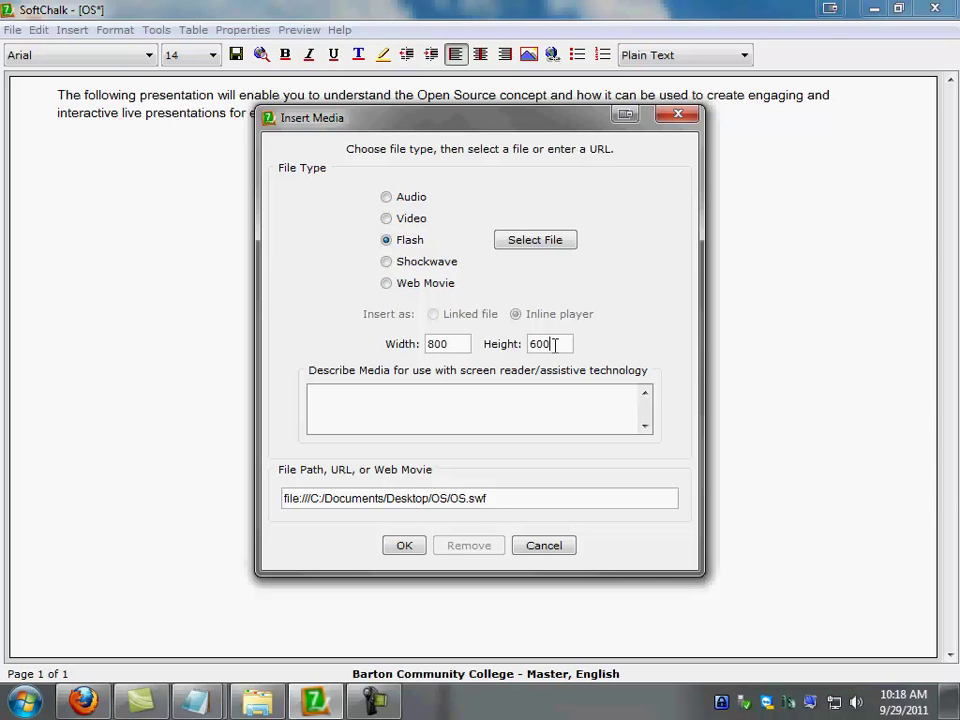
click(444, 408)
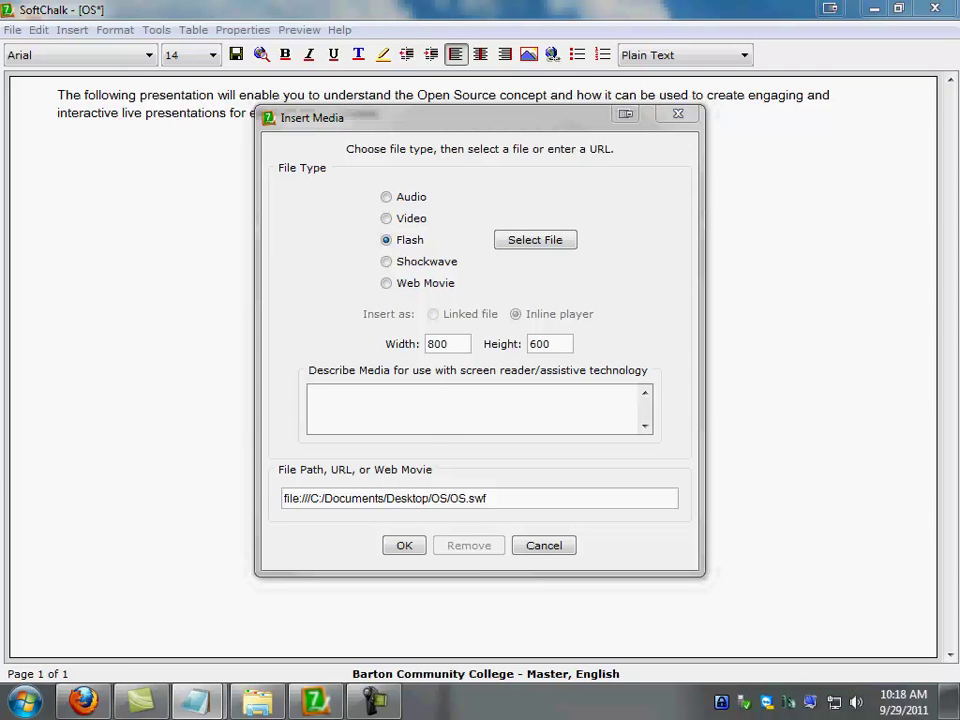
right_click(332, 404)
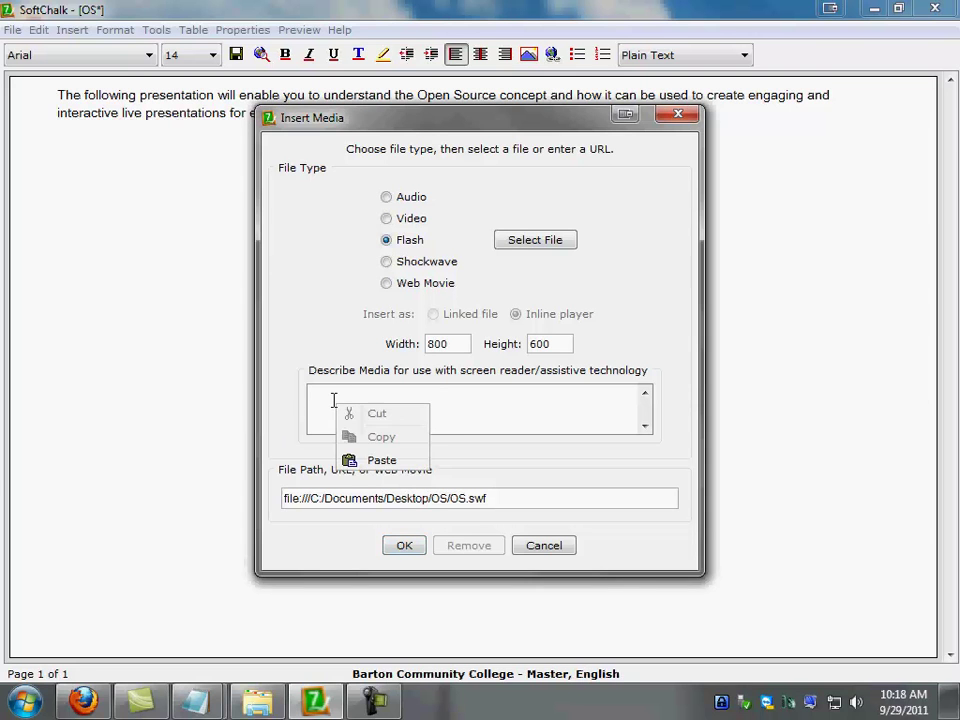
click(380, 460)
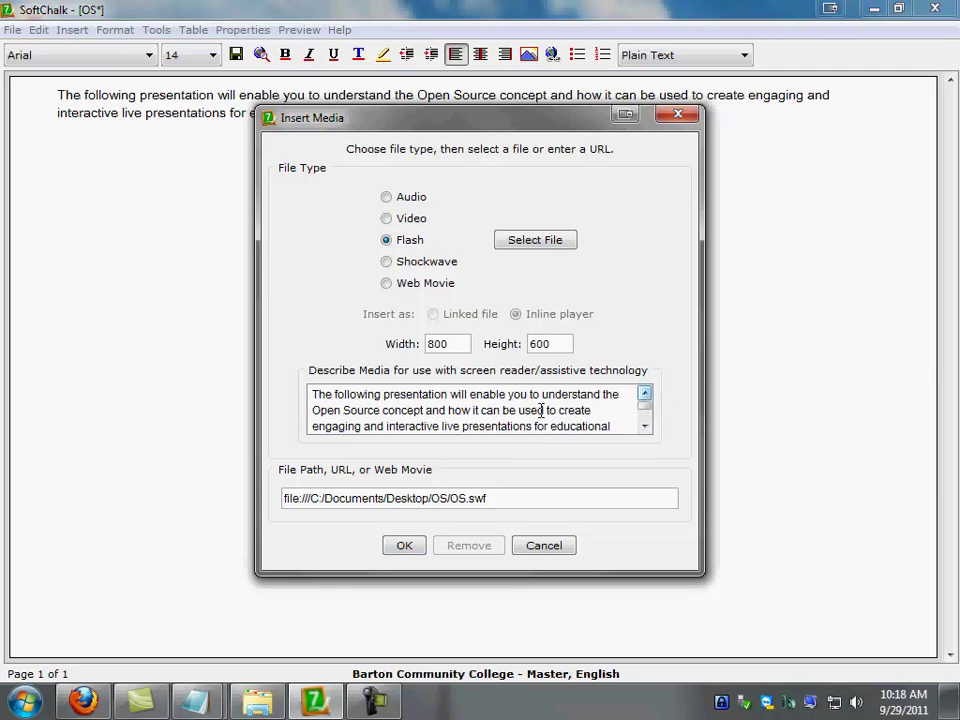
click(644, 426)
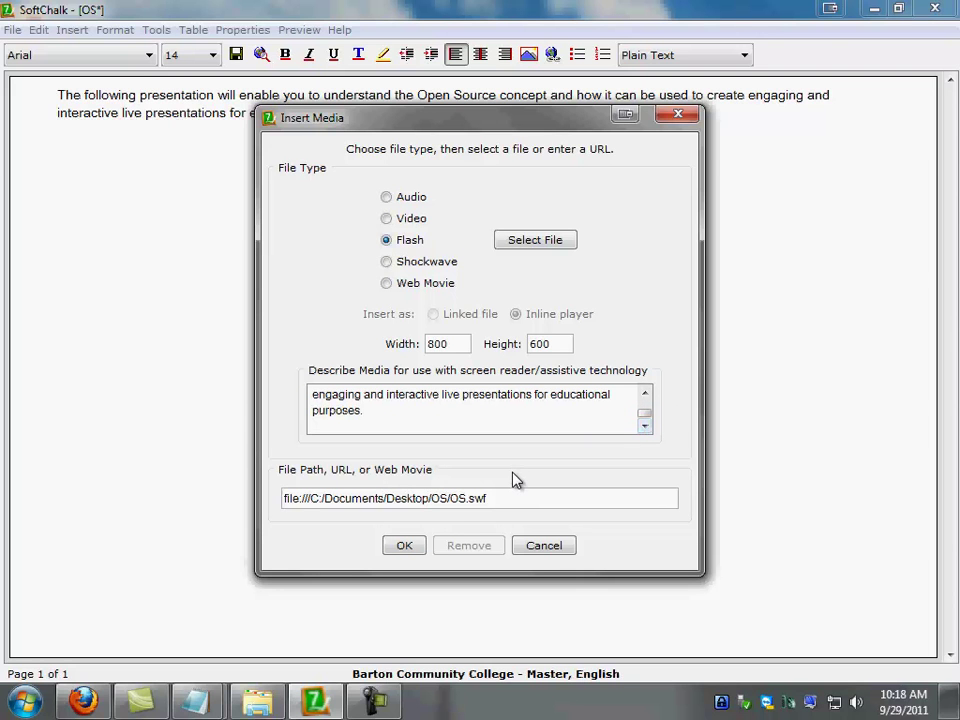
mouse_move(488, 464)
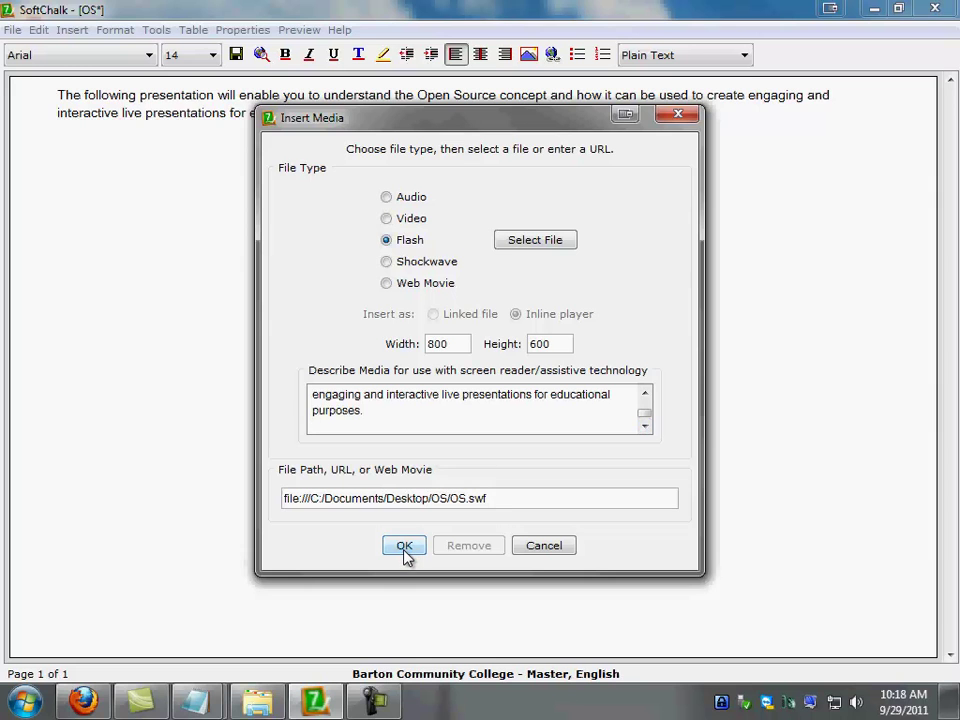
click(404, 544)
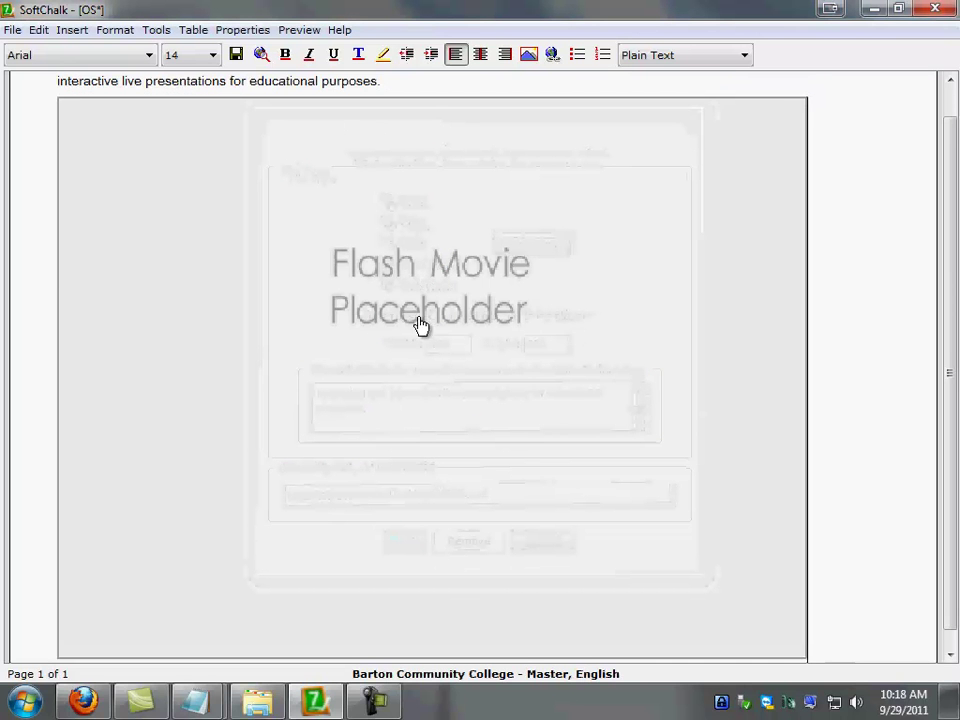
mouse_move(472, 368)
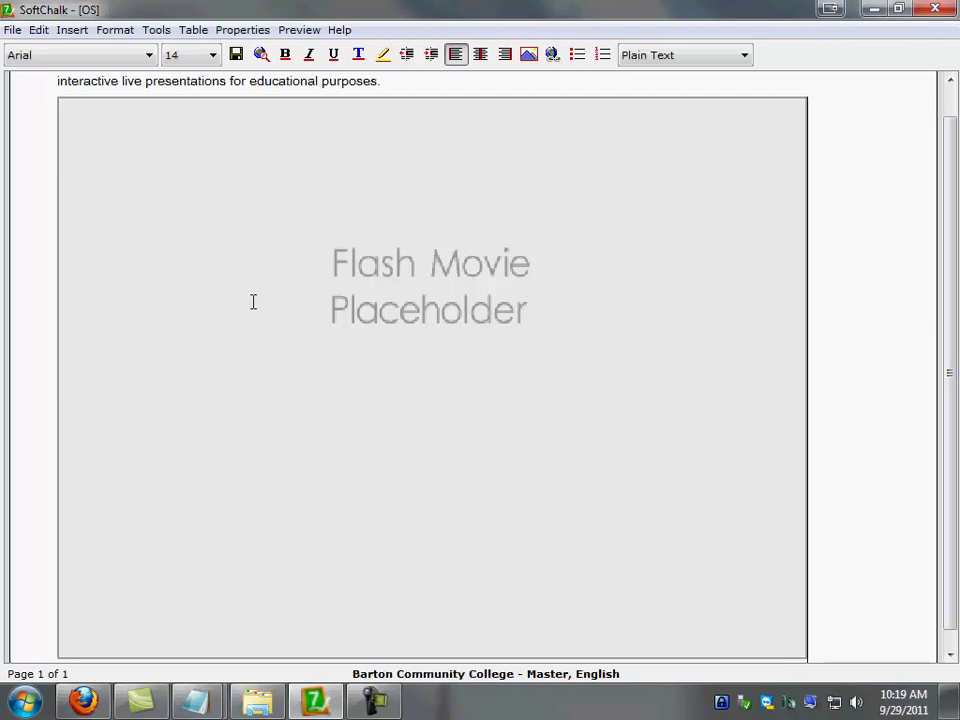
mouse_move(948, 278)
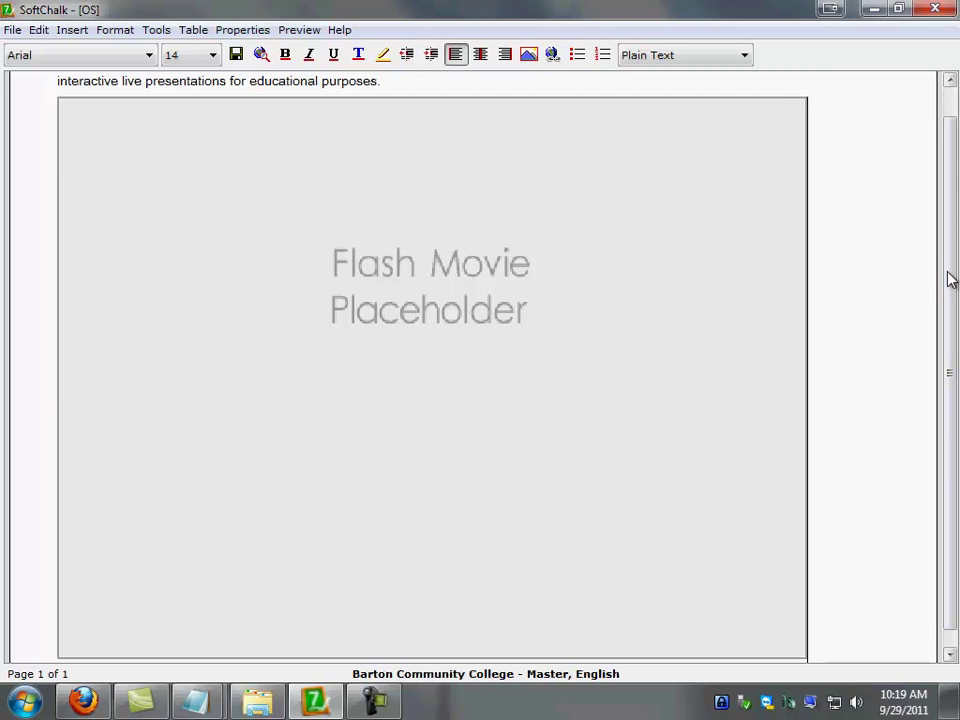
Scroll down to view the inserted Flash movie placeholder.
scroll(down, 3)
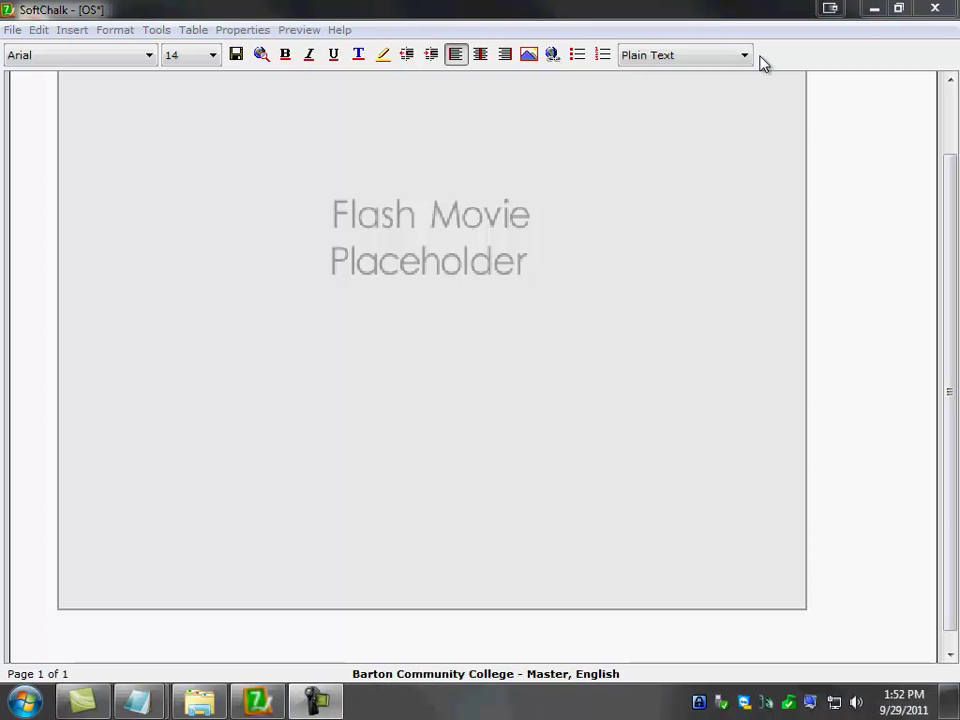
mouse_move(728, 116)
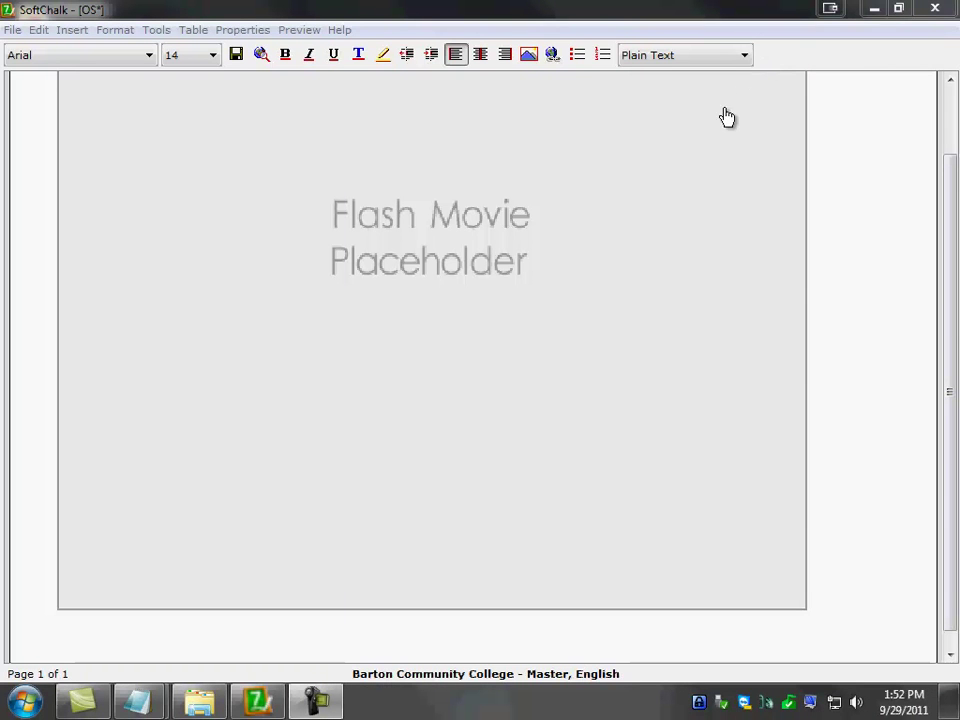
mouse_move(80, 36)
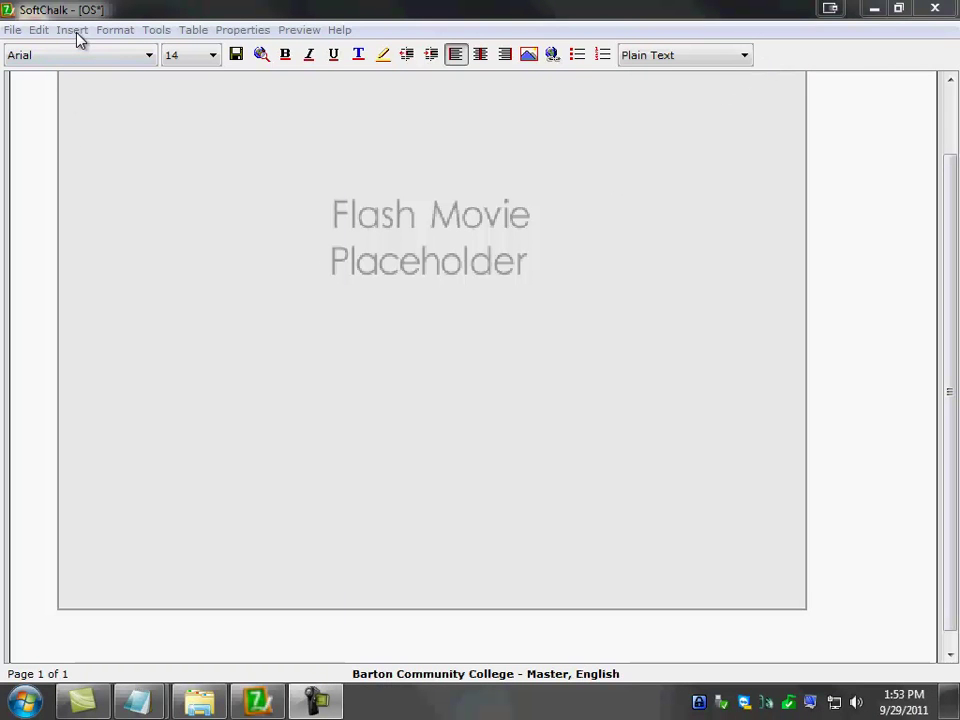
Insert the CoolText Button Creation widget with a description of the button-creation video.
click(72, 30)
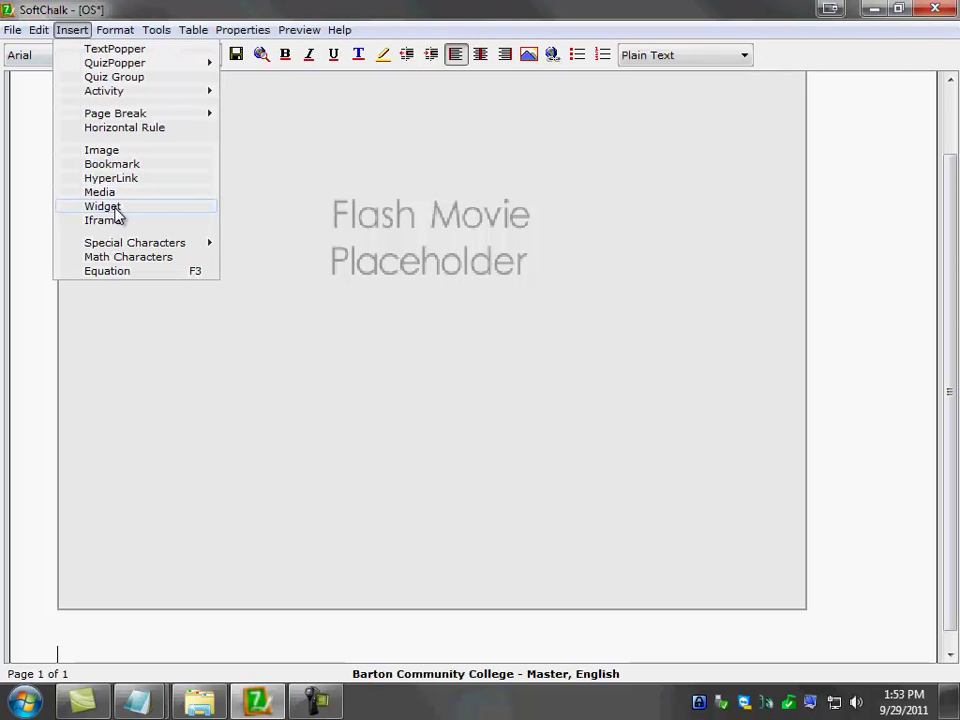
click(102, 206)
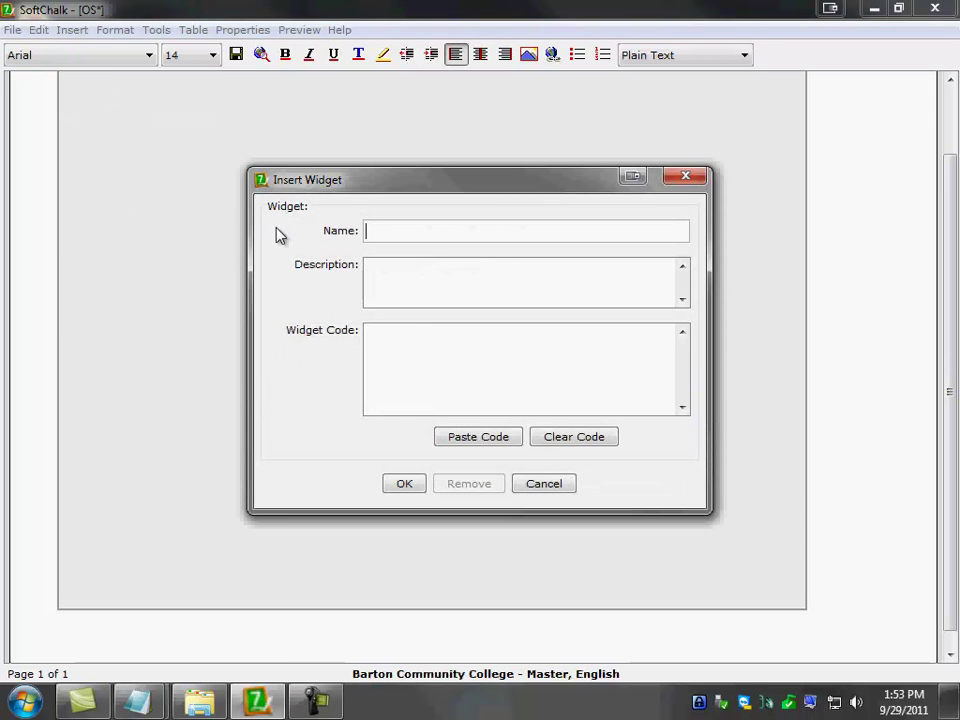
mouse_move(298, 244)
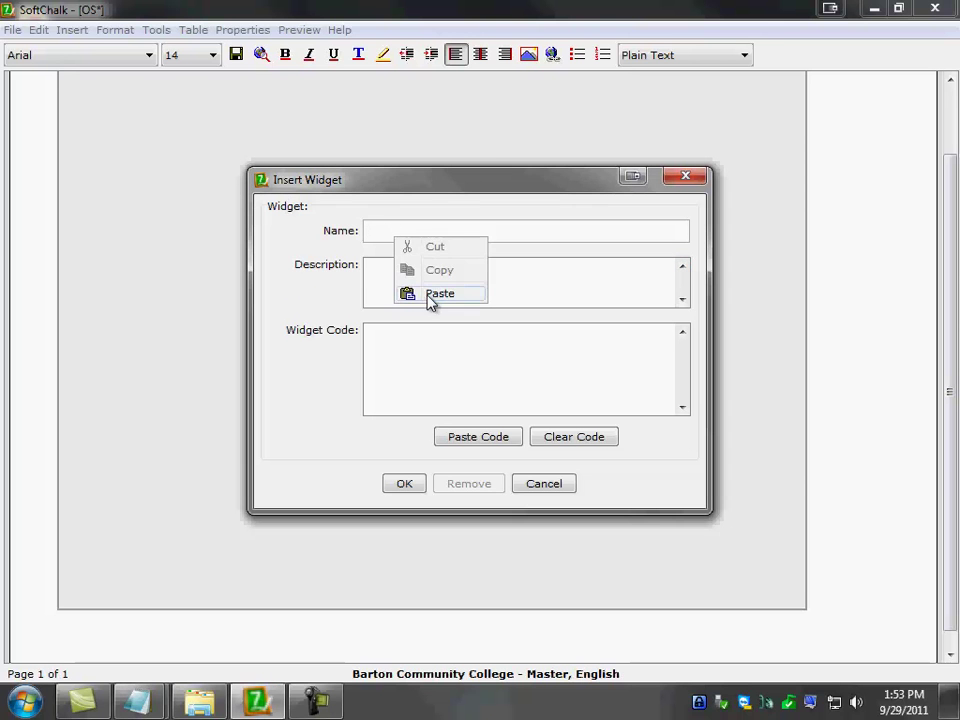
click(440, 292)
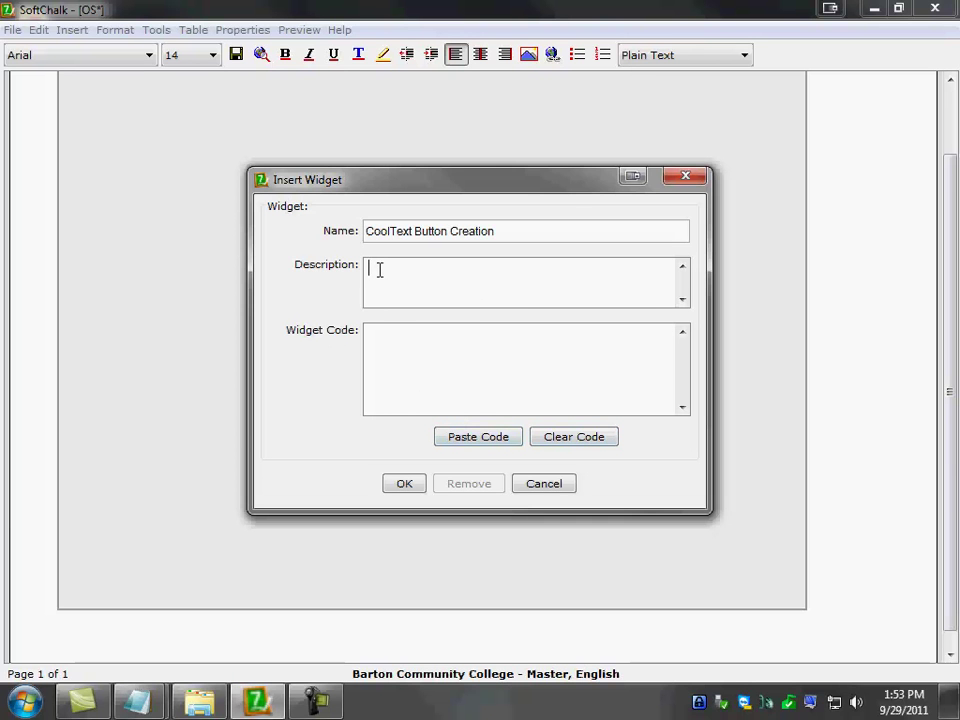
text(This video shows how to create a button you can use as a hyperlinked image inside your course.)
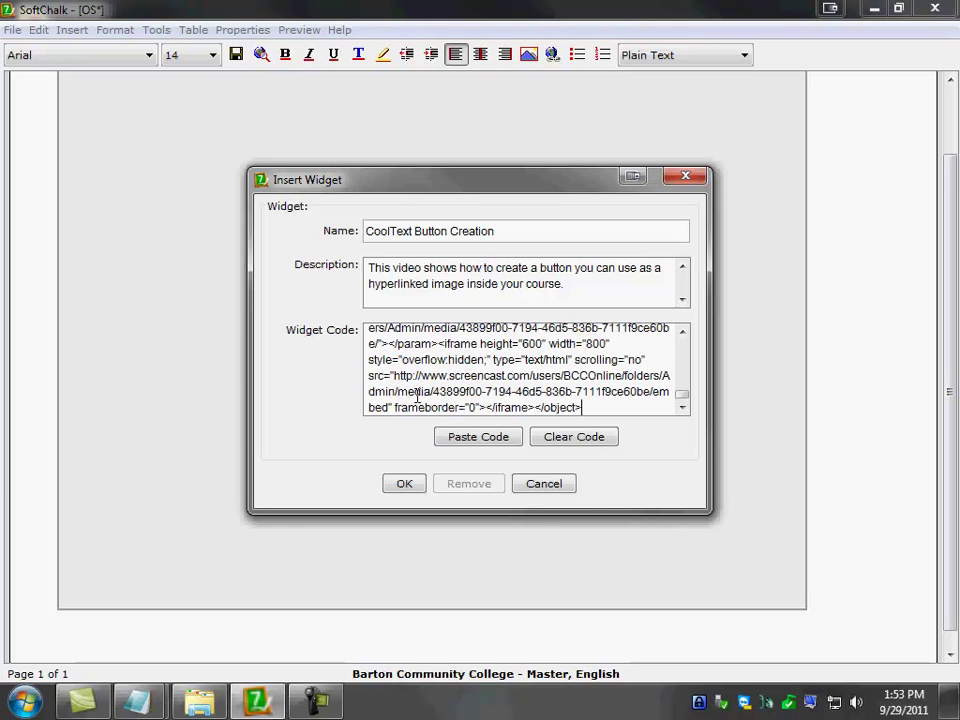
mouse_move(424, 428)
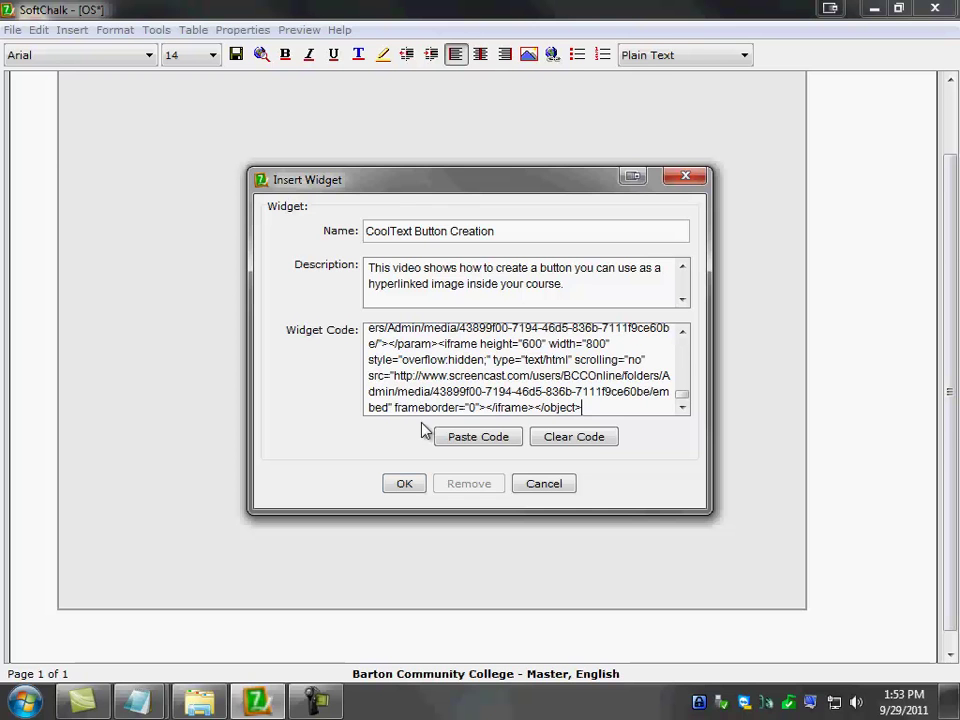
click(404, 482)
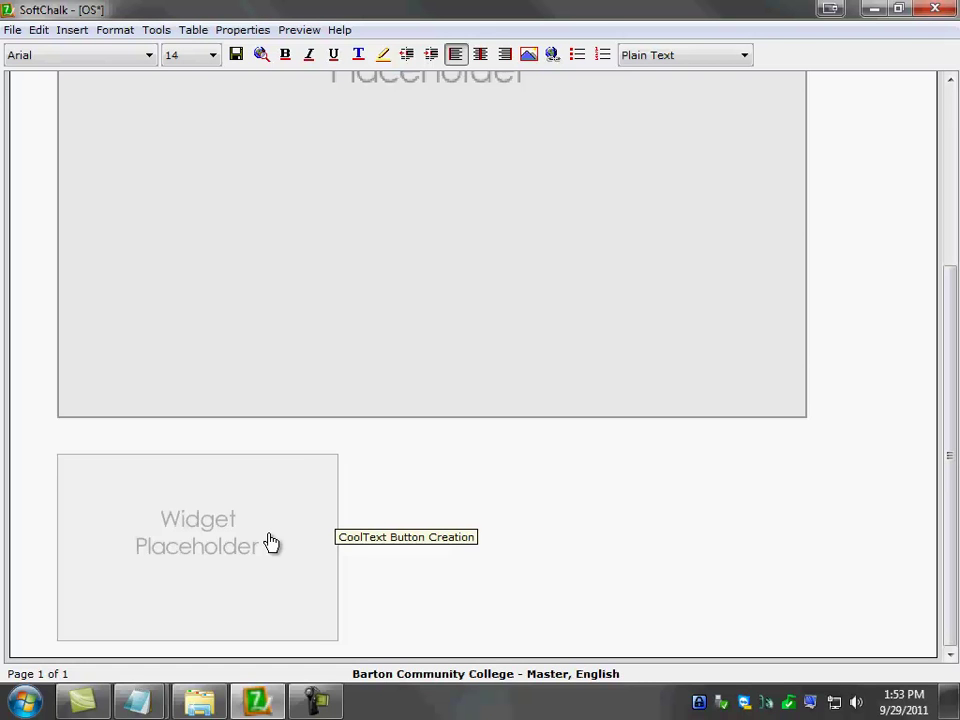
mouse_move(188, 226)
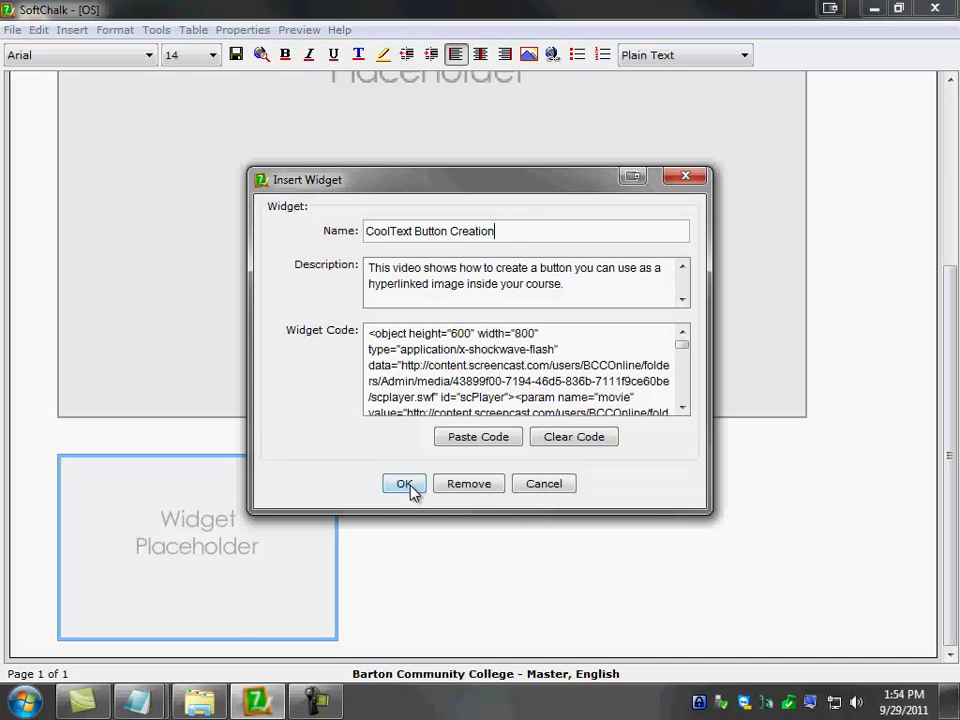
click(404, 482)
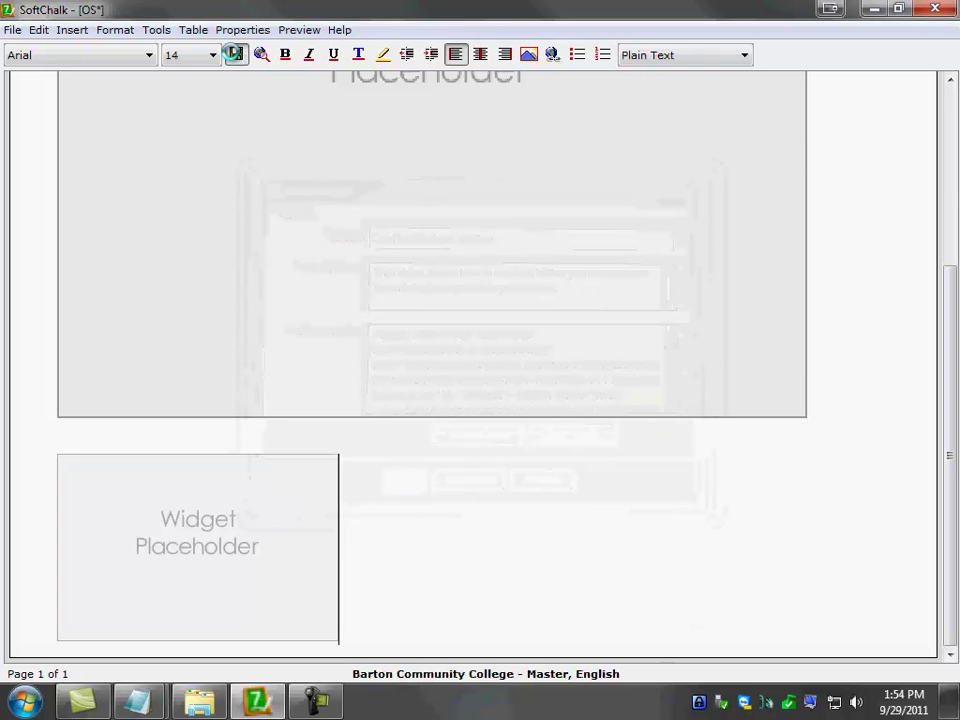
Save the lesson, then in the preview jump between the Applications, FREEDOM and opening slides via thumbnails.
click(236, 54)
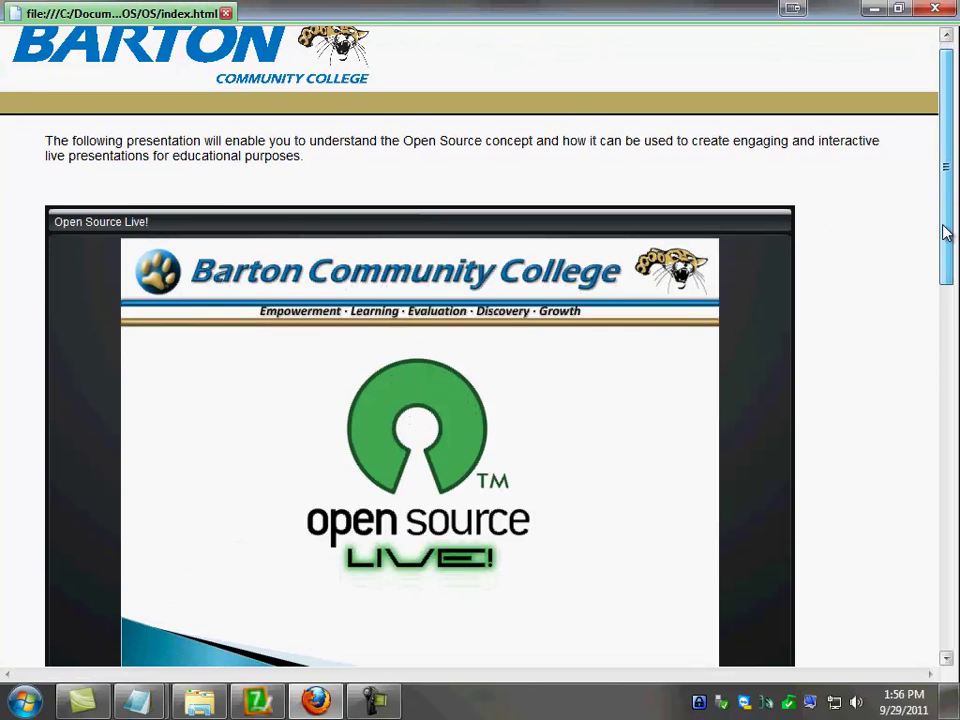
scroll(down, 3)
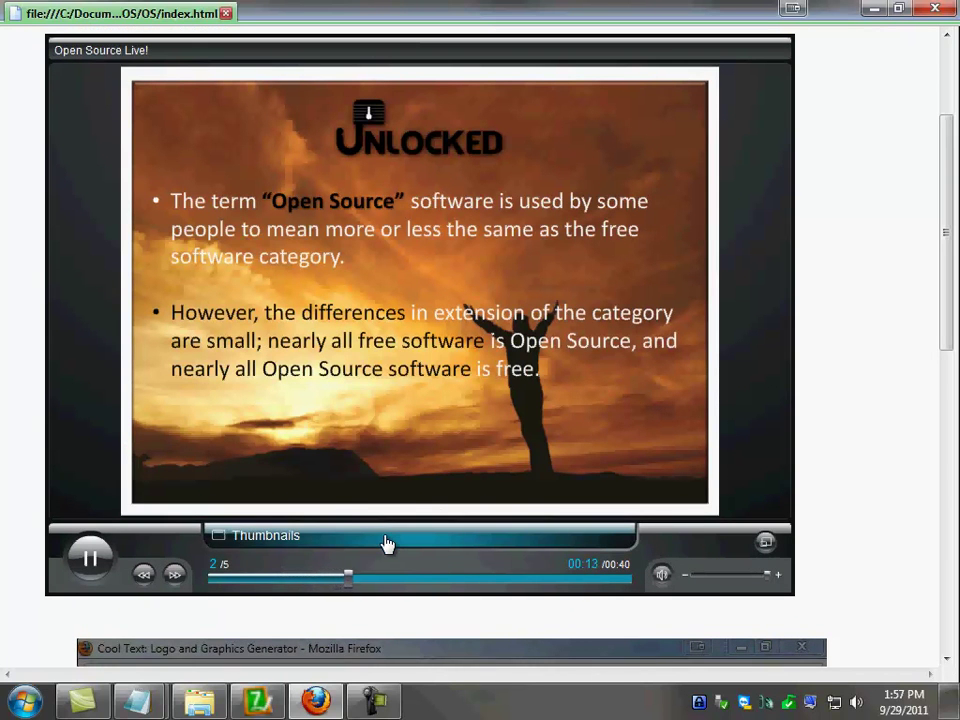
click(264, 536)
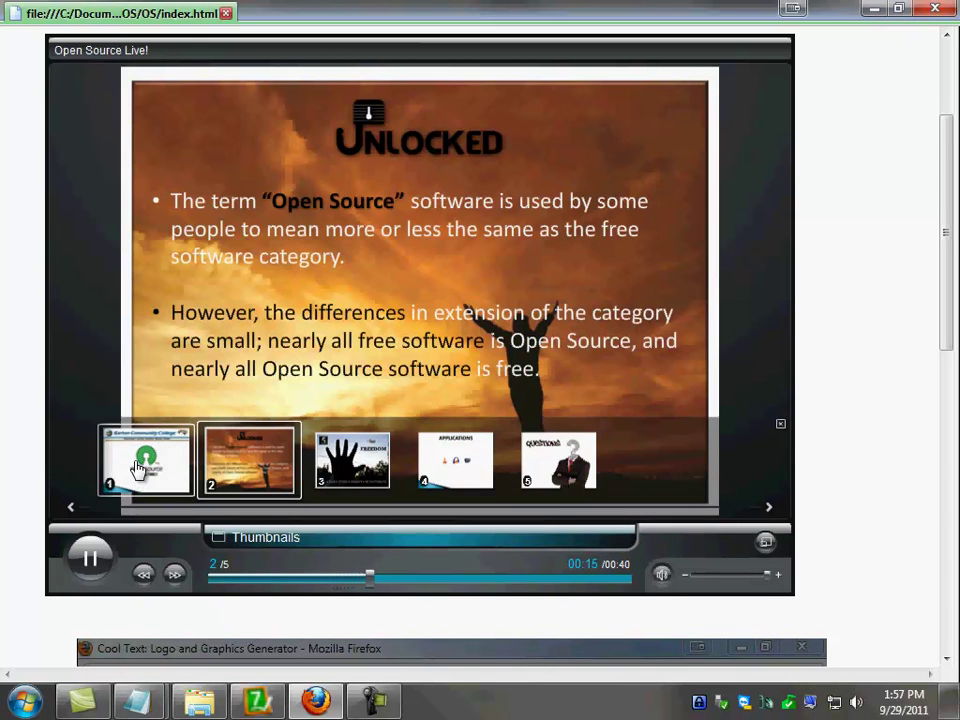
click(456, 460)
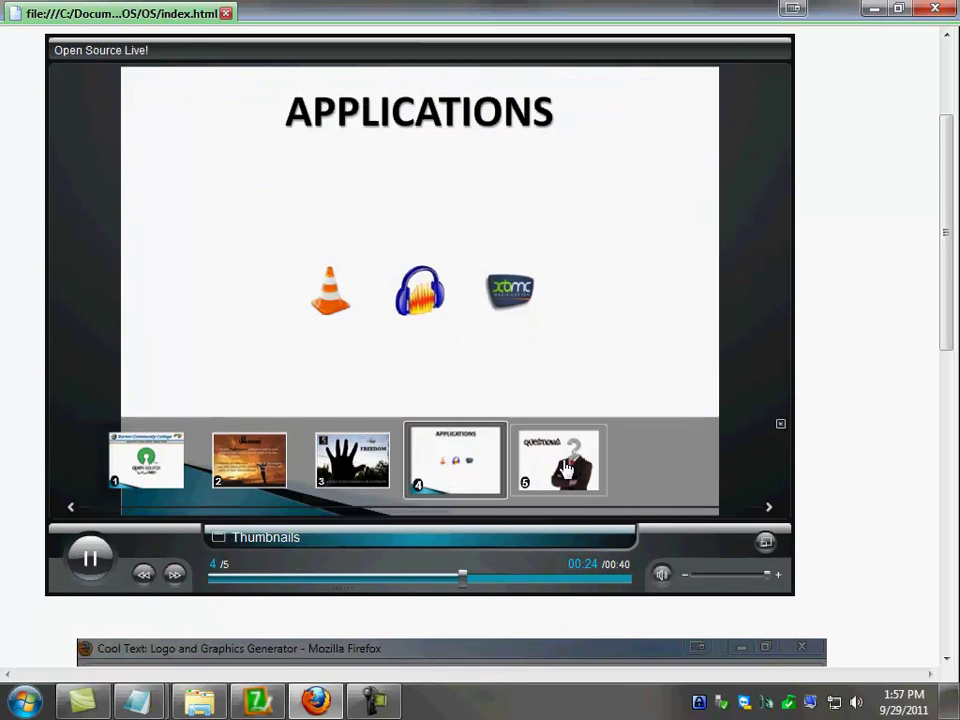
click(250, 460)
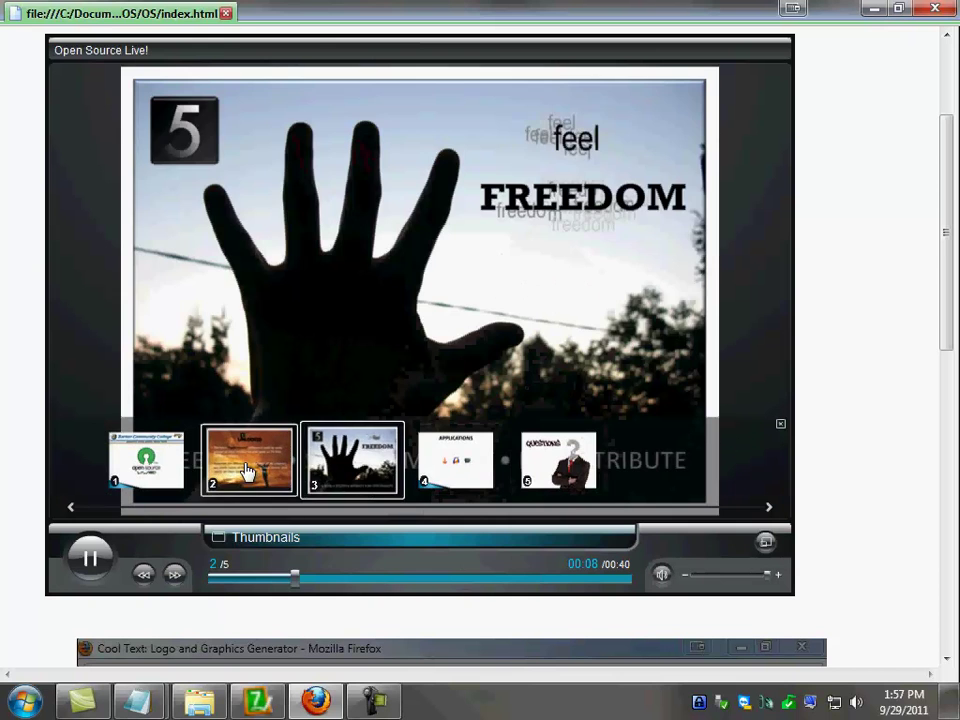
click(144, 460)
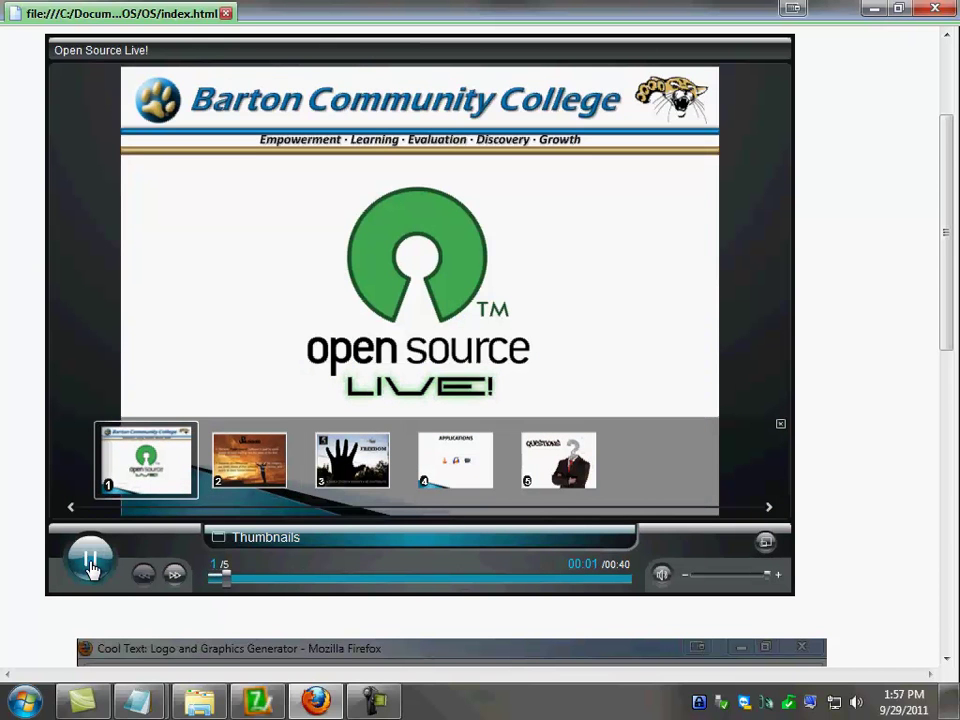
Pause and stop the presentation at the opening slide and hide the thumbnail strip.
click(90, 558)
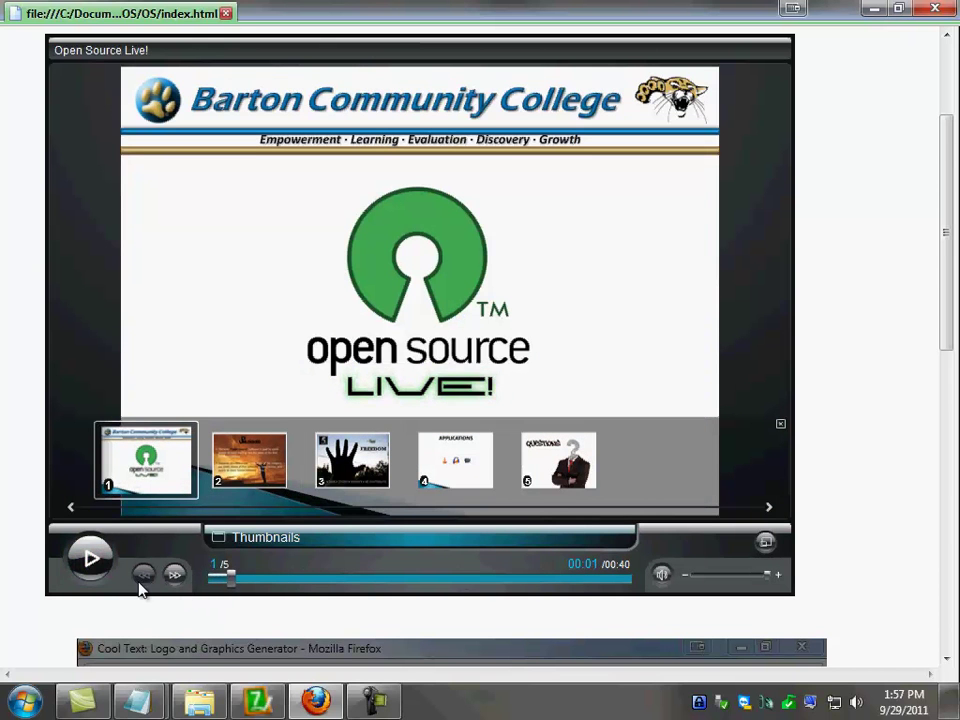
click(90, 558)
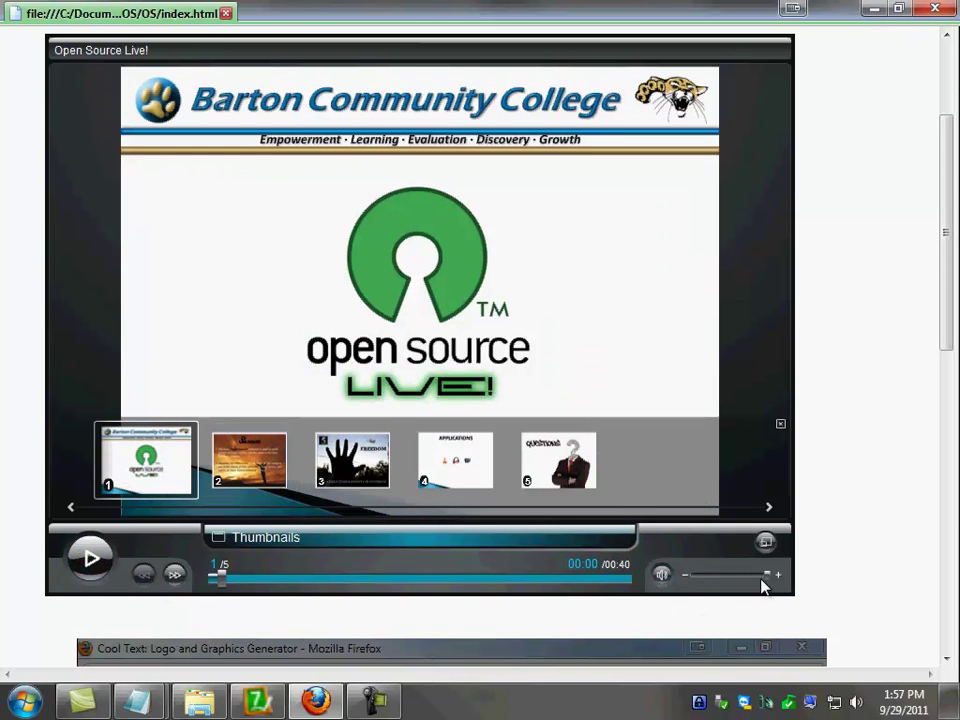
mouse_move(724, 578)
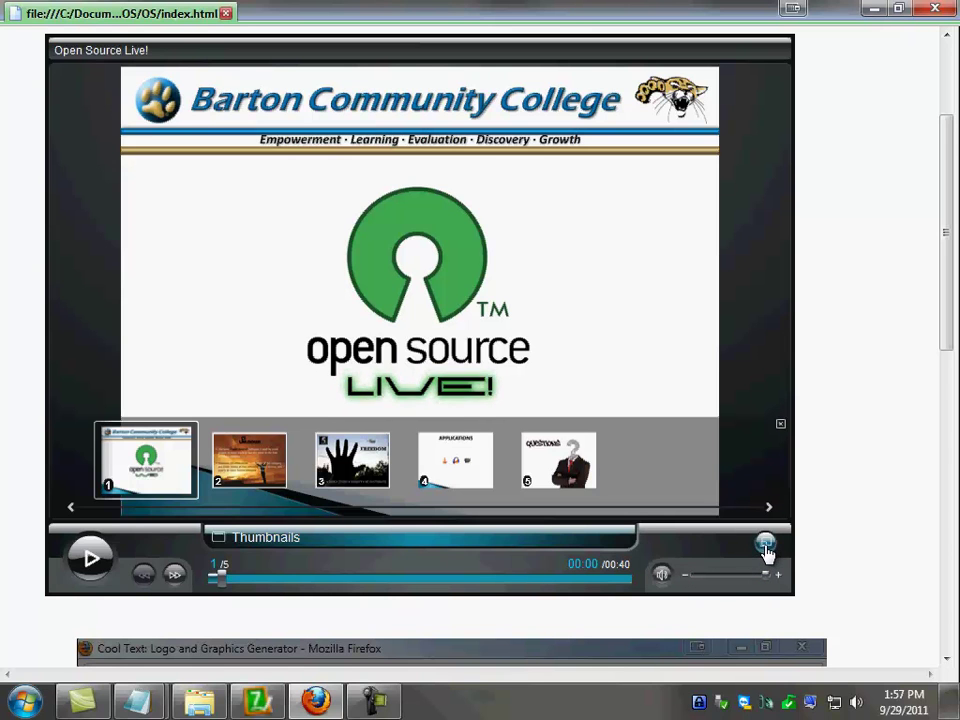
click(764, 544)
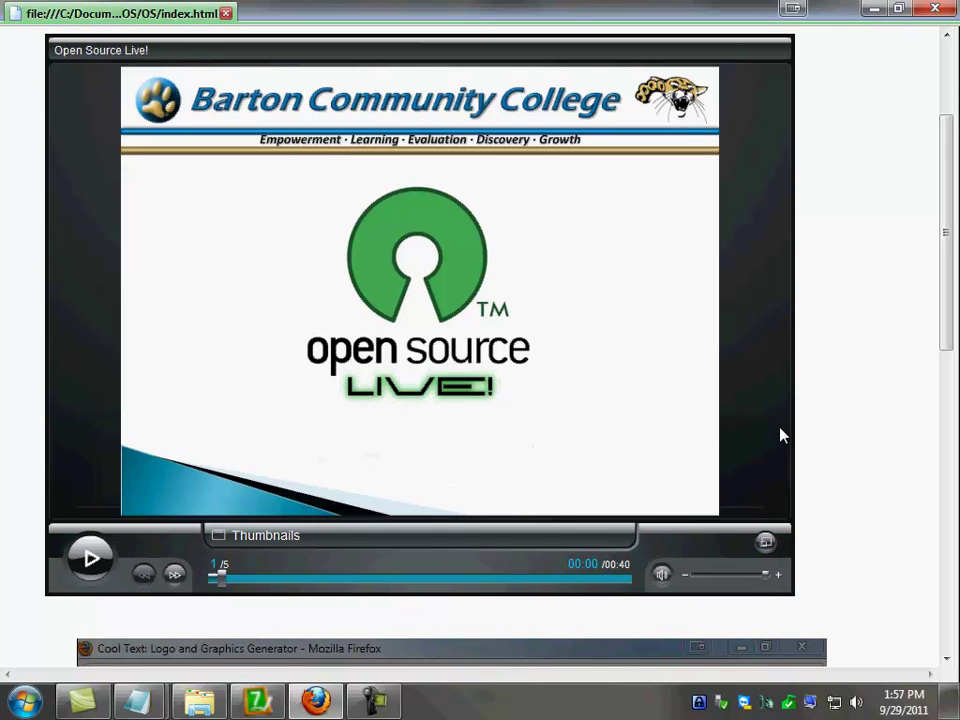
scroll(down, 3)
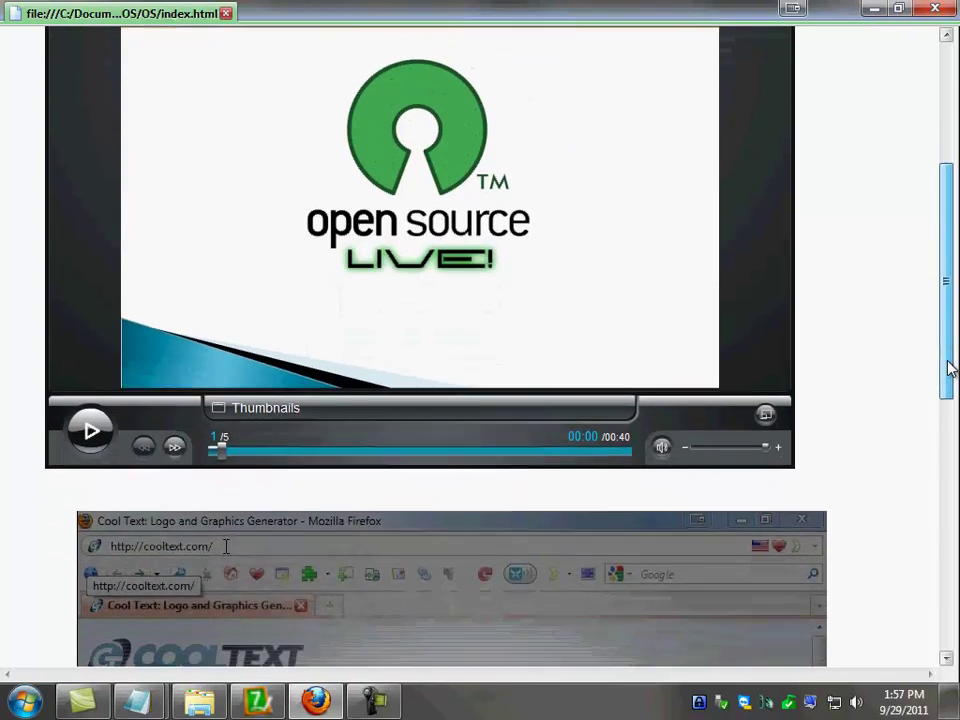
Adjust the Windows volume and start the CoolText video playing.
scroll(down, 3)
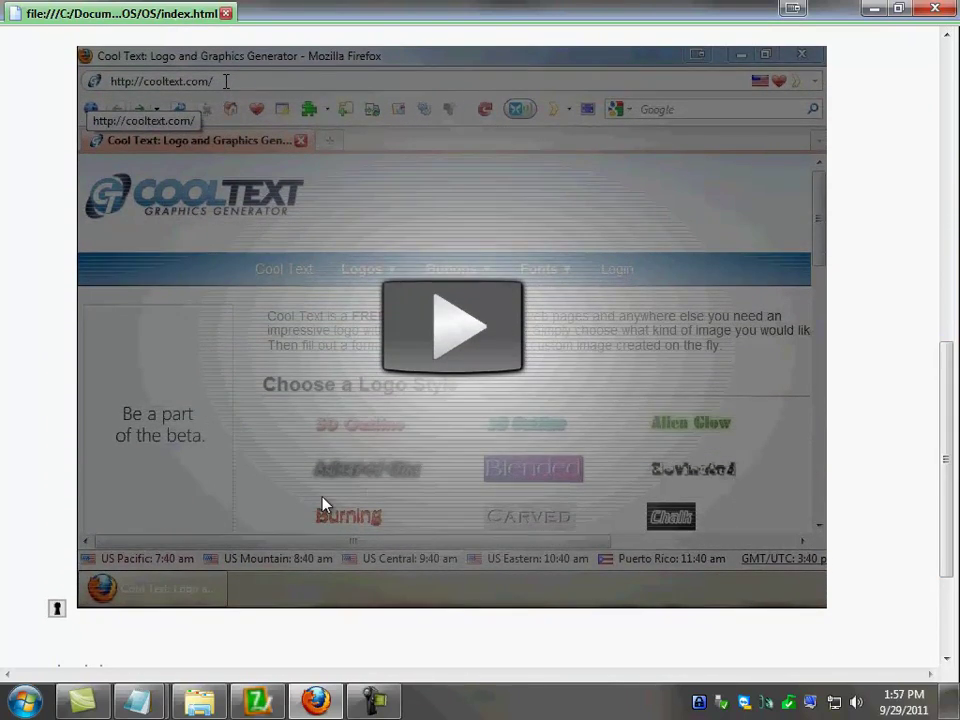
mouse_move(500, 88)
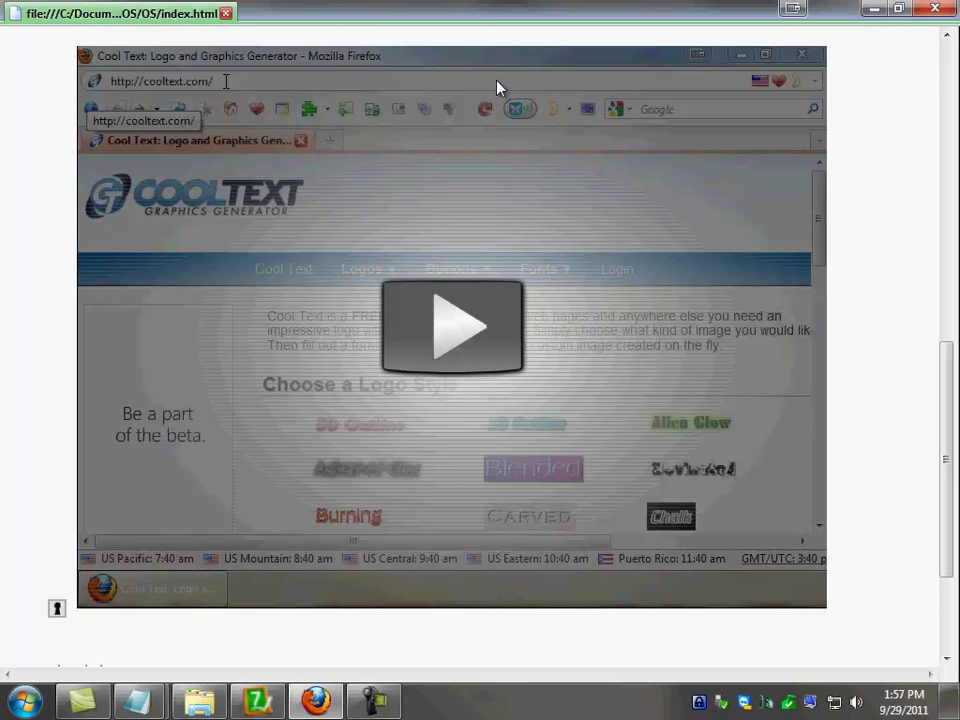
mouse_move(620, 550)
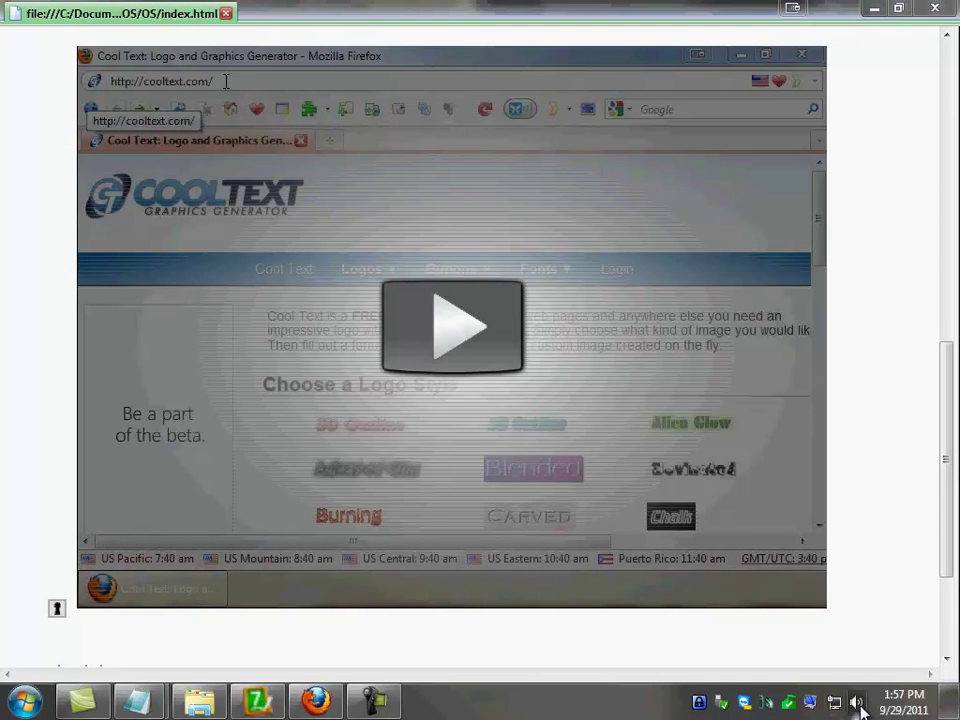
click(858, 700)
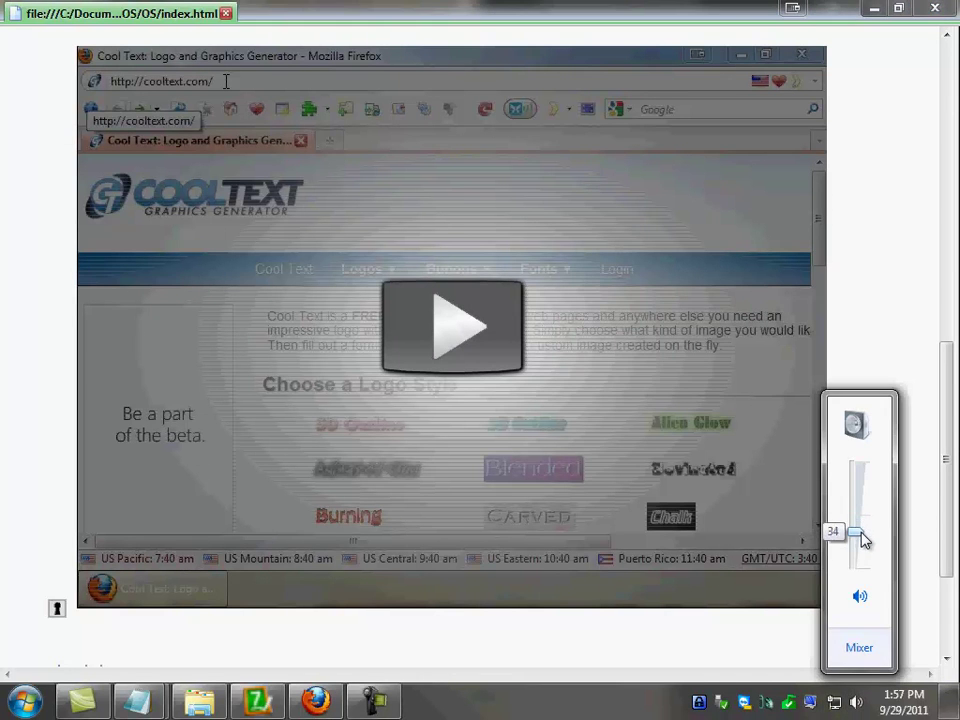
drag(860, 536, 860, 556)
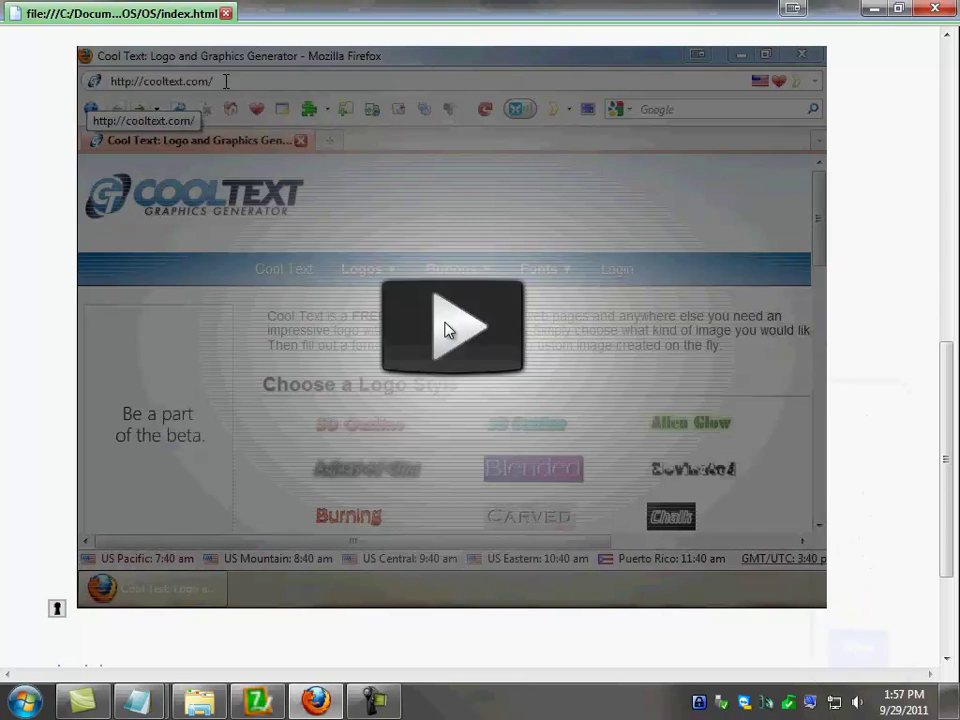
click(452, 328)
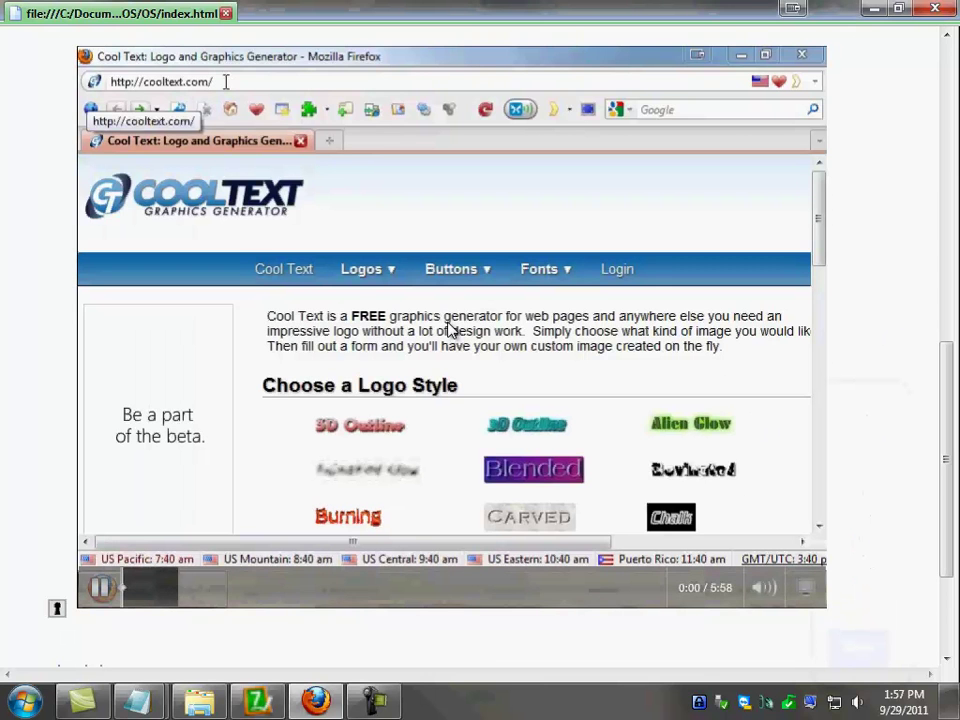
Pause the video a few seconds in, check its volume control, and go full screen with F11.
click(100, 588)
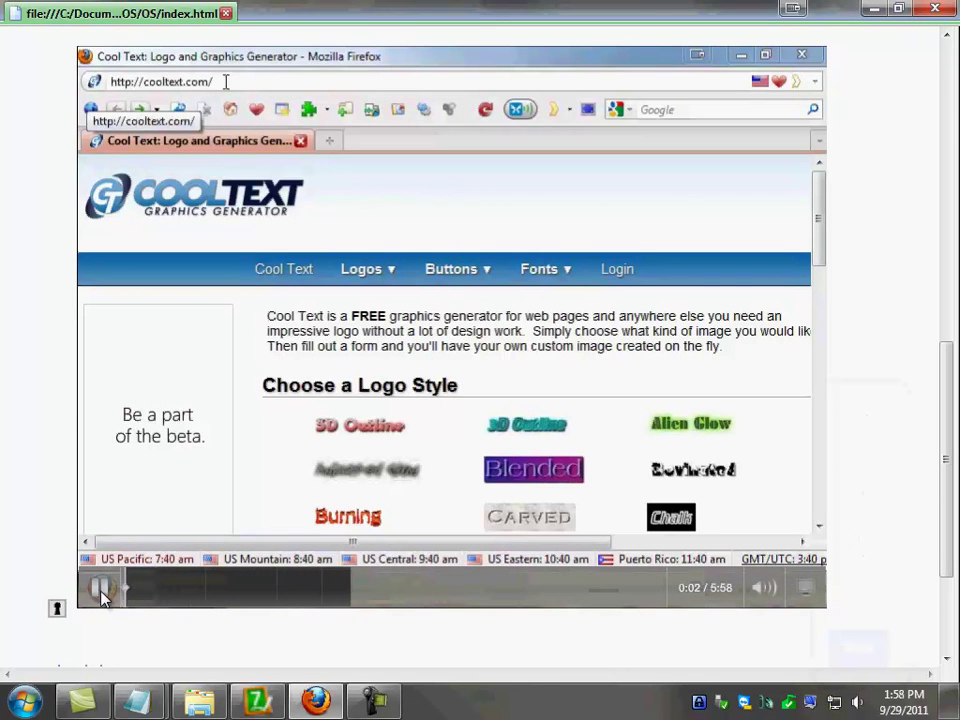
click(100, 588)
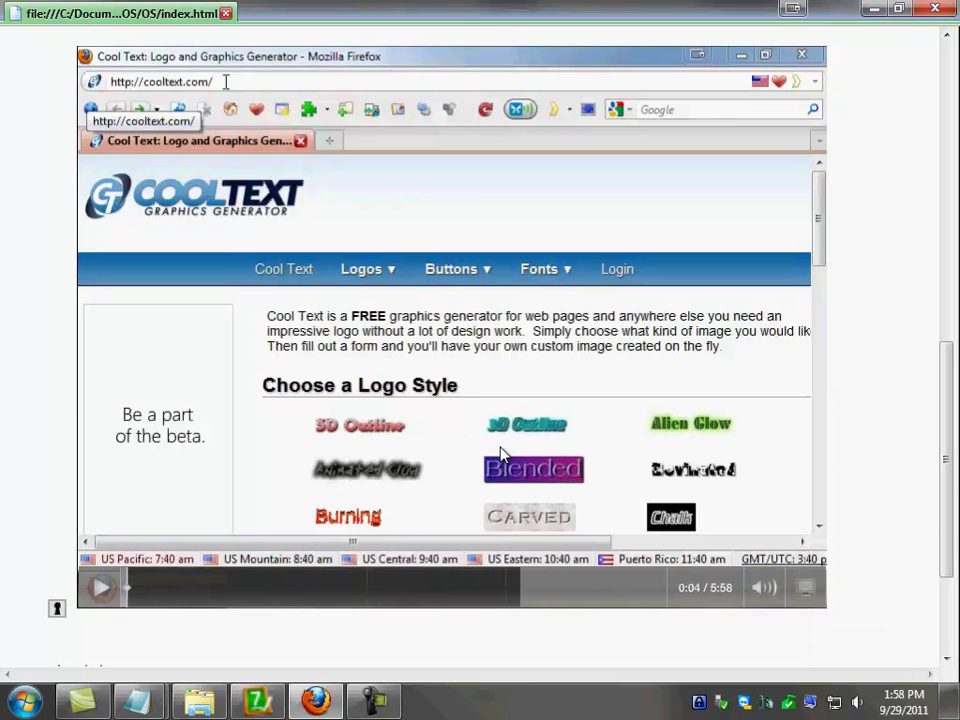
mouse_move(210, 598)
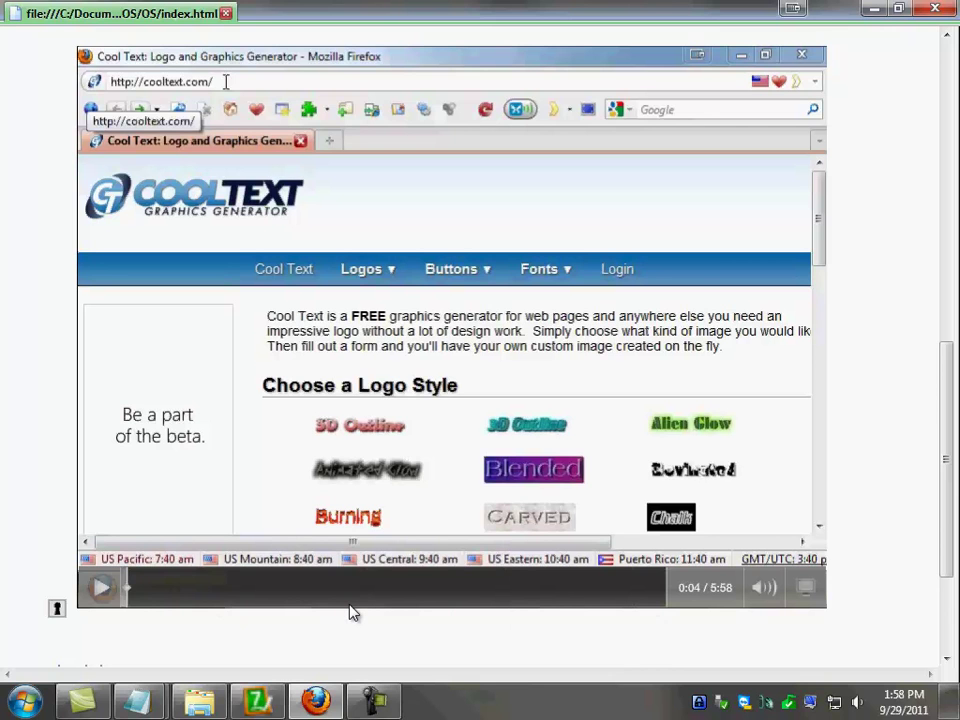
mouse_move(220, 604)
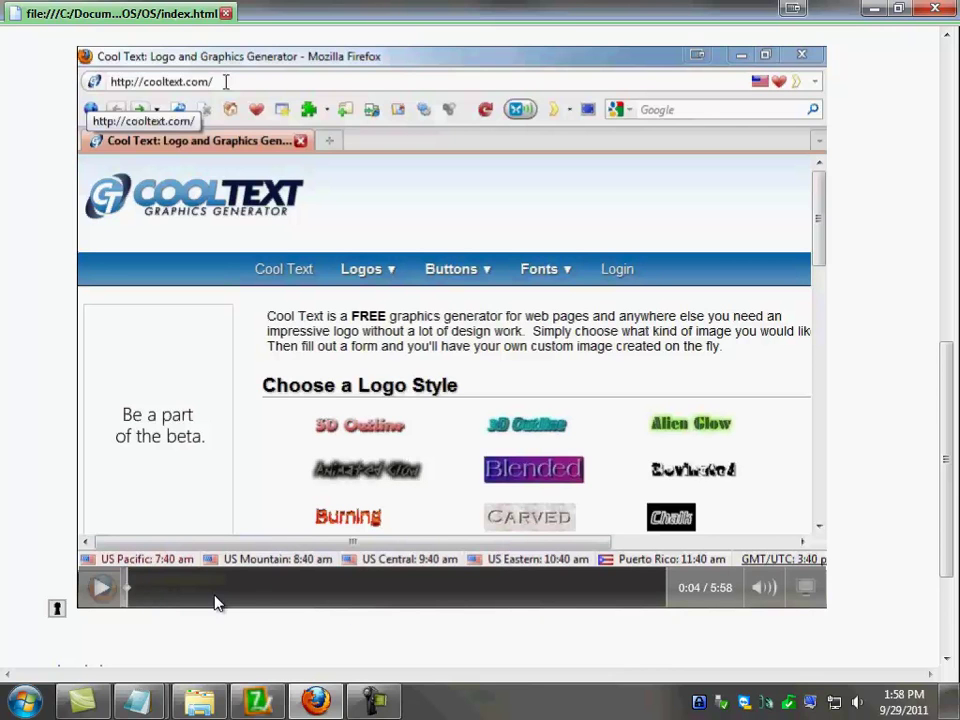
mouse_move(656, 598)
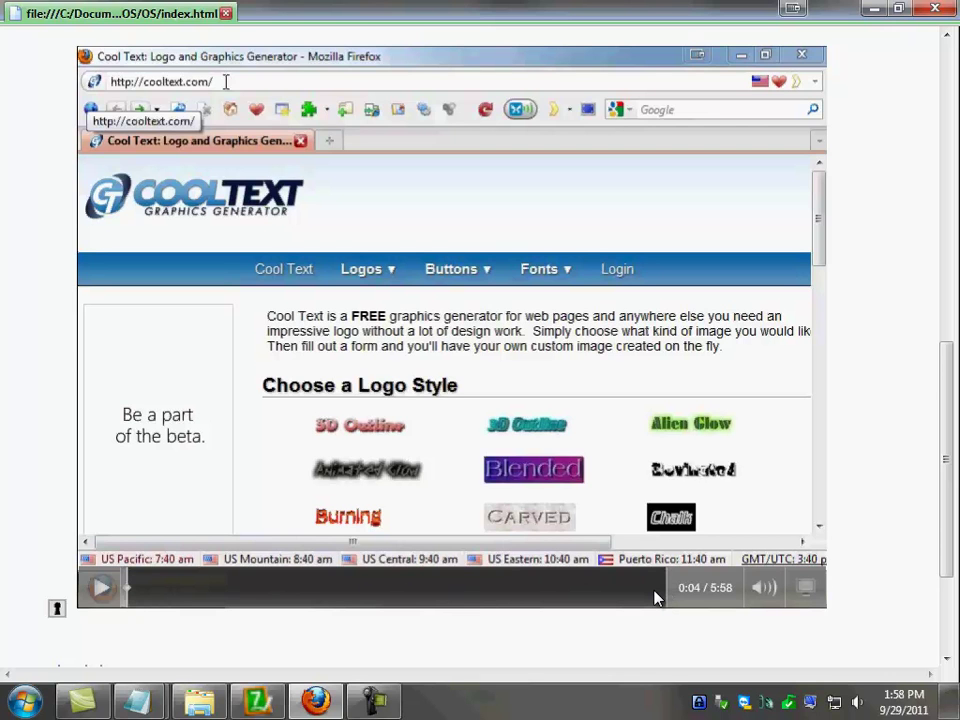
click(764, 588)
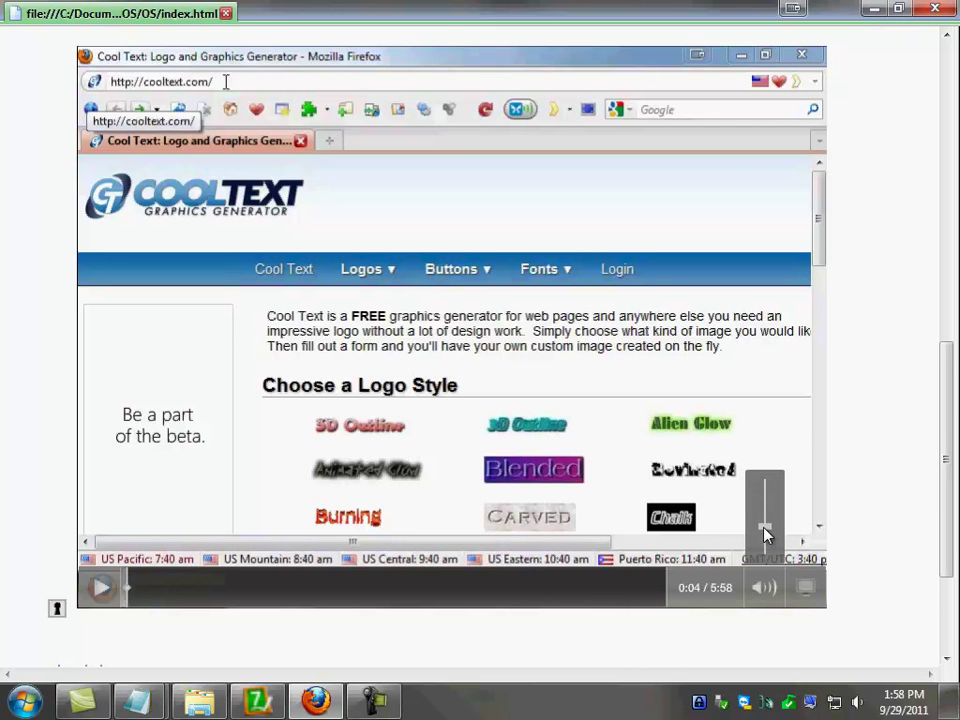
key(f11)
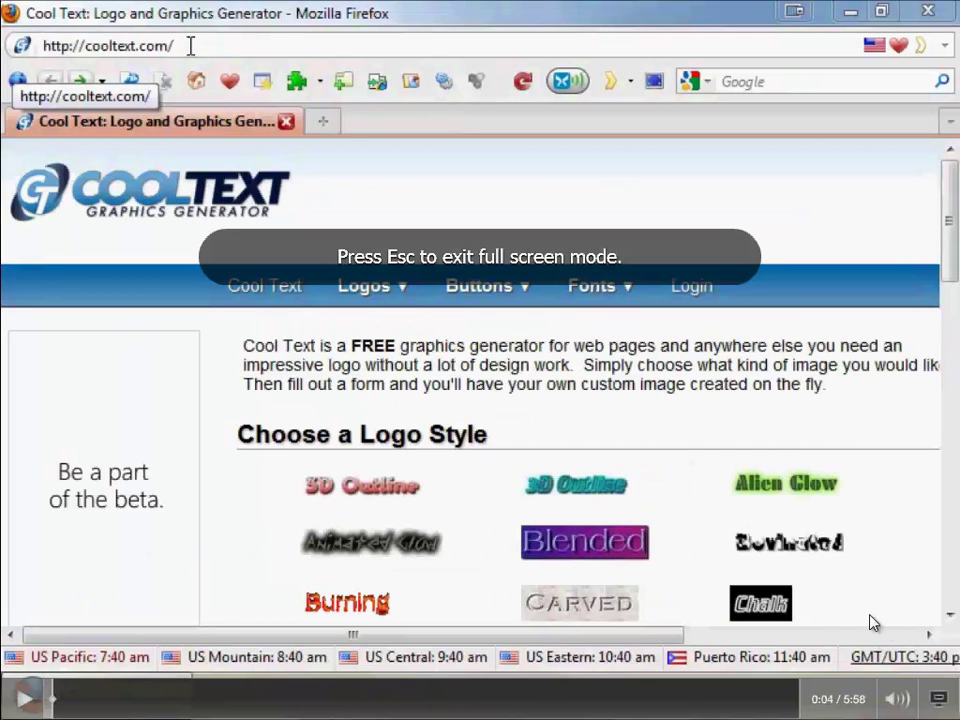